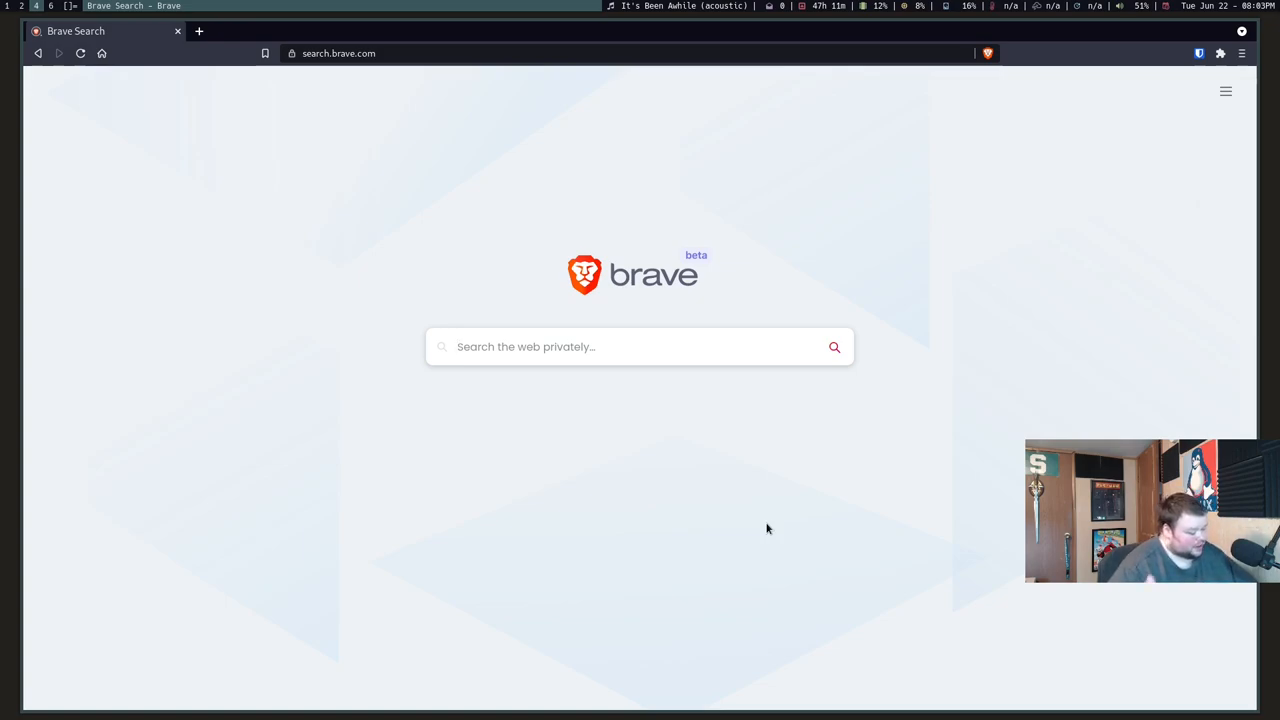
- Switch the Brave Search page to the dark (moon) theme from the quick settings panel
click(639, 346)
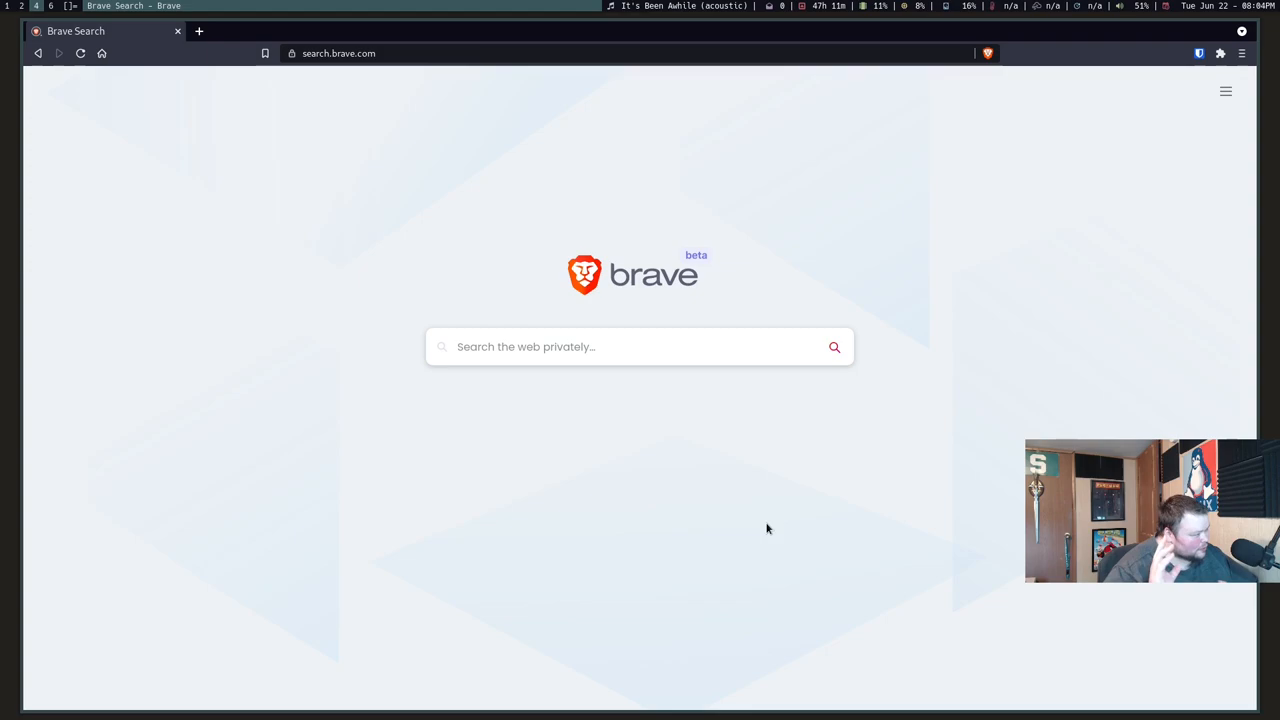
click(620, 346)
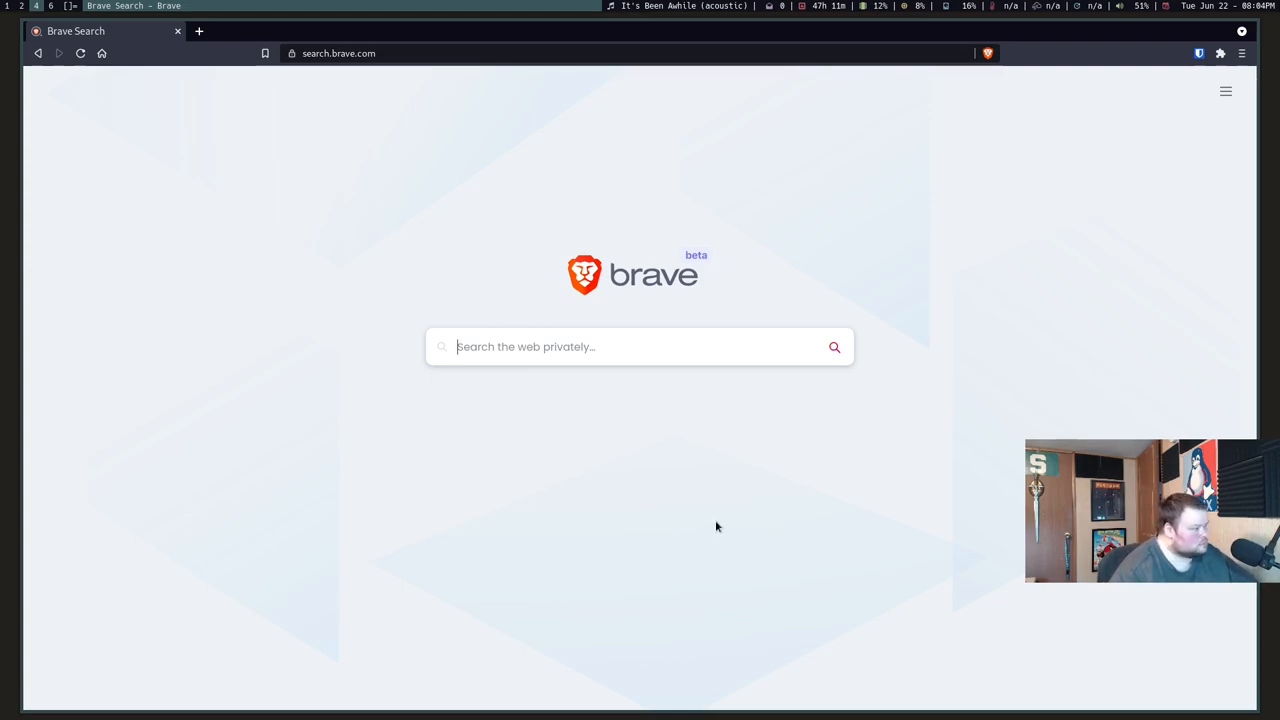
mouse_move(637, 504)
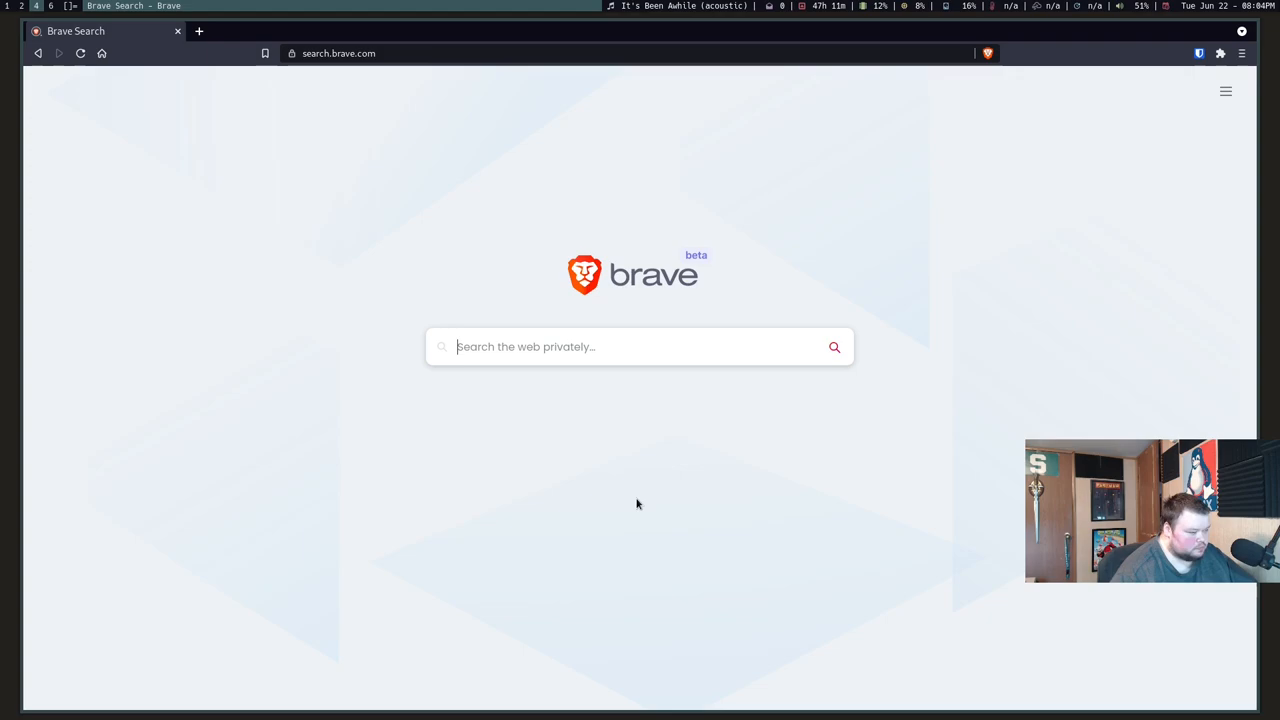
mouse_move(714, 415)
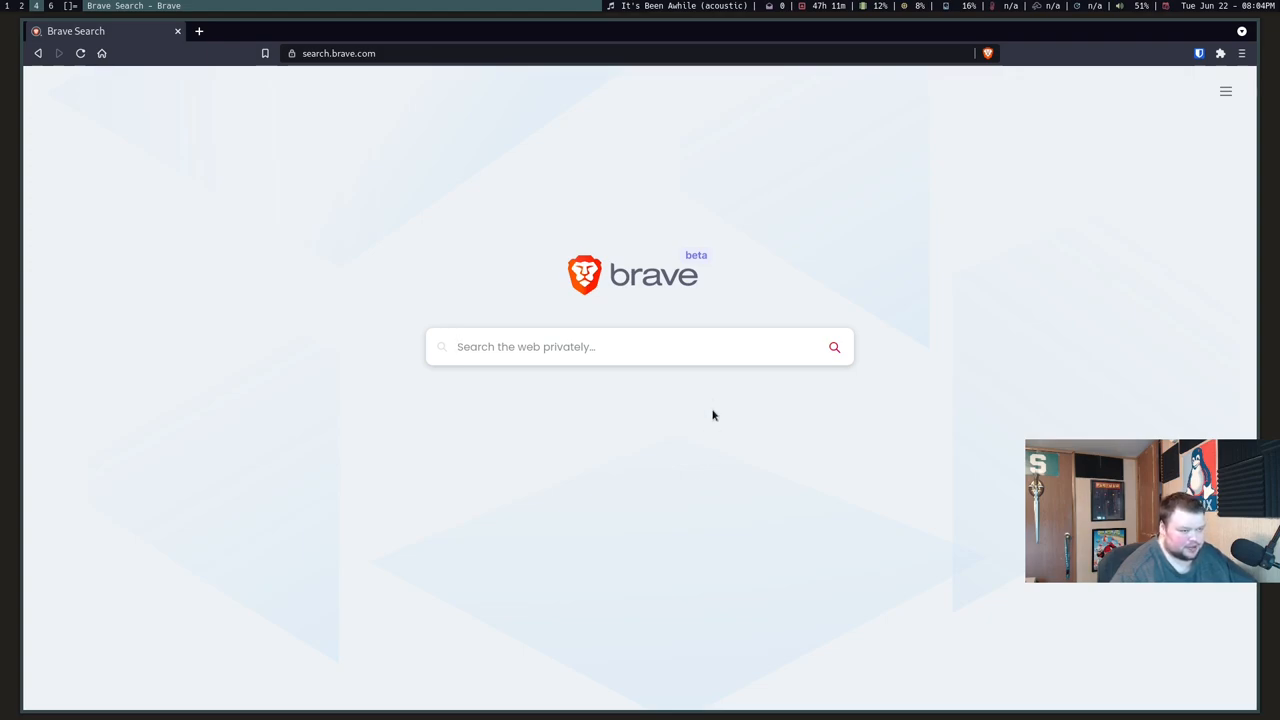
click(1225, 91)
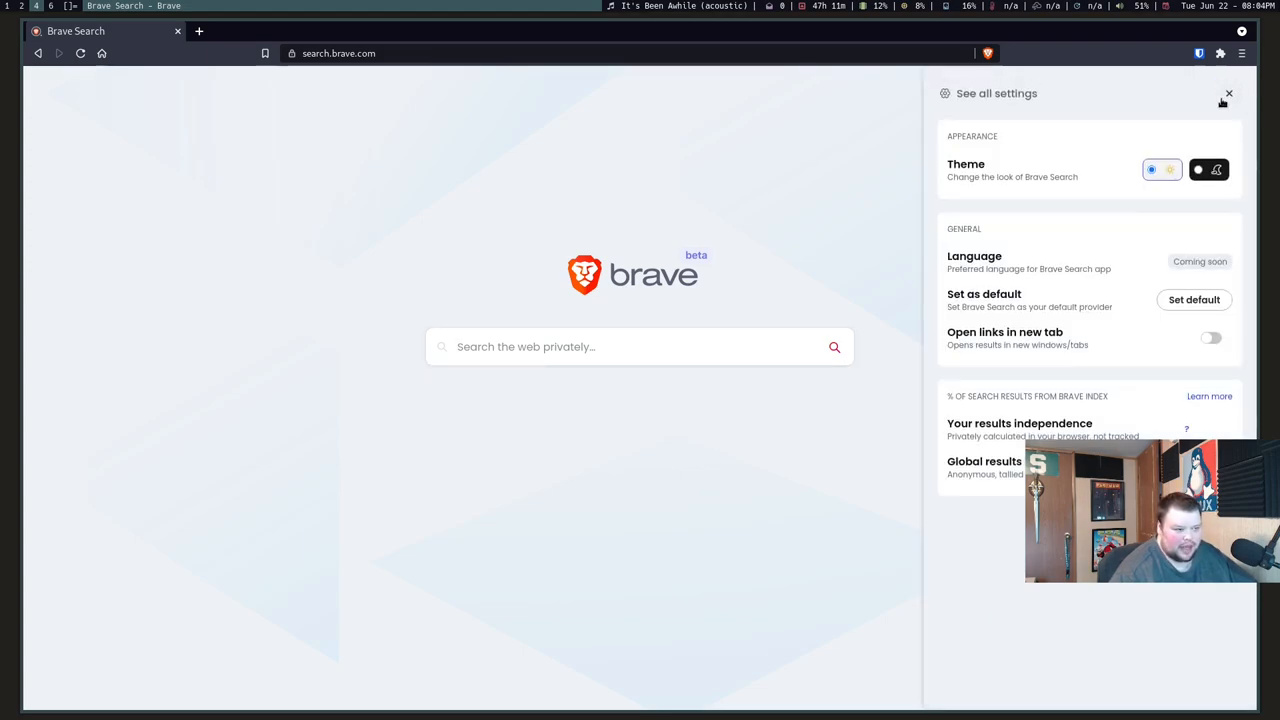
click(1201, 169)
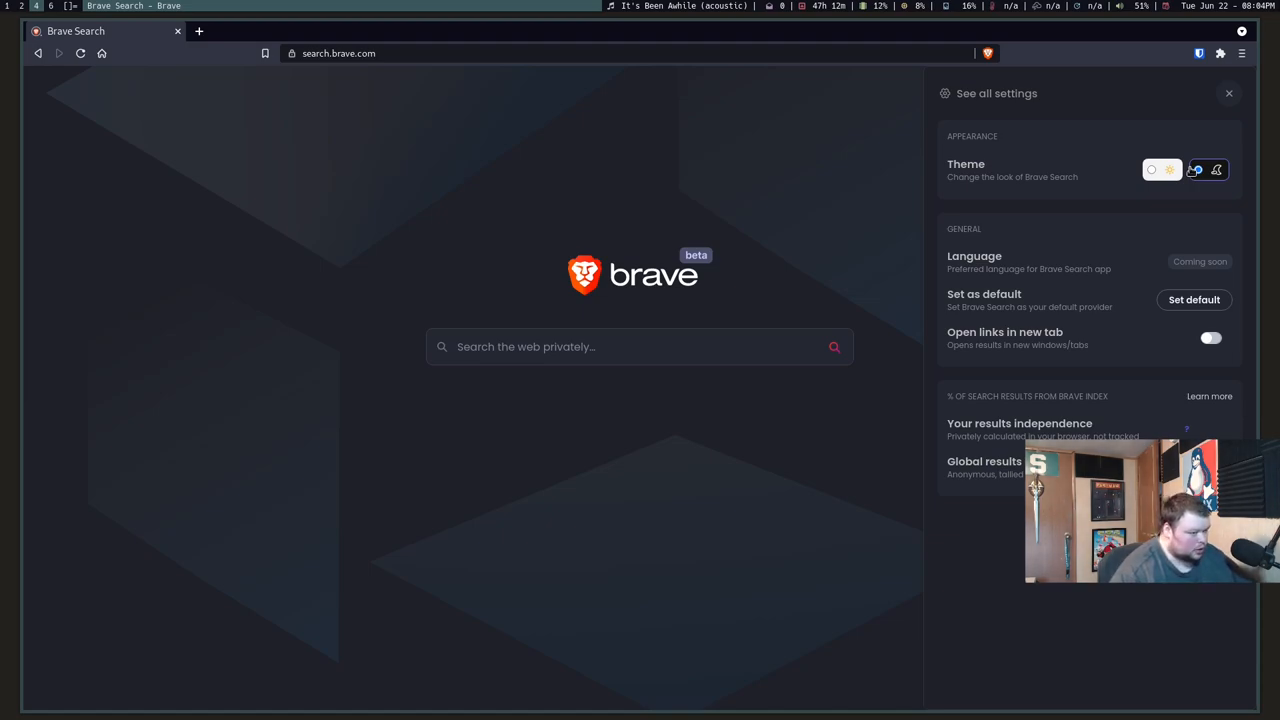
click(1194, 169)
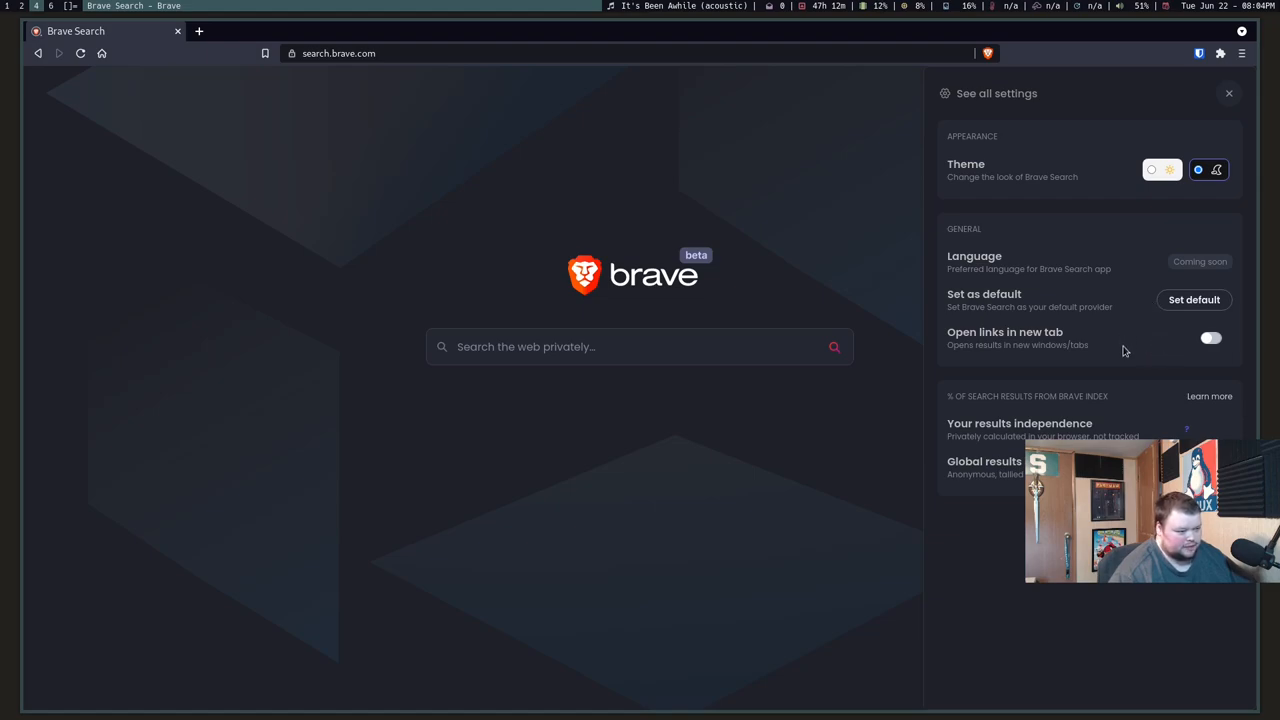
mouse_move(1055, 428)
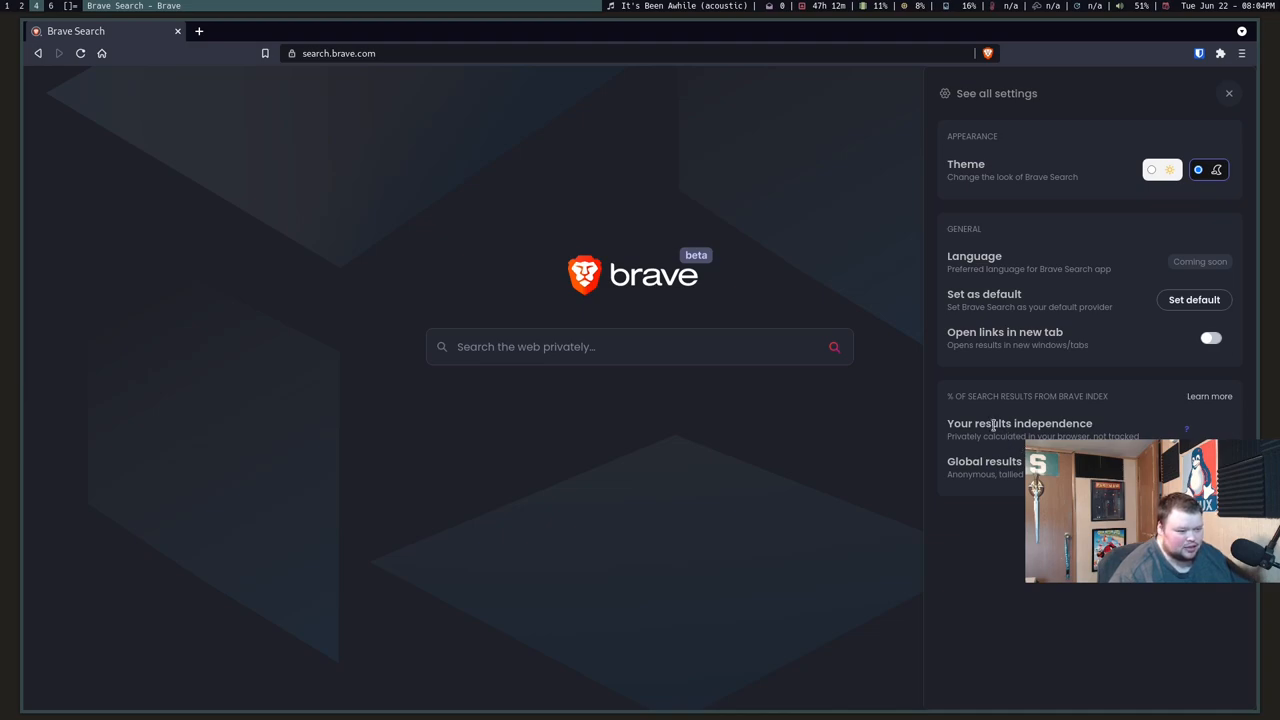
mouse_move(1045, 411)
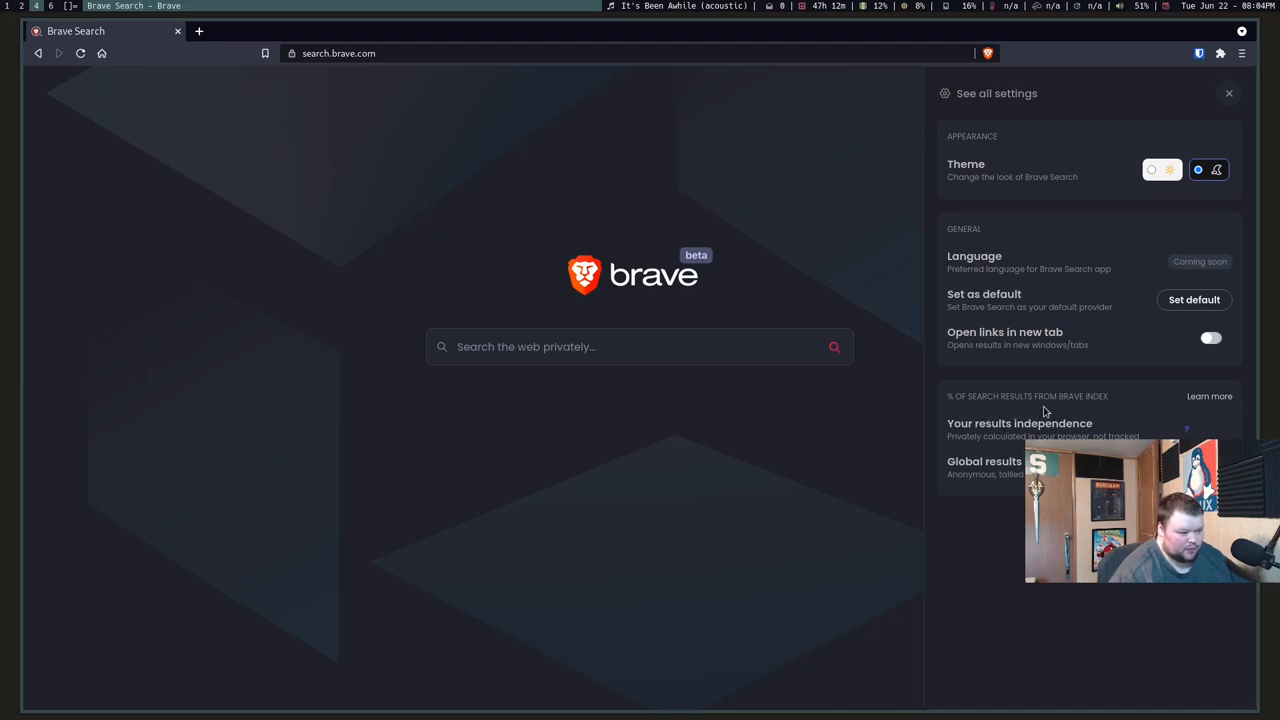
mouse_move(894, 469)
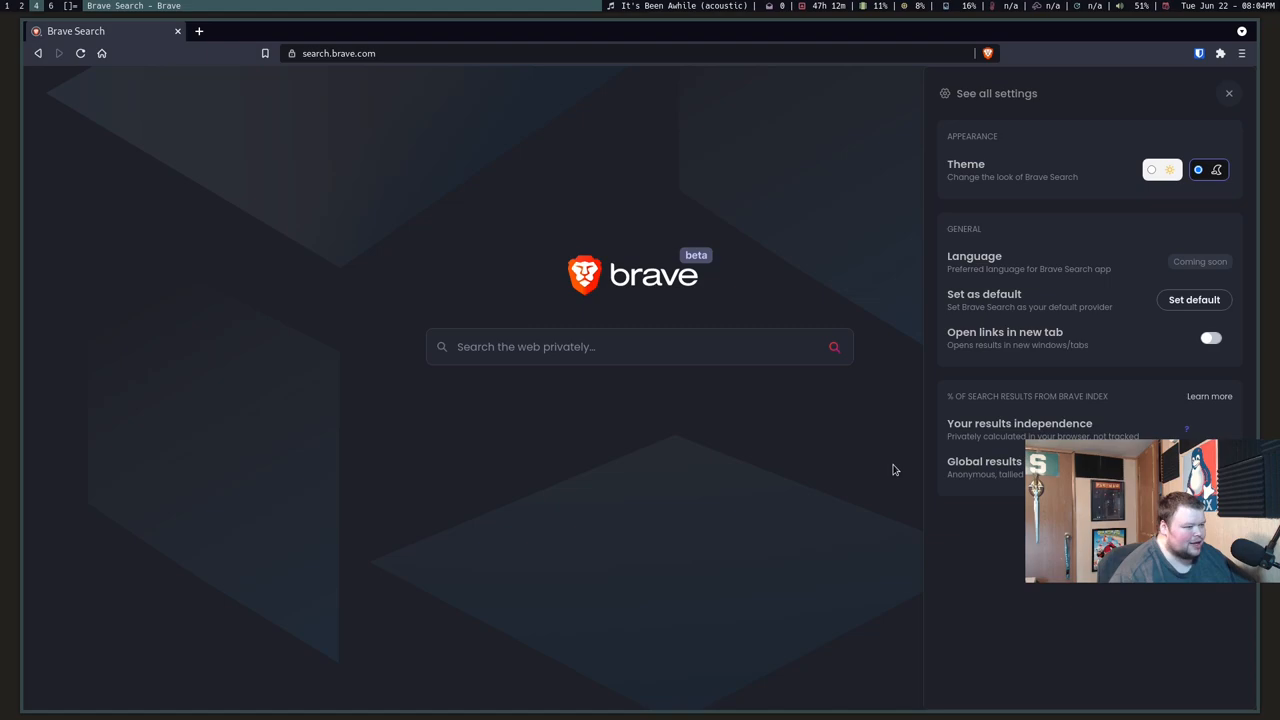
mouse_move(974, 93)
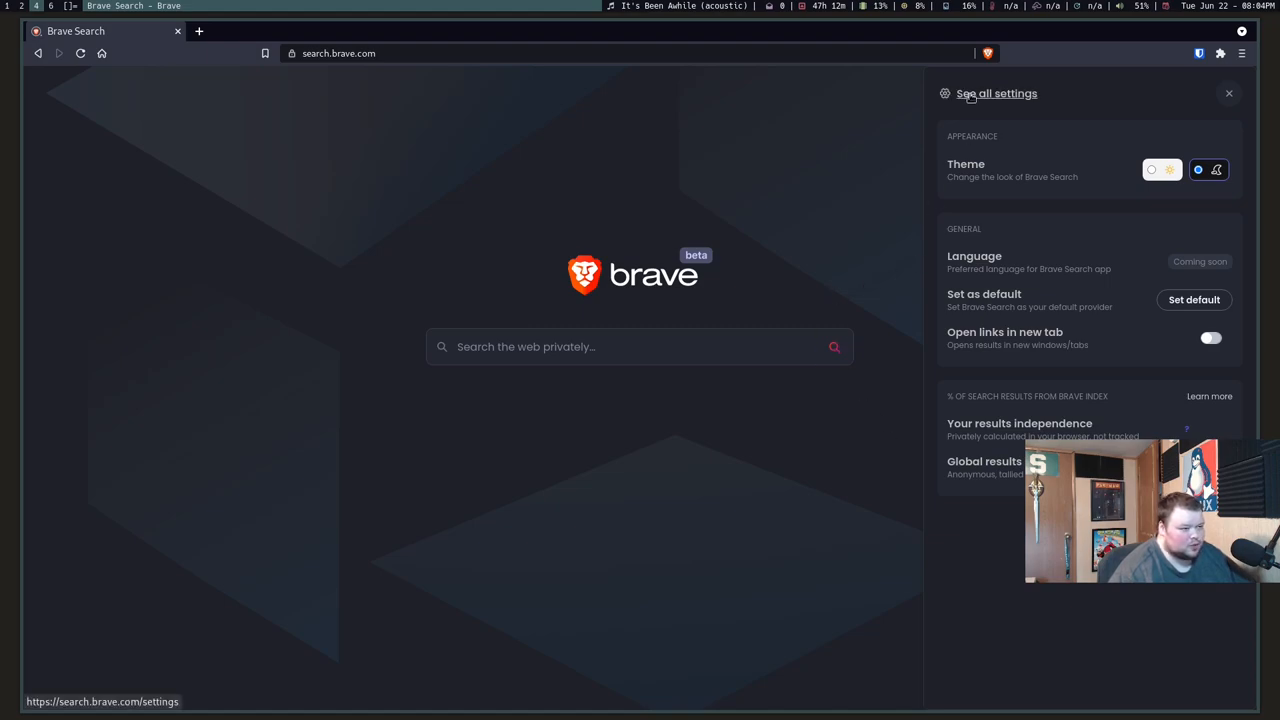
- Review the All Settings page, scrolling through privacy and search options to the default-engine section
click(993, 93)
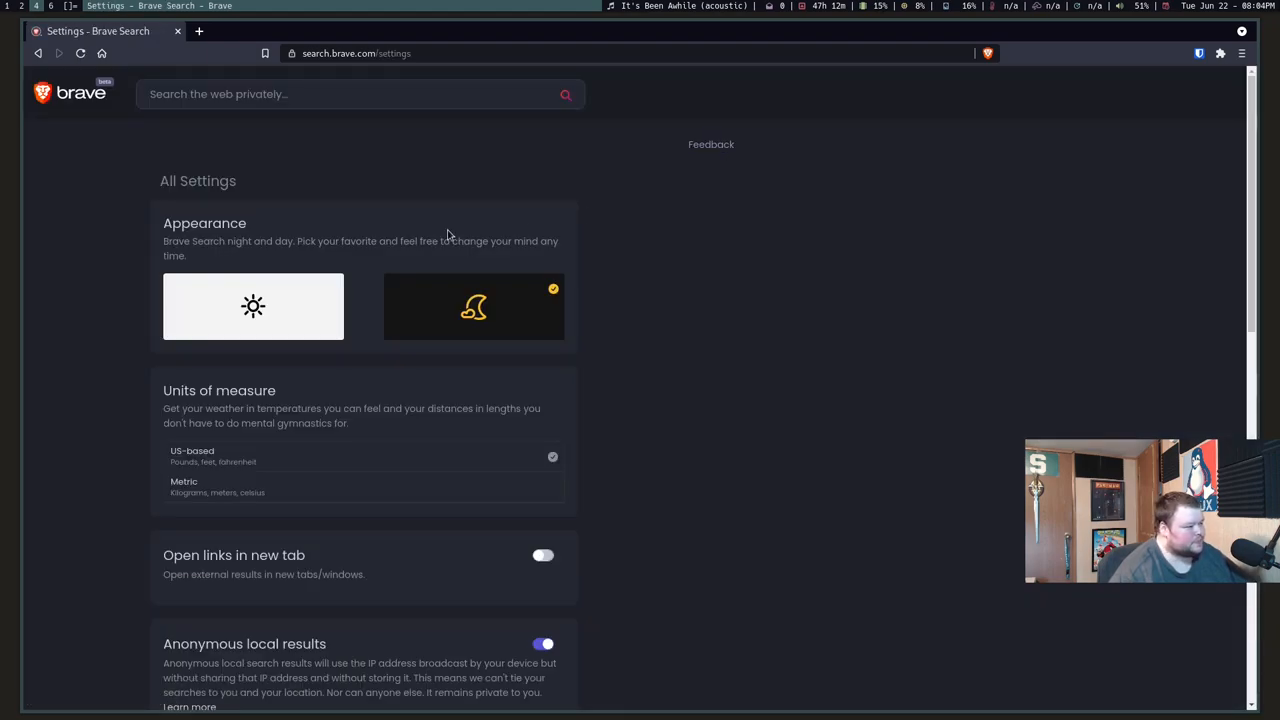
mouse_move(313, 534)
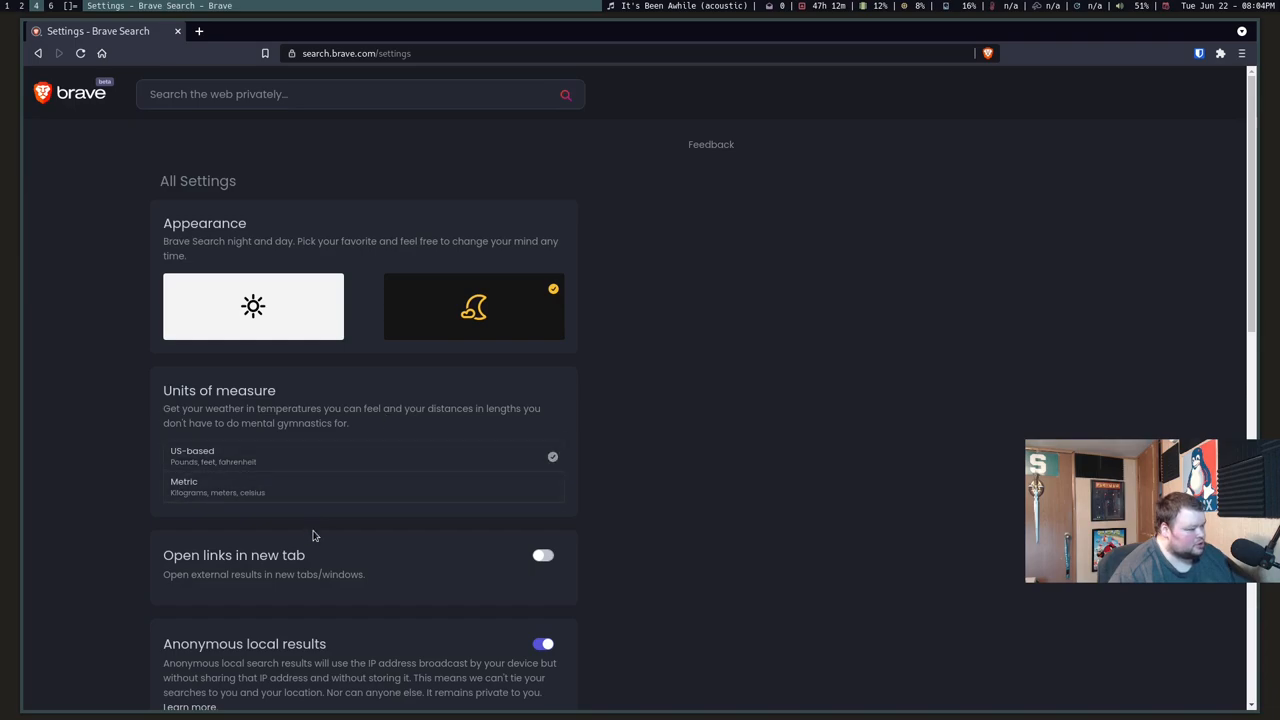
scroll(down, 3)
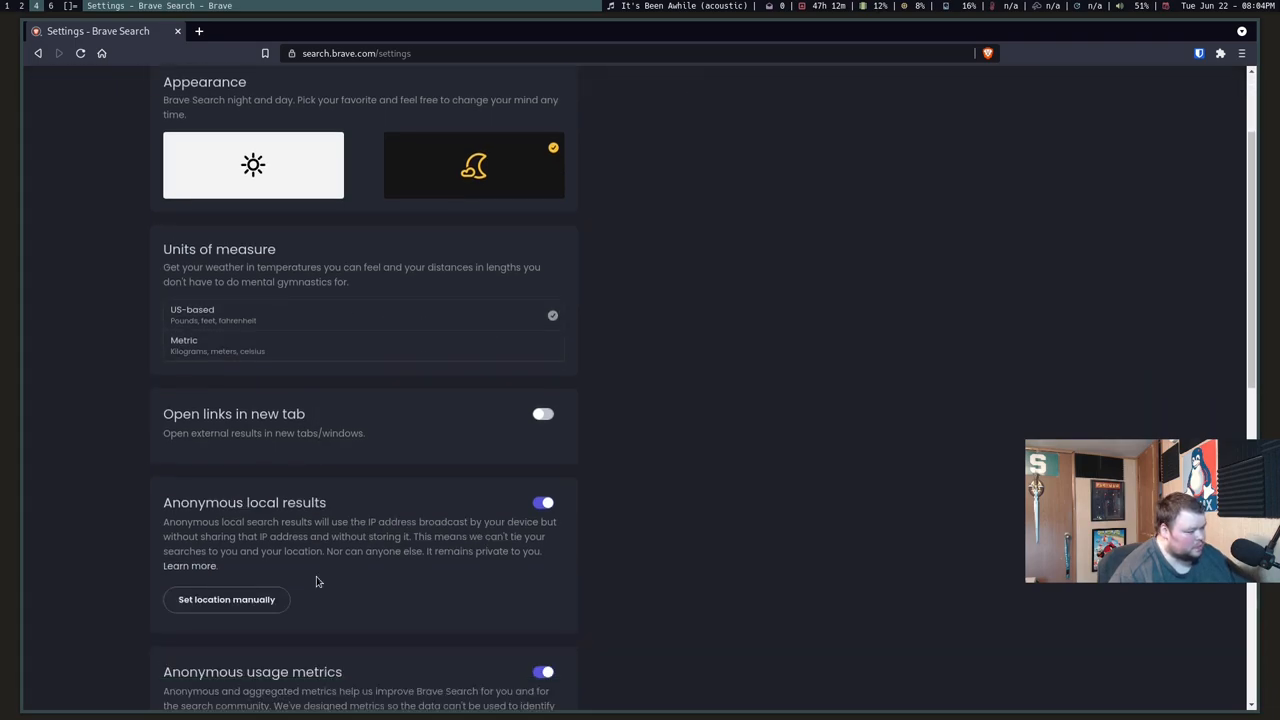
scroll(down, 3)
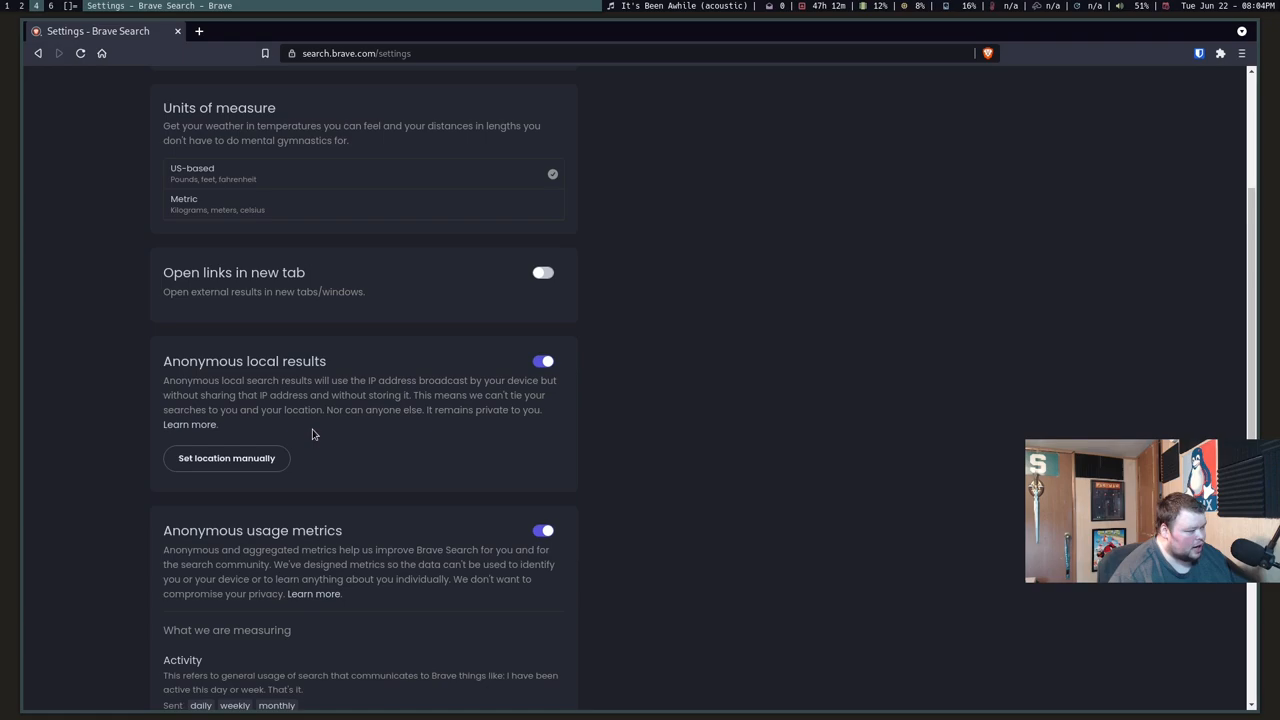
scroll(down, 3)
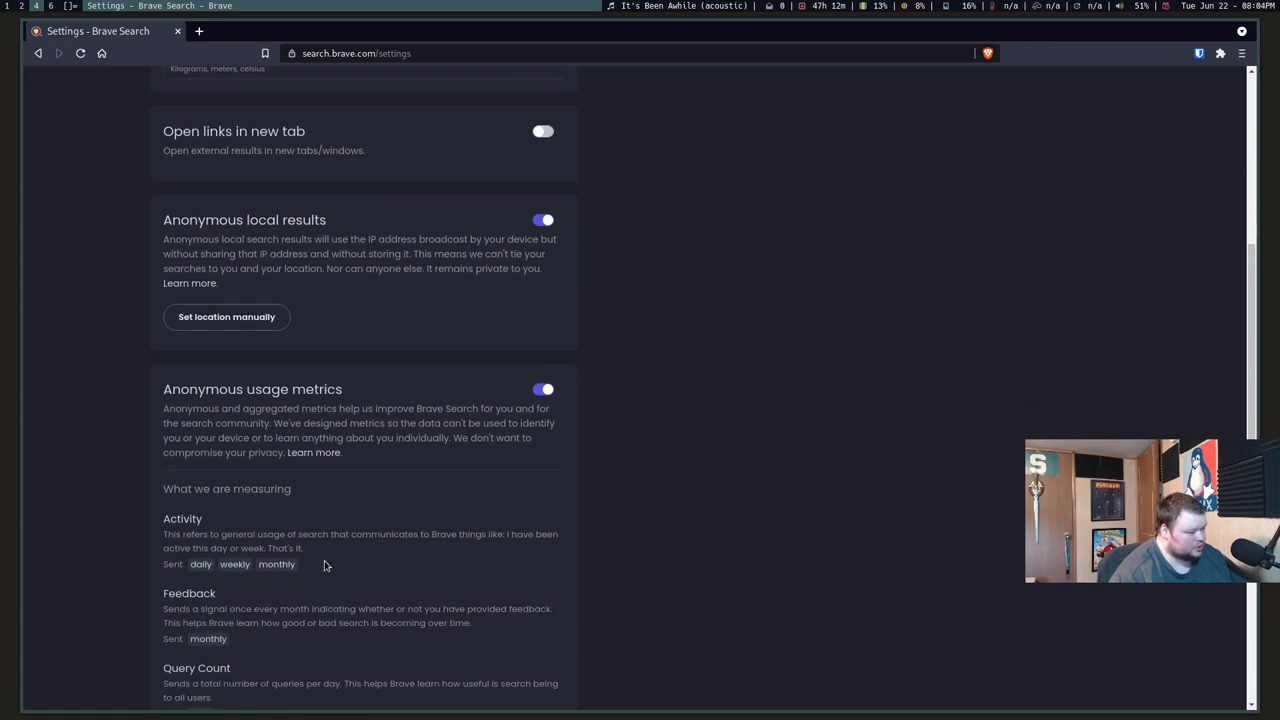
scroll(down, 3)
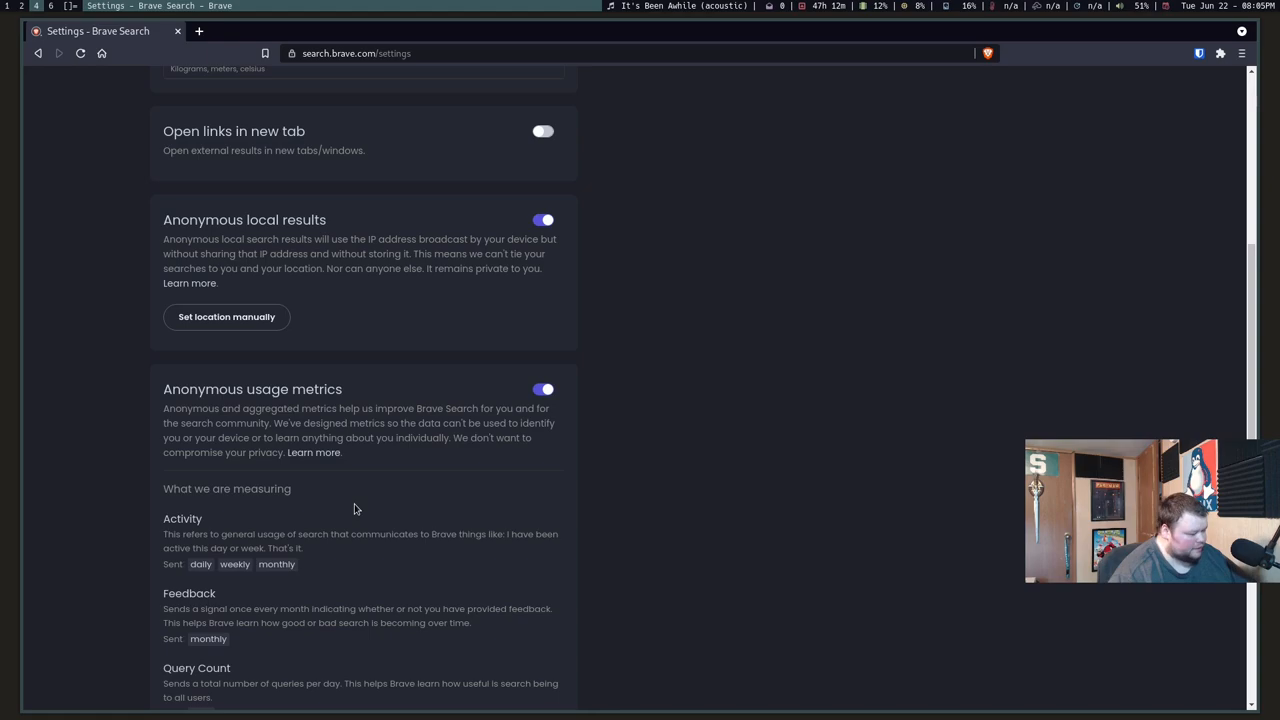
mouse_move(291, 461)
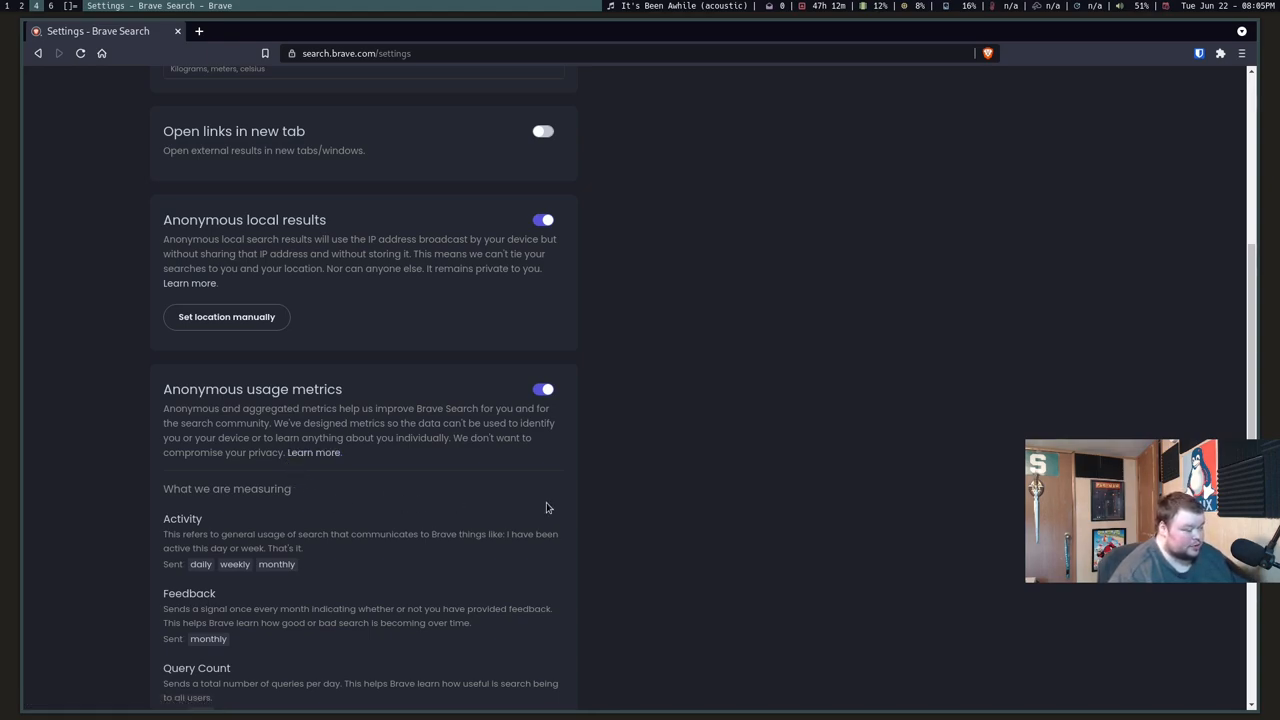
mouse_move(485, 528)
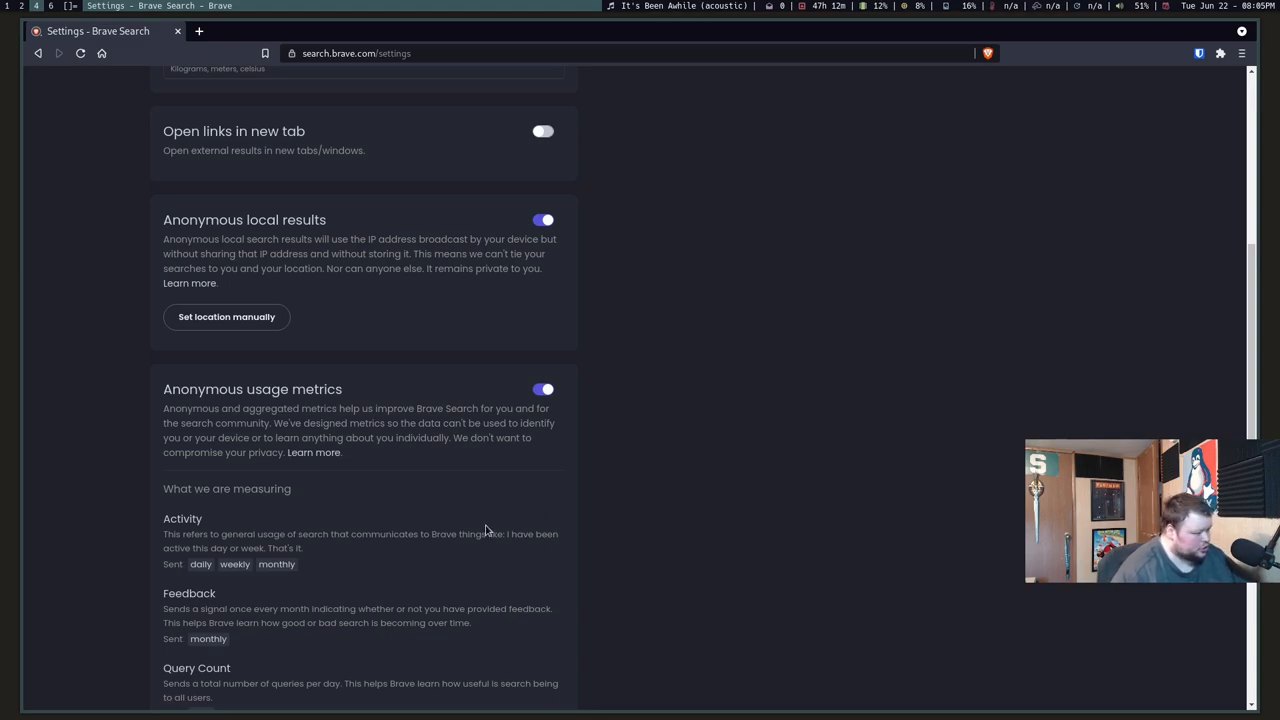
scroll(down, 3)
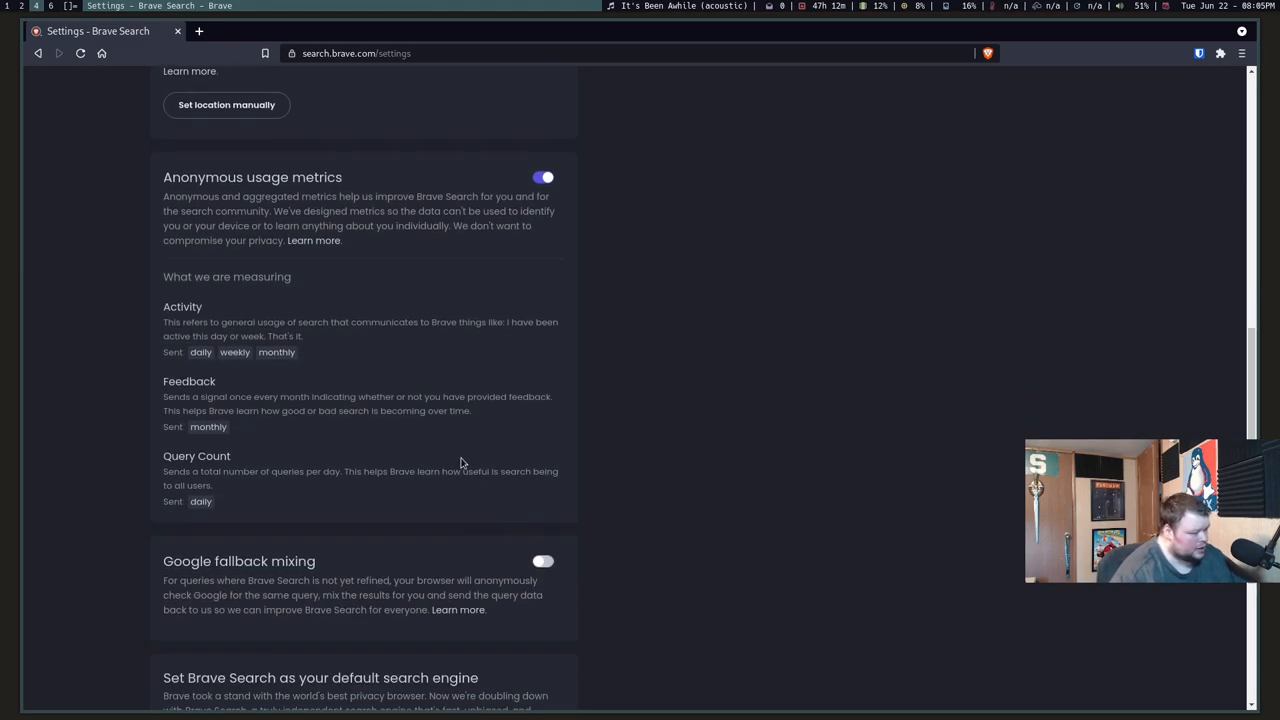
mouse_move(264, 595)
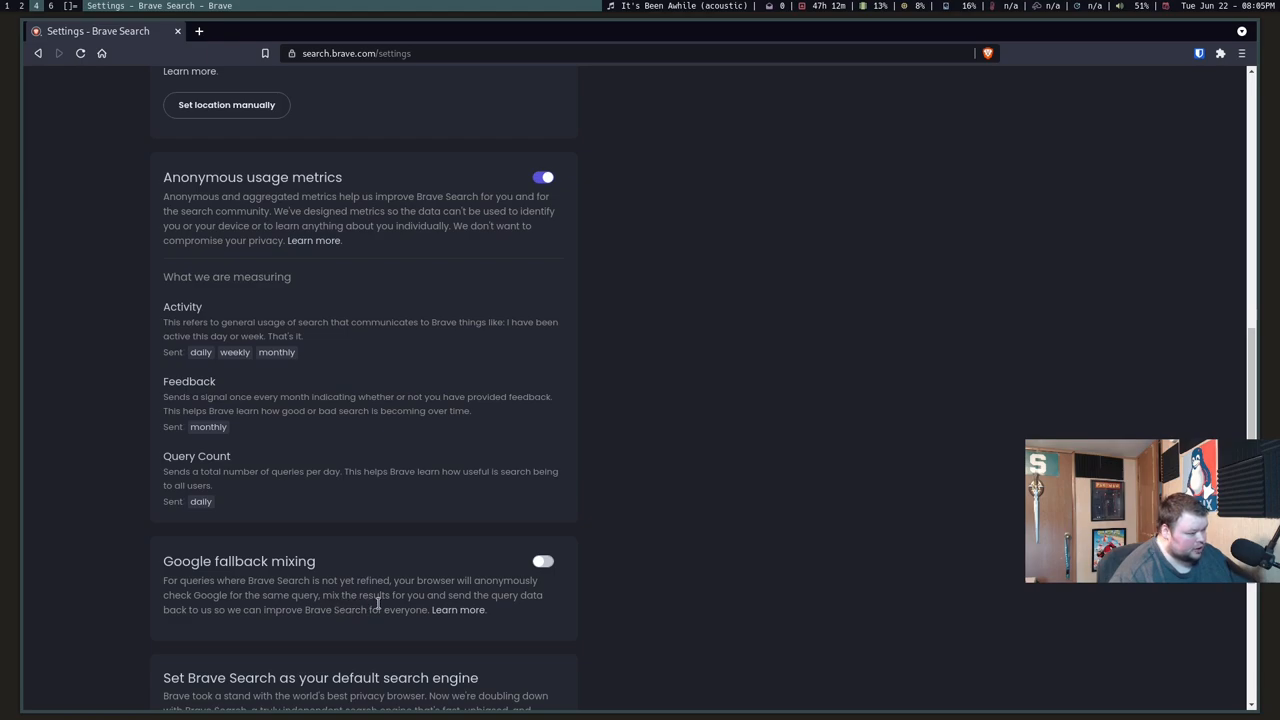
mouse_move(250, 610)
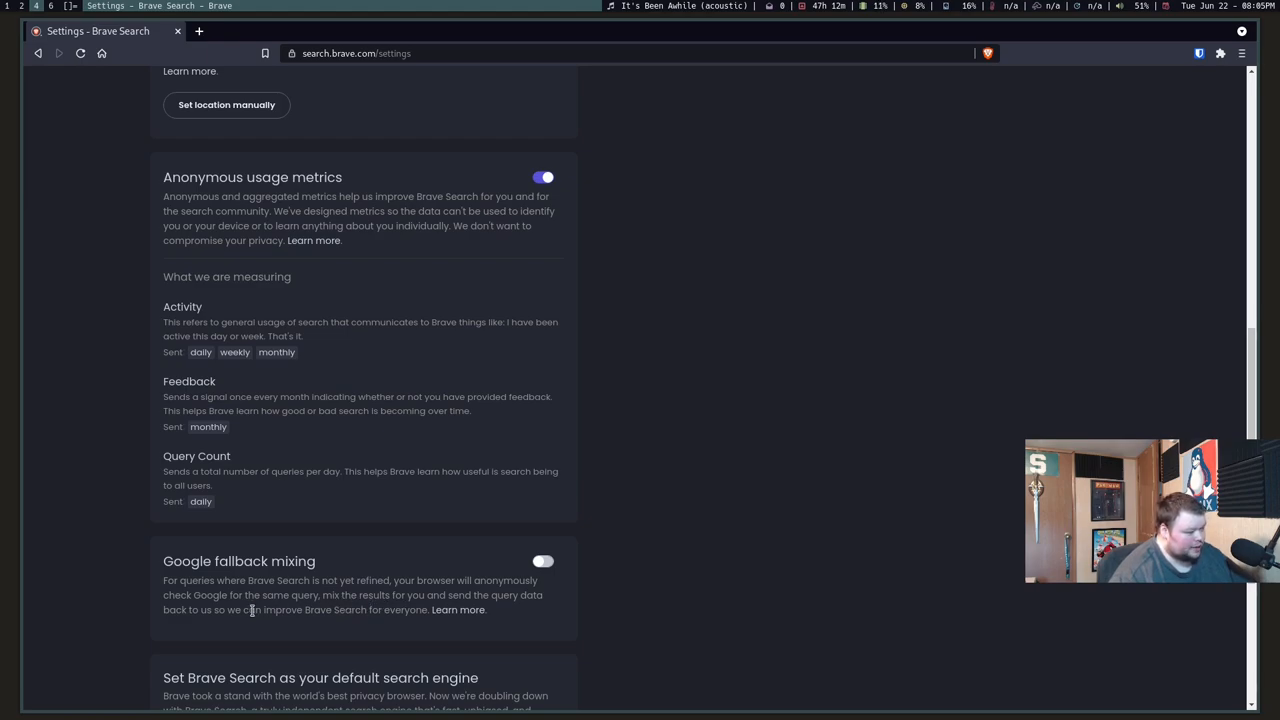
mouse_move(323, 631)
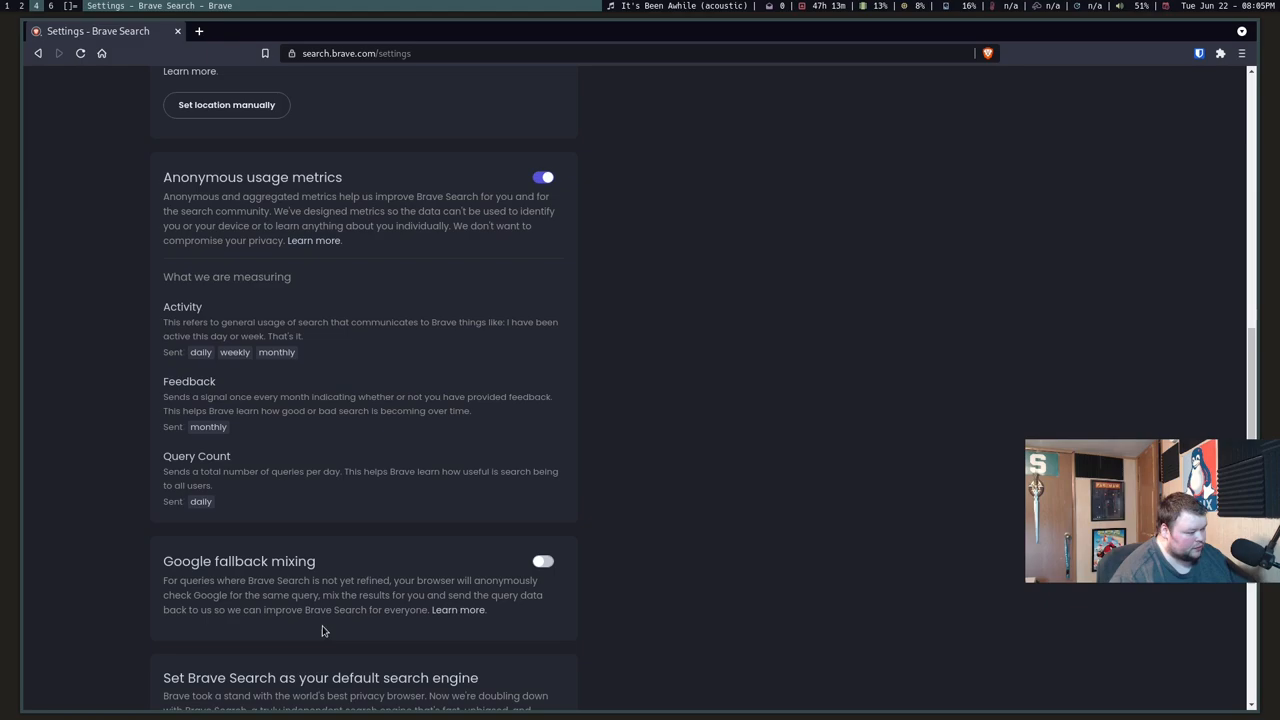
mouse_move(333, 623)
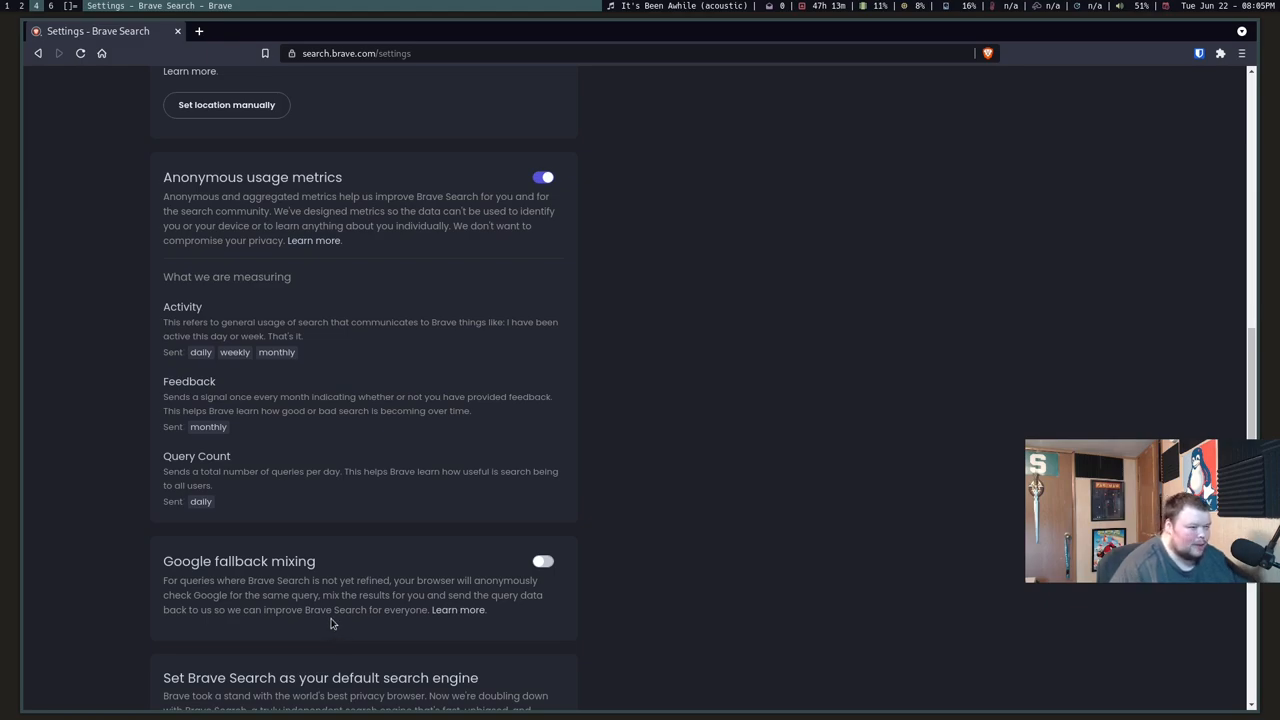
mouse_move(334, 632)
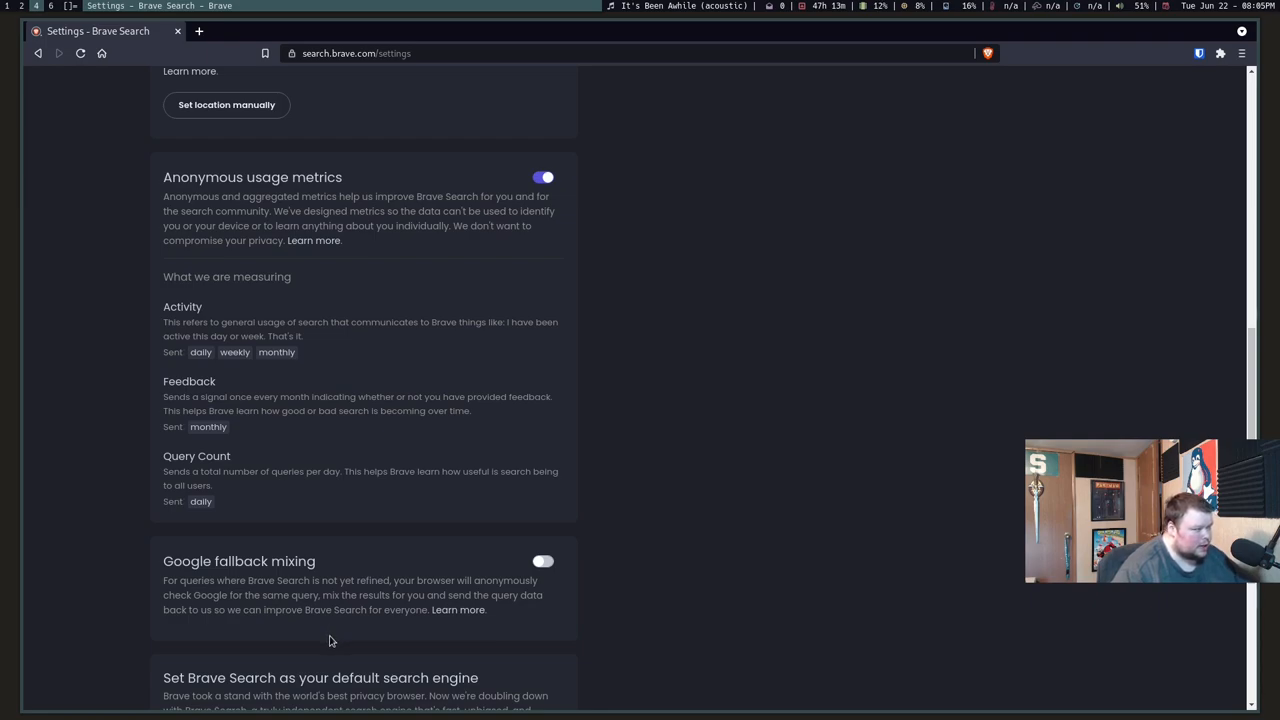
mouse_move(365, 646)
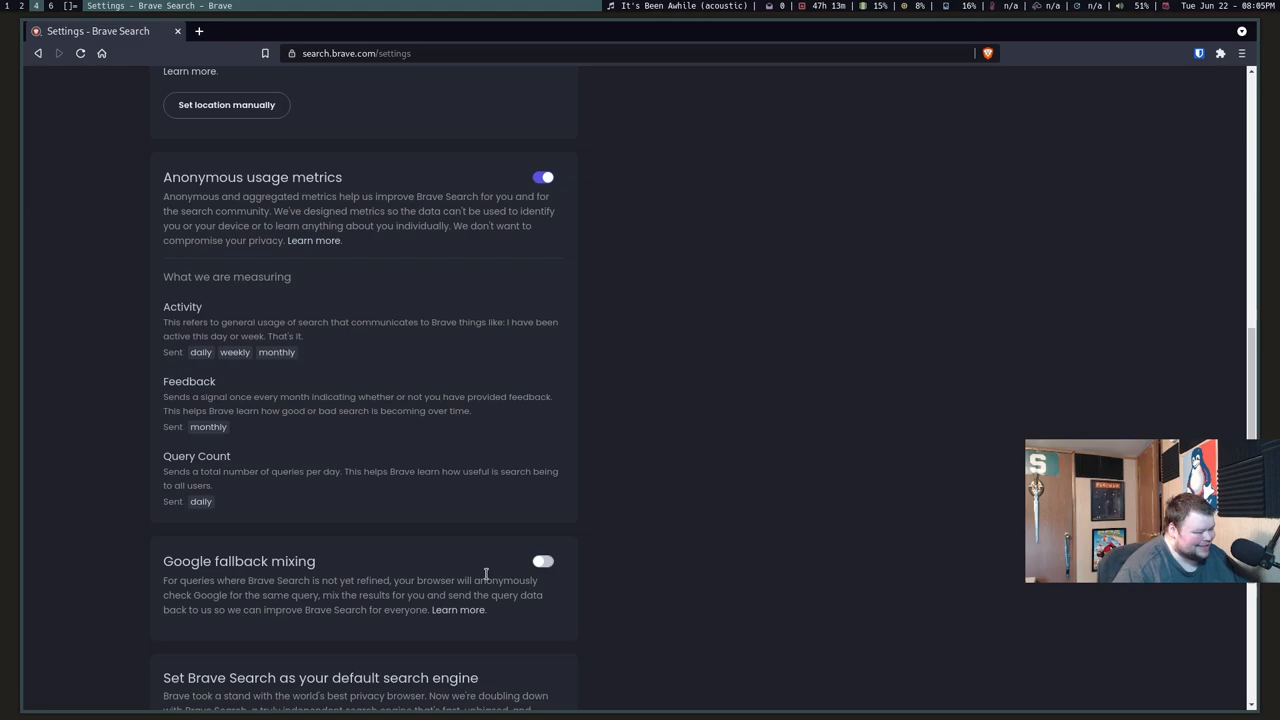
mouse_move(370, 610)
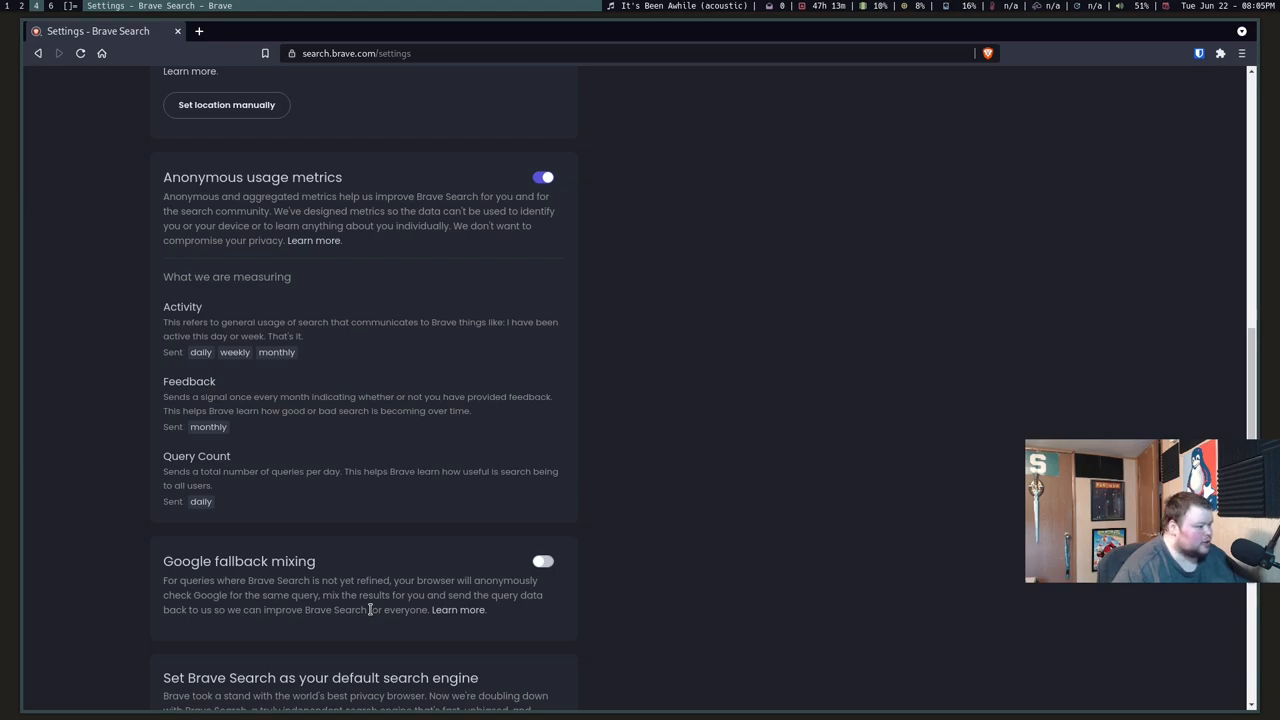
scroll(down, 3)
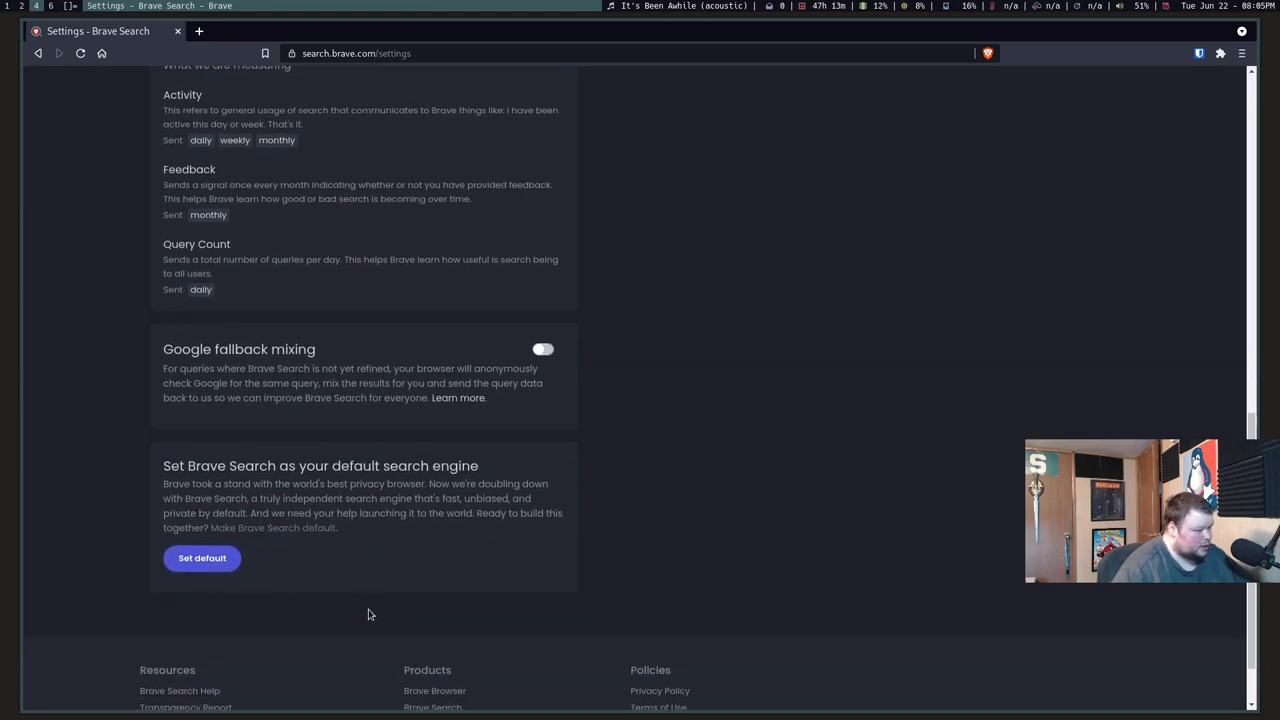
scroll(up, 3)
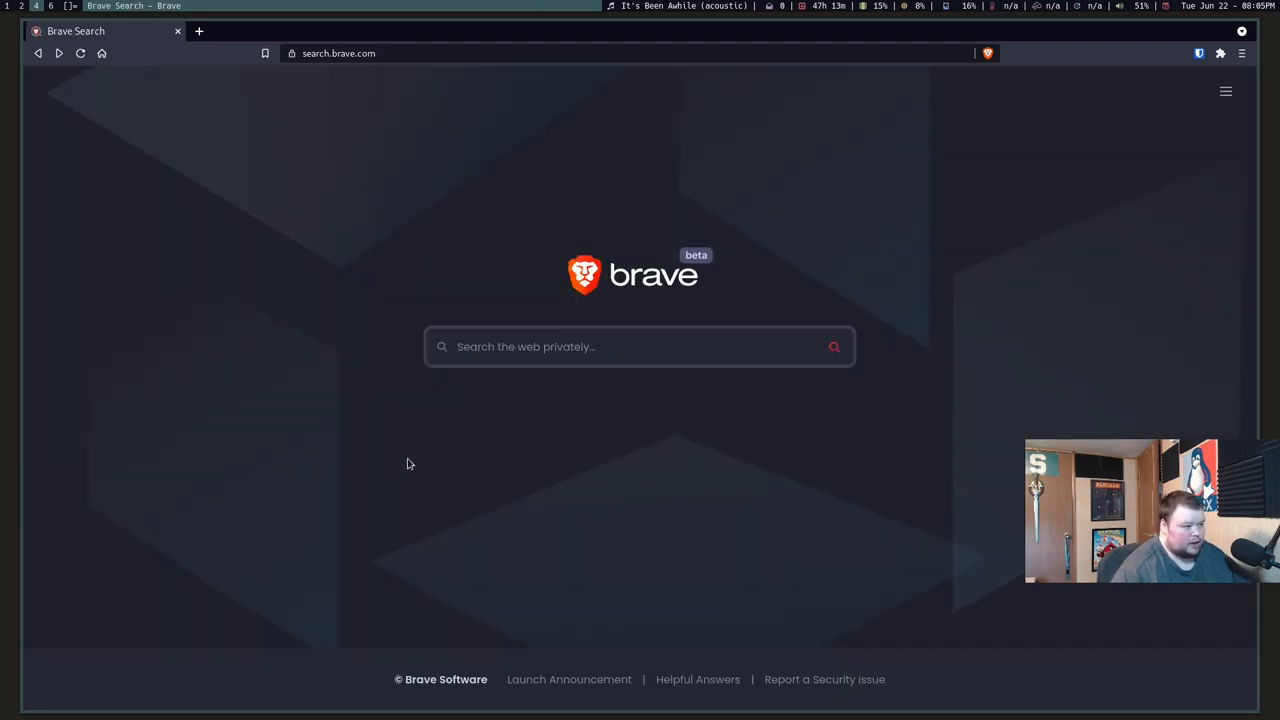
mouse_move(447, 444)
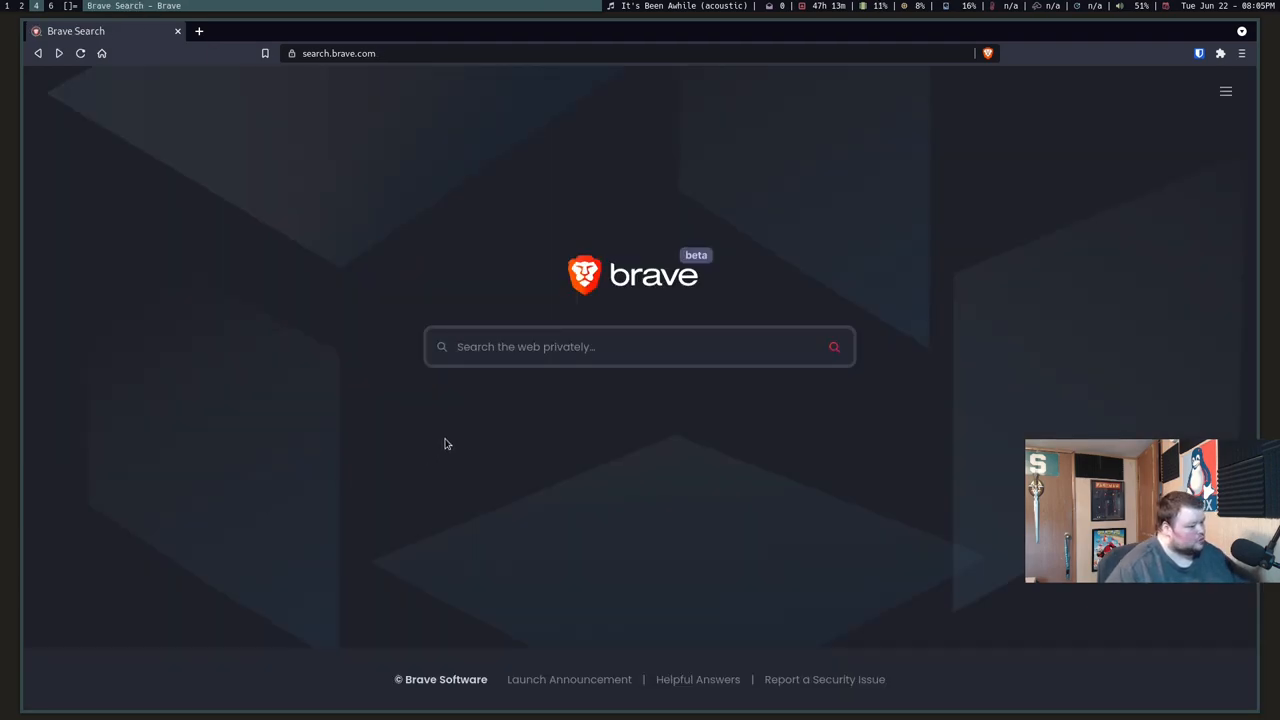
- Search the web for 'the linux cast' from the Brave Search home page
click(639, 346)
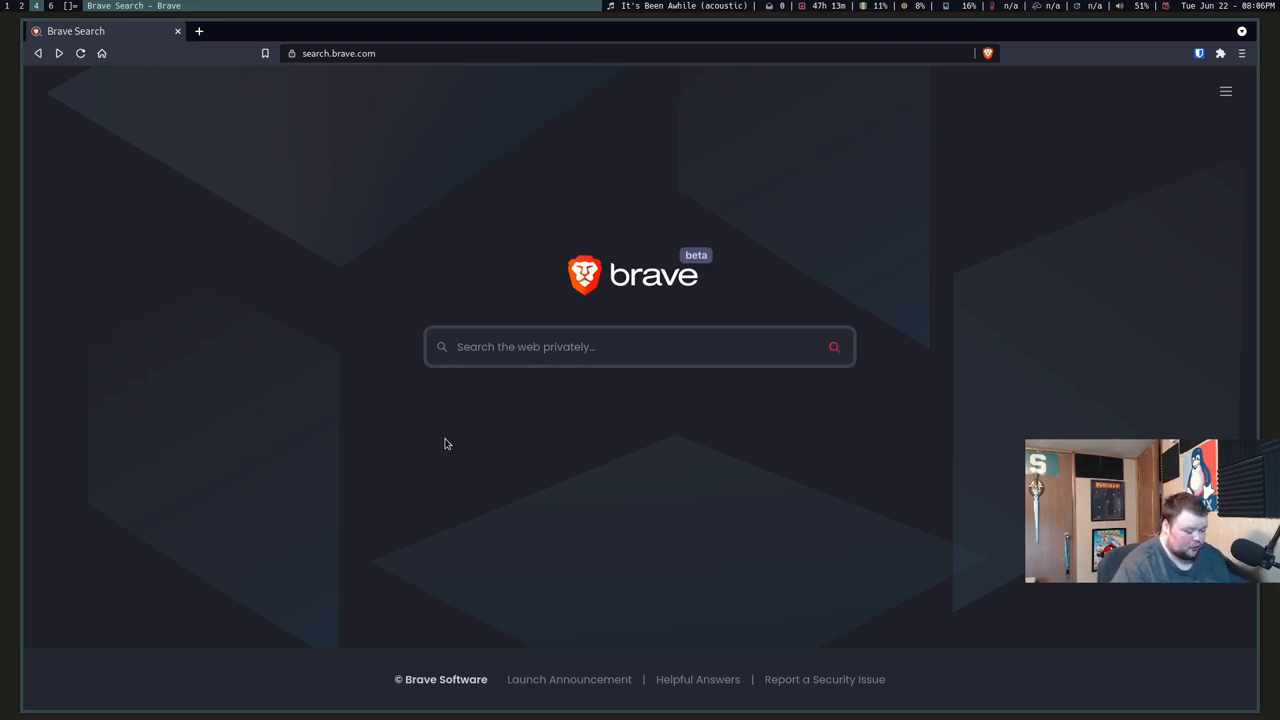
text(the linux cast)
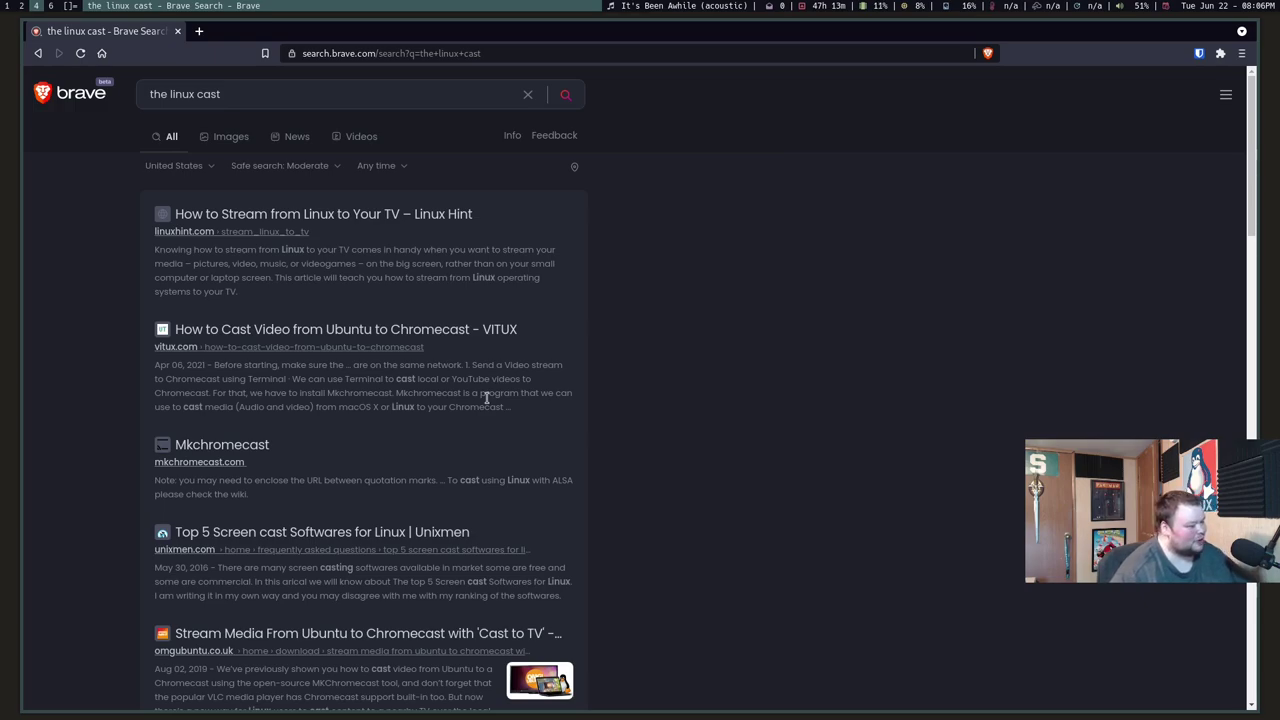
- Browse the results to the end and open 'The Linux Cast – Linux for the rest of us'
scroll(down, 3)
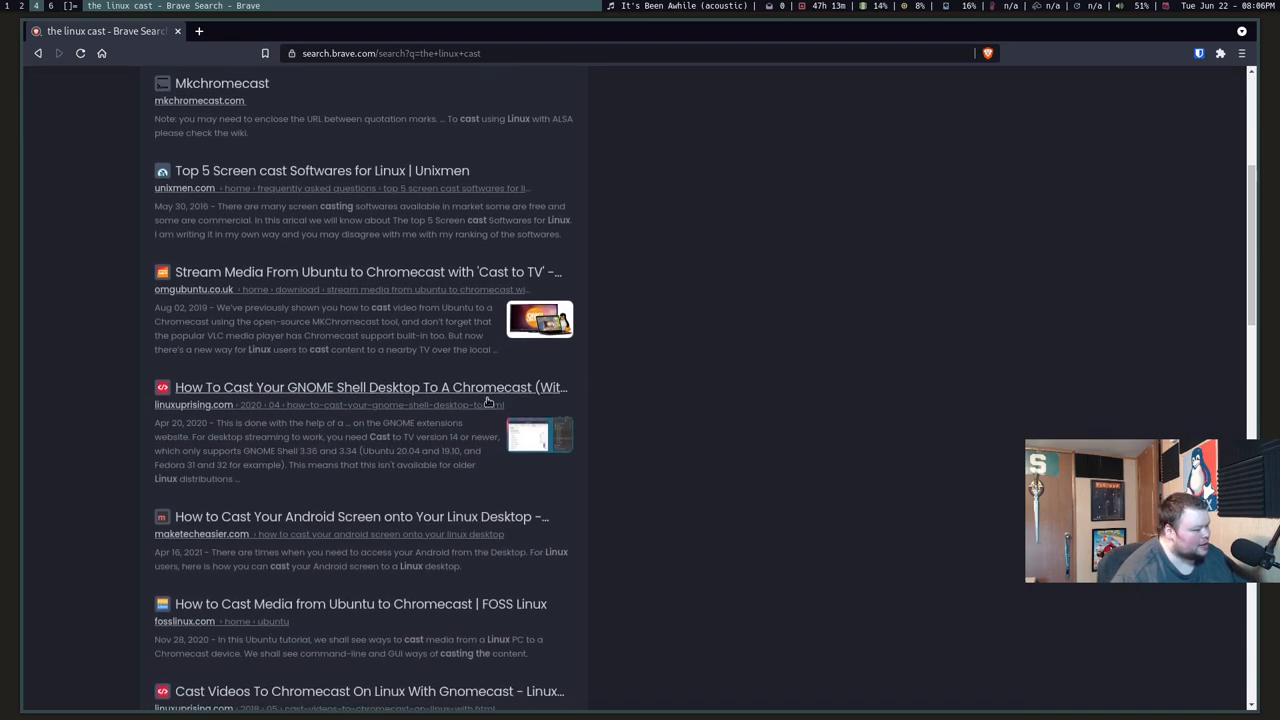
scroll(down, 3)
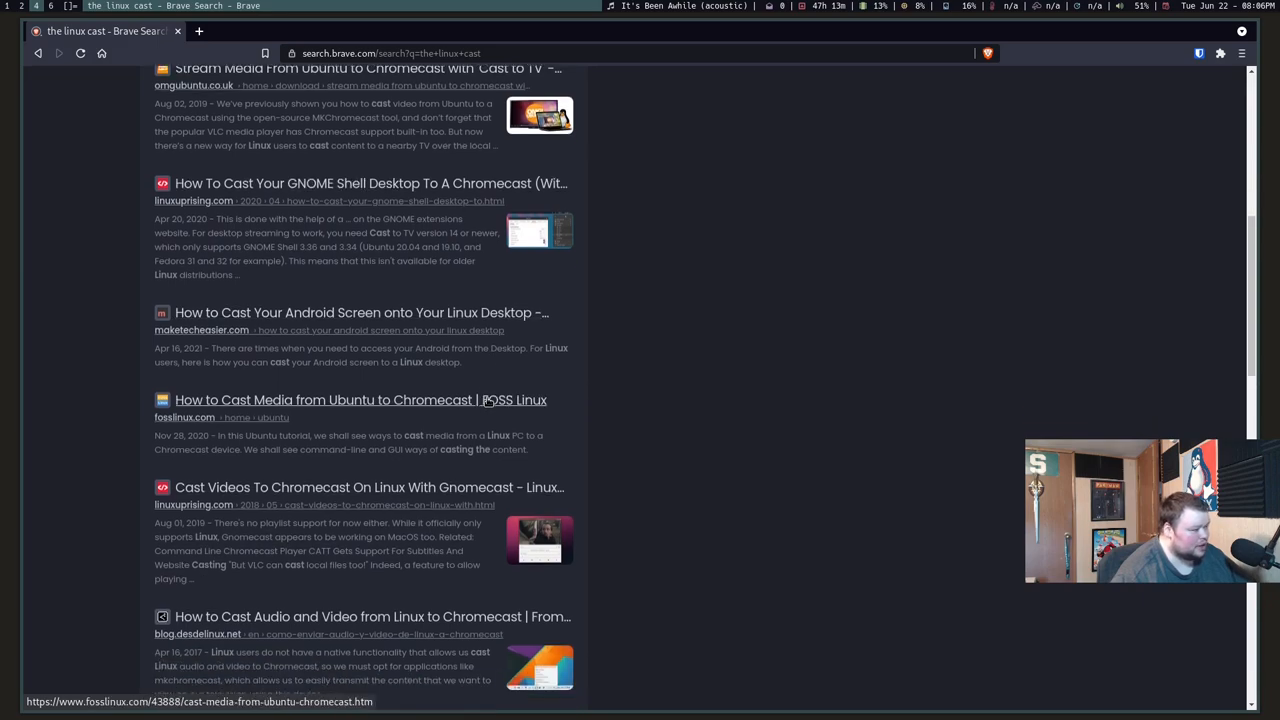
scroll(down, 3)
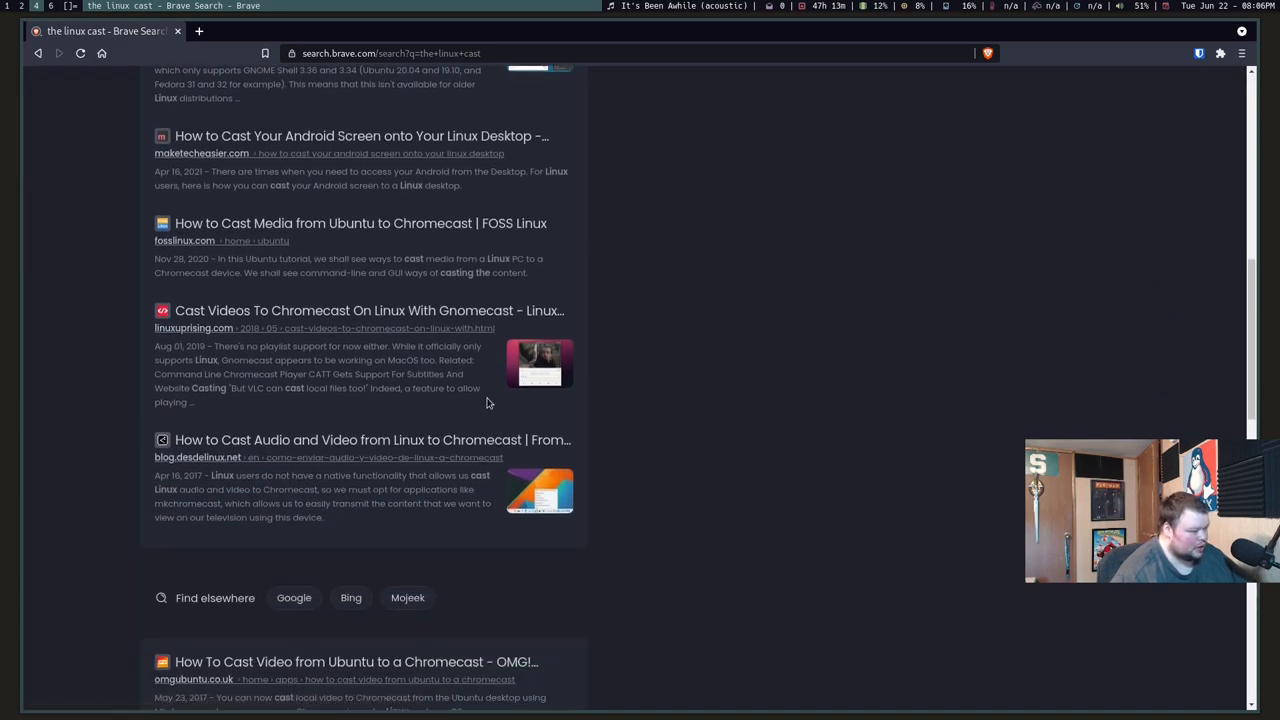
scroll(down, 3)
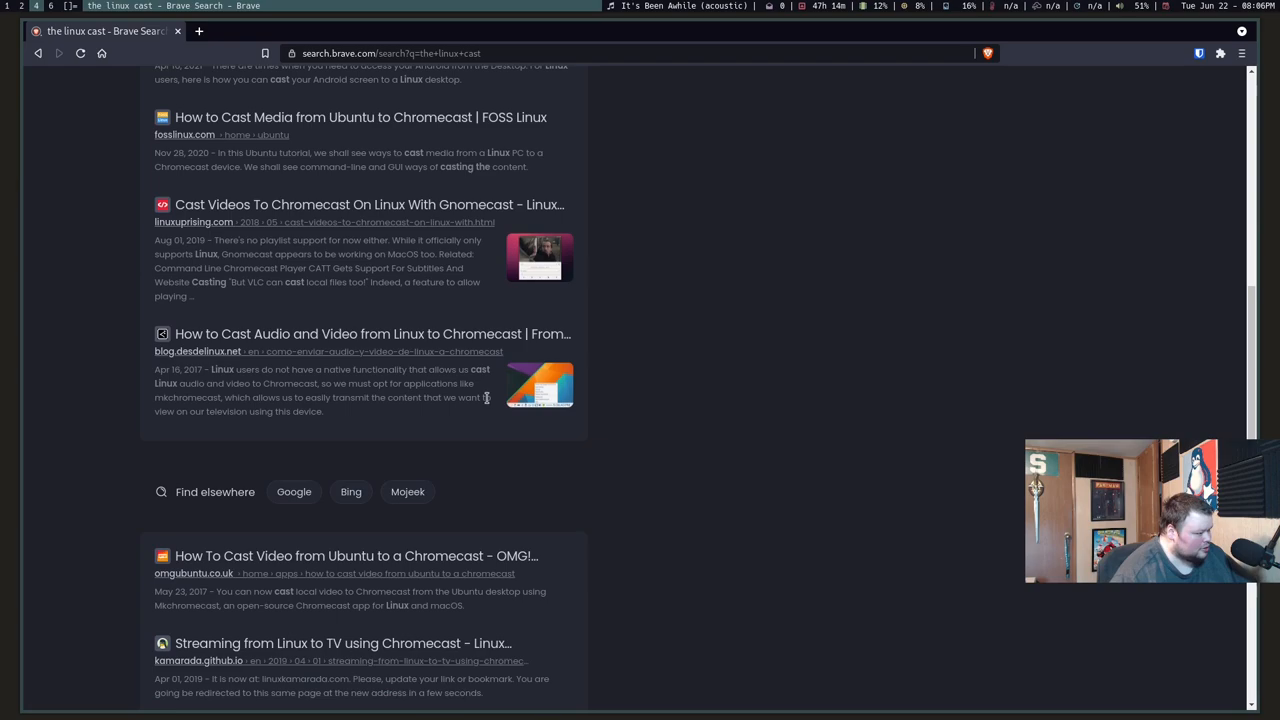
scroll(down, 3)
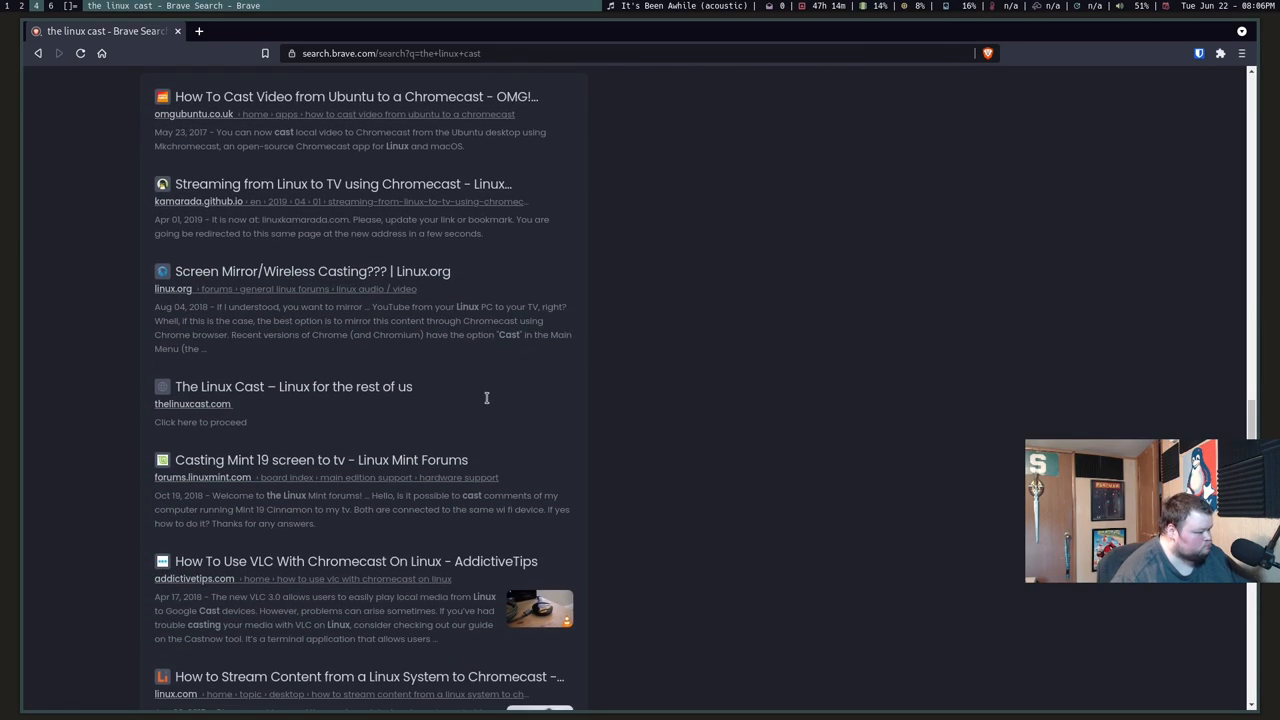
scroll(down, 3)
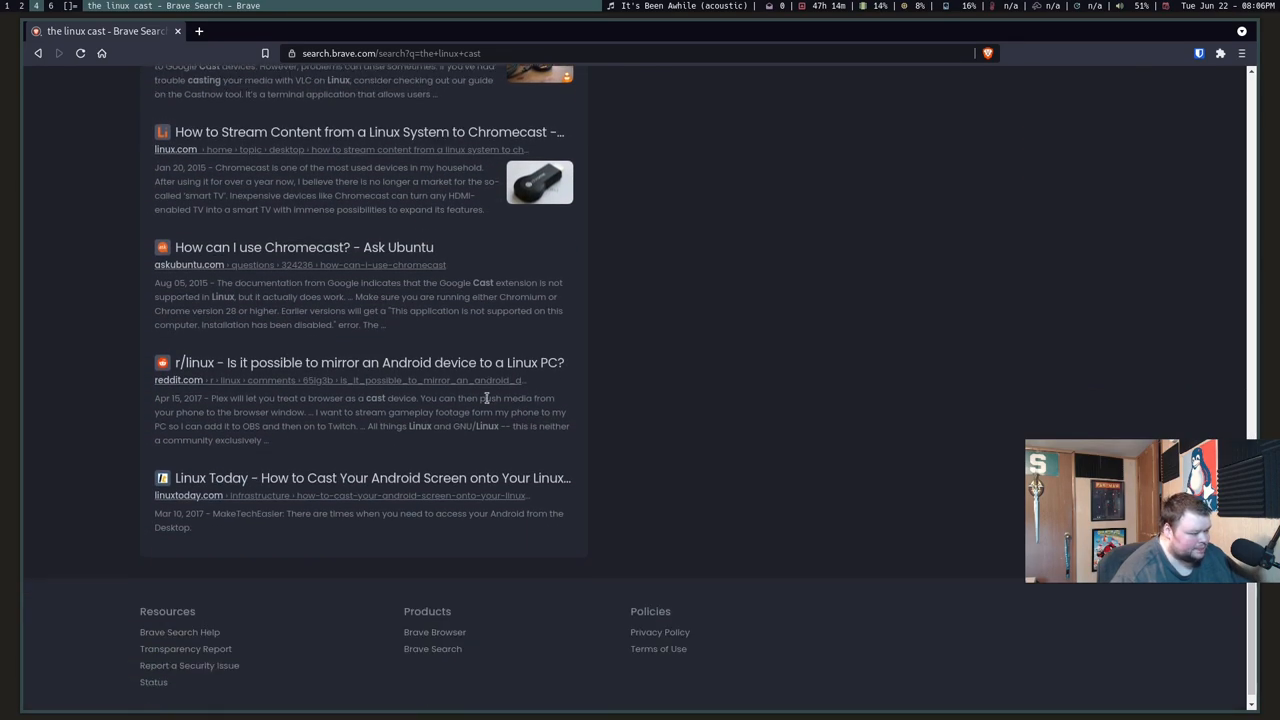
scroll(down, 3)
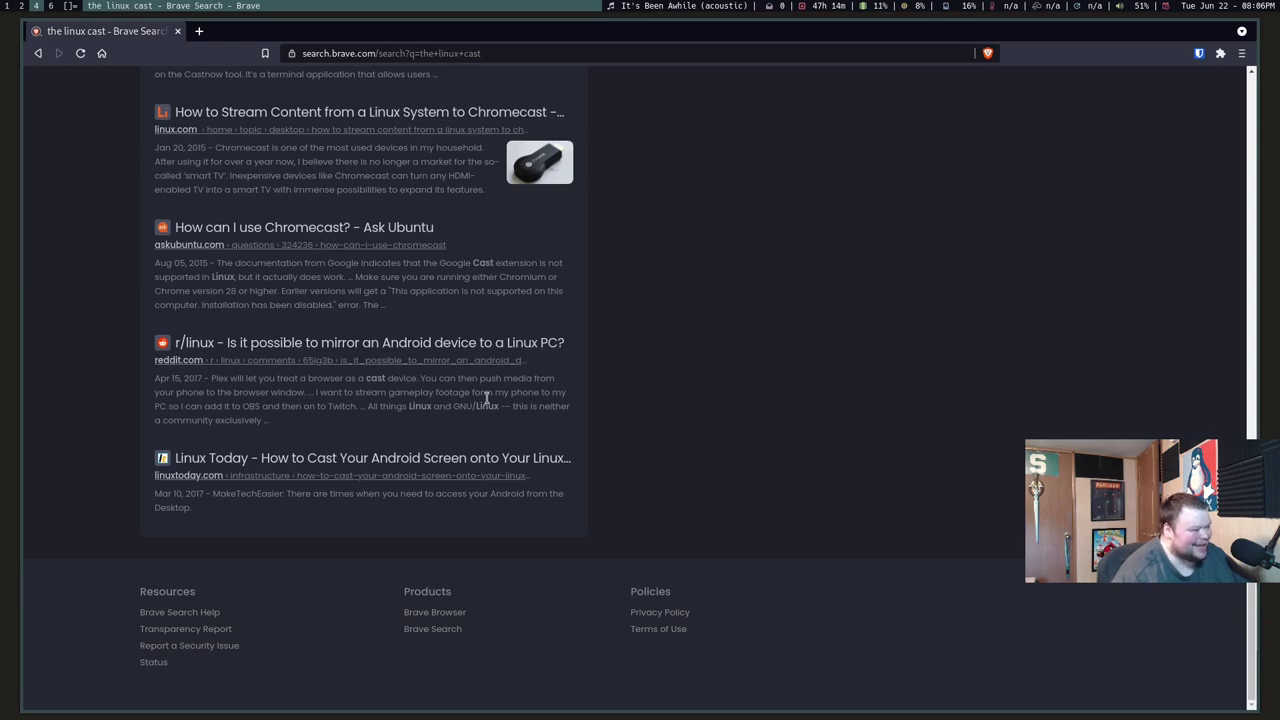
scroll(up, 3)
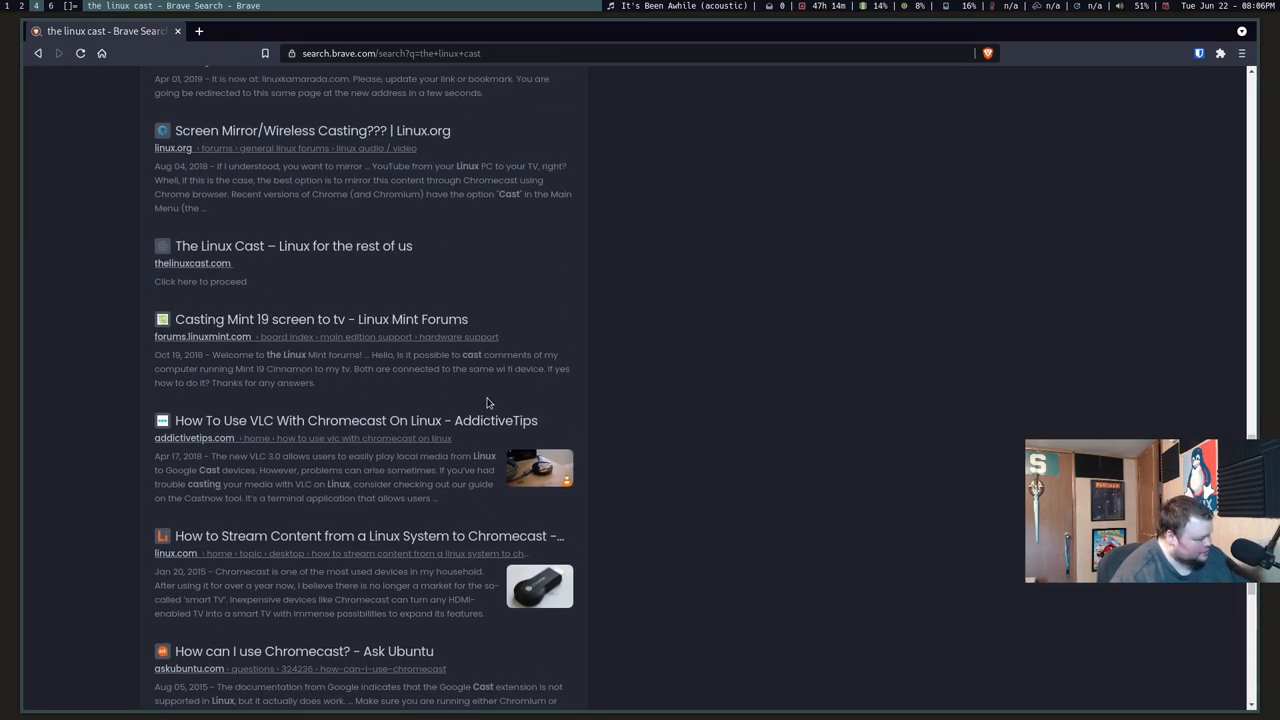
mouse_move(320, 328)
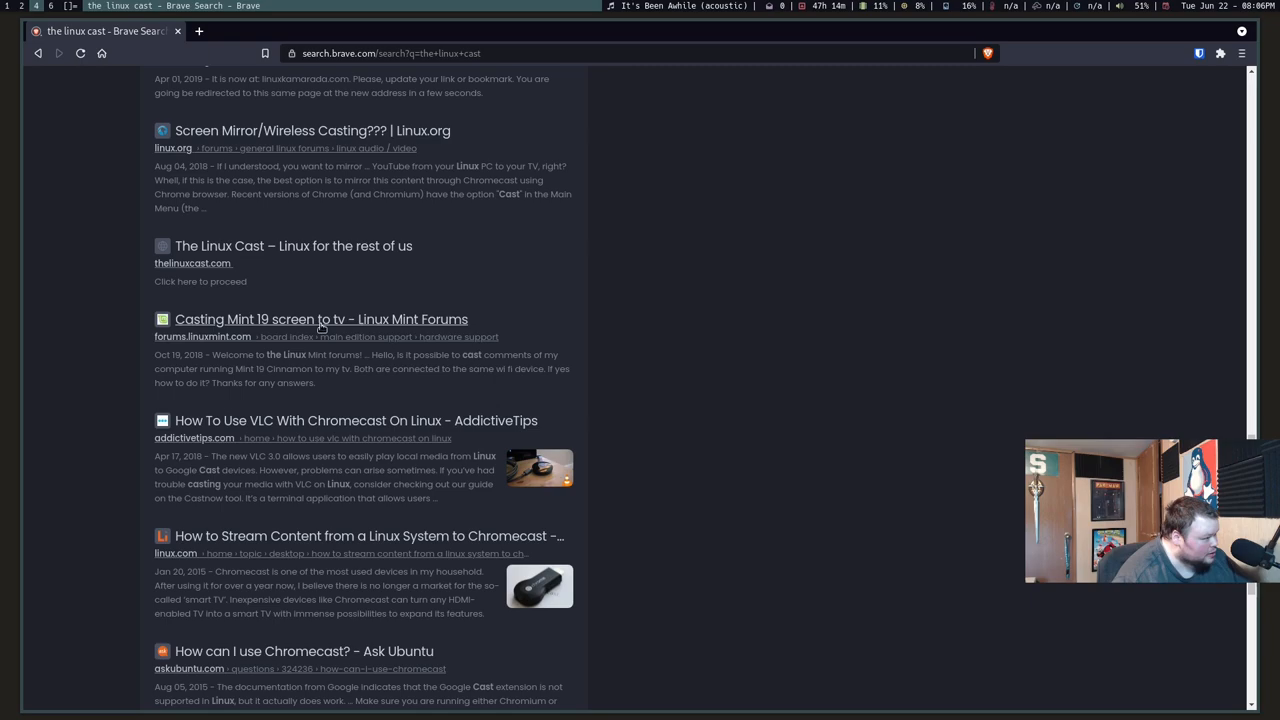
mouse_move(264, 253)
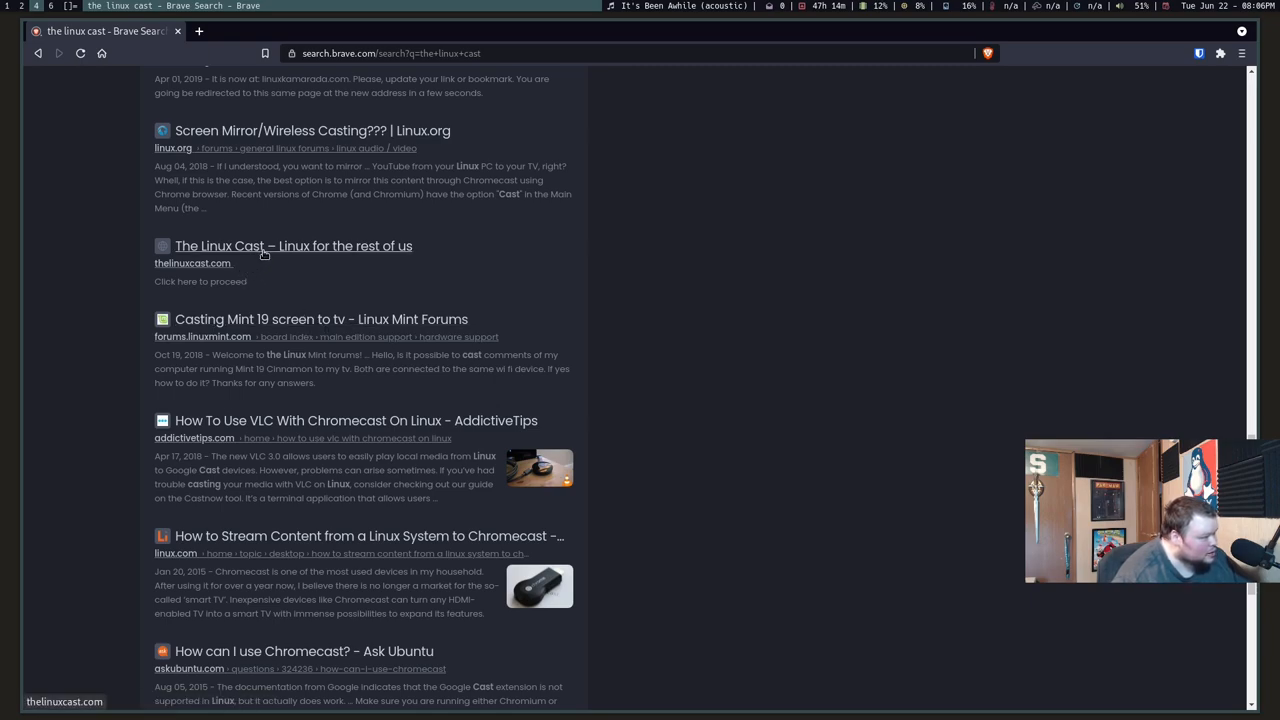
click(293, 246)
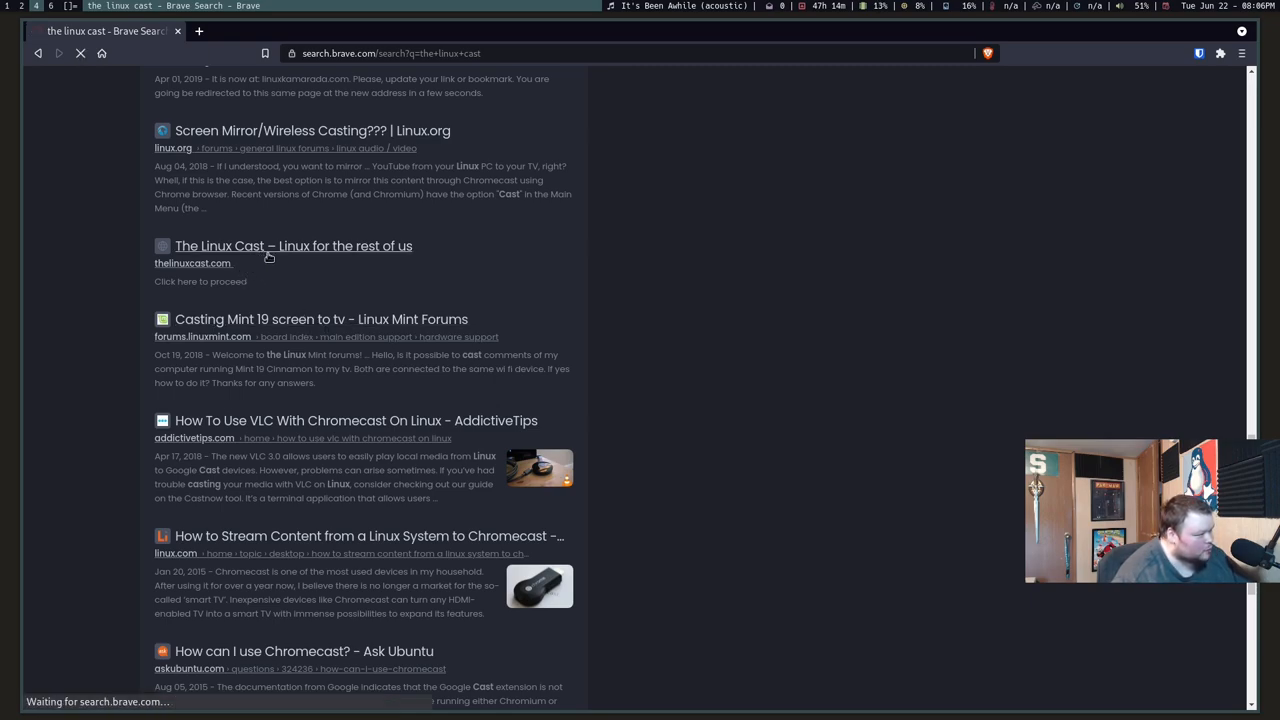
- Open The Linux Cast site, then return to the results and scroll back to the search box
click(293, 246)
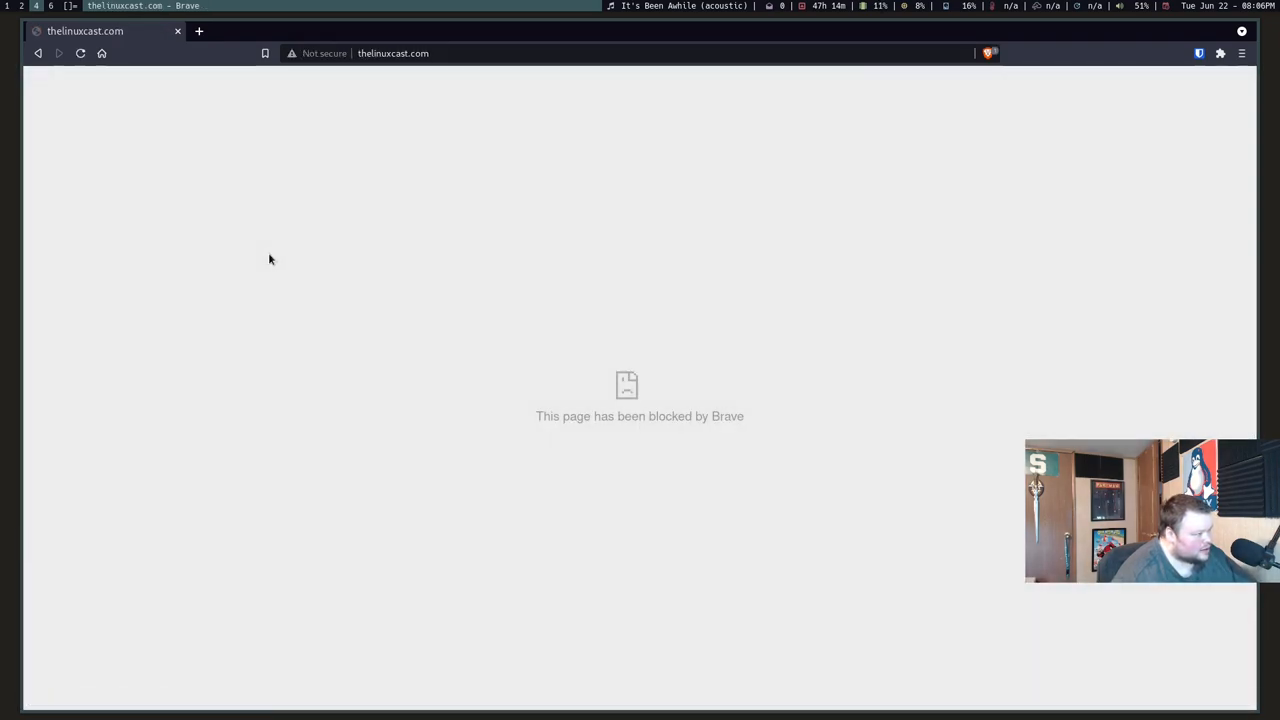
mouse_move(278, 227)
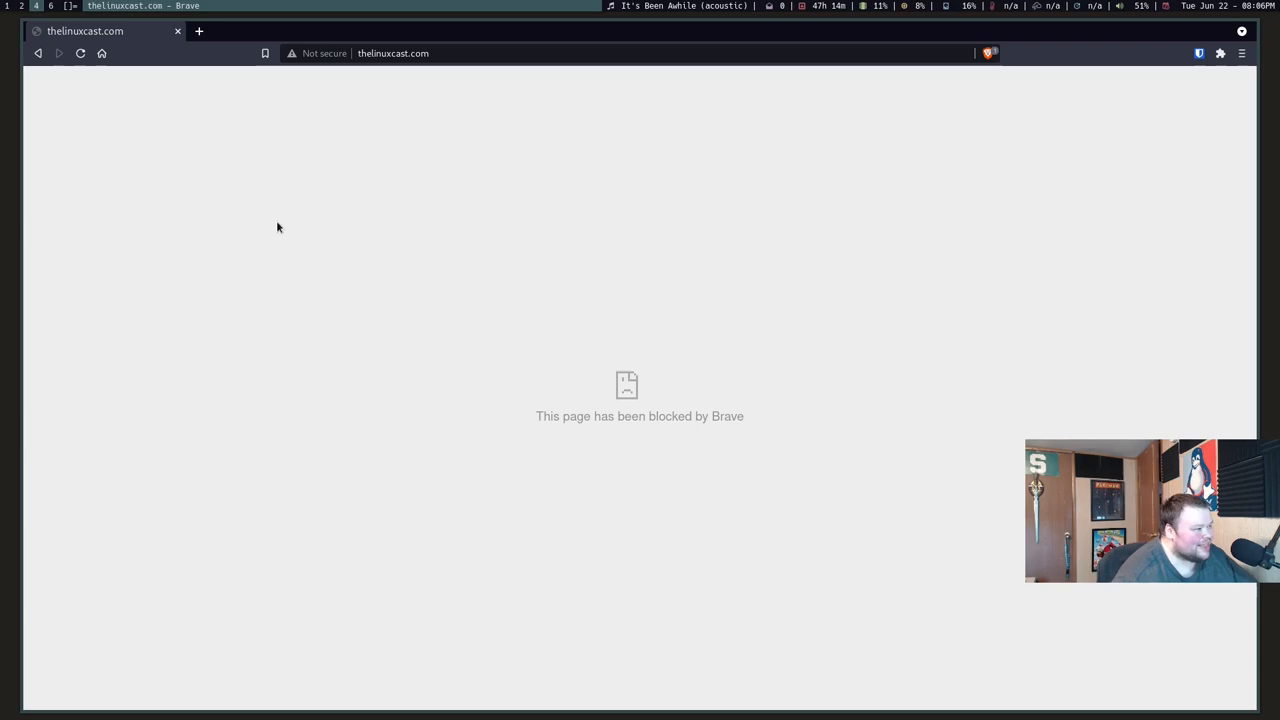
mouse_move(393, 100)
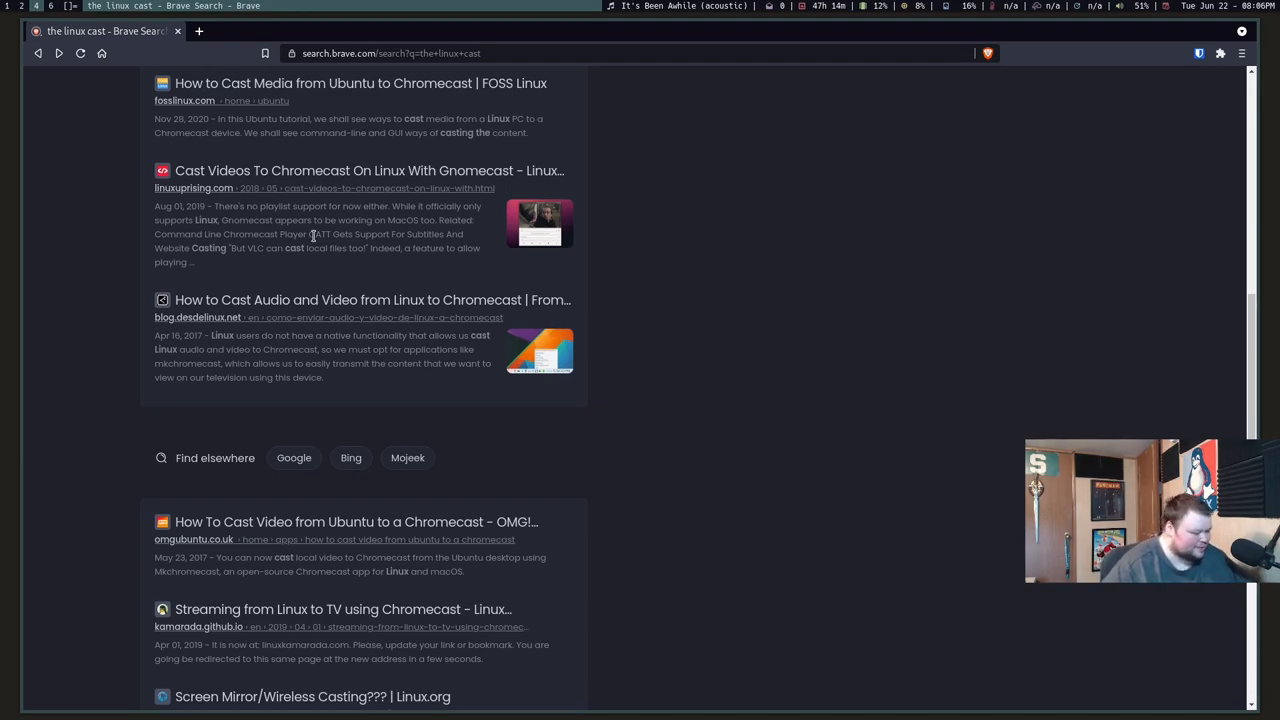
scroll(up, 3)
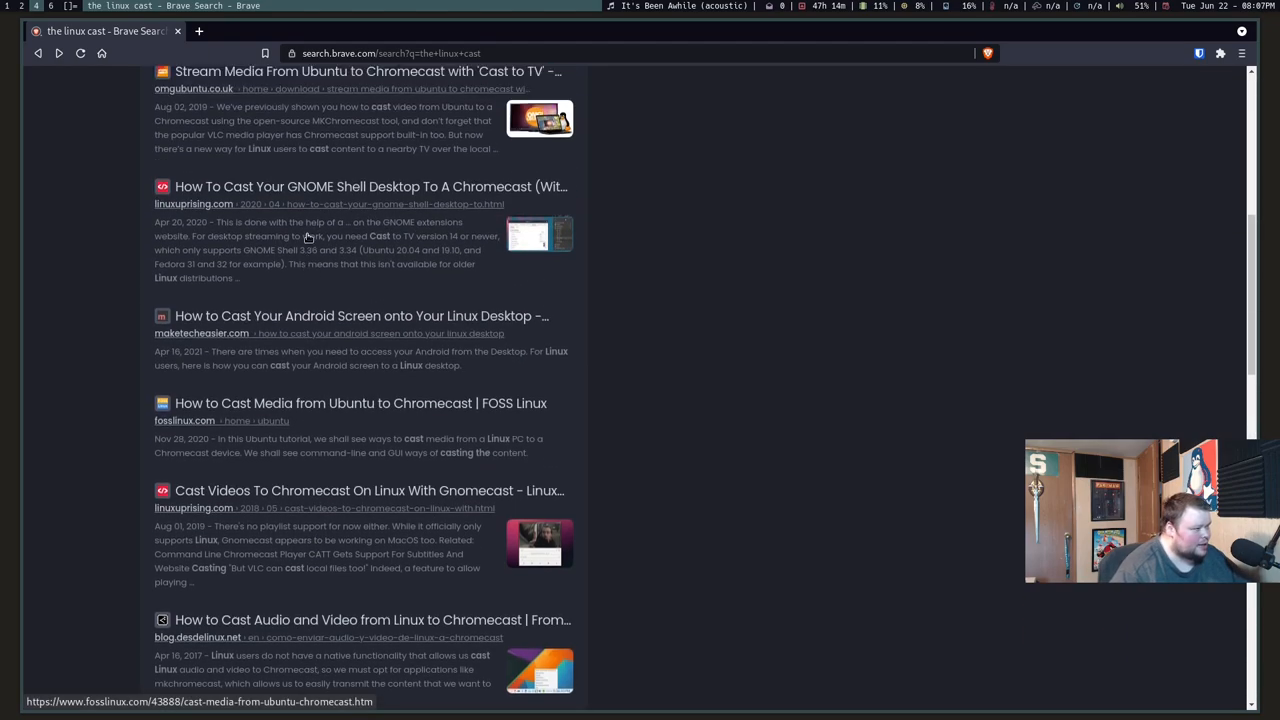
scroll(up, 3)
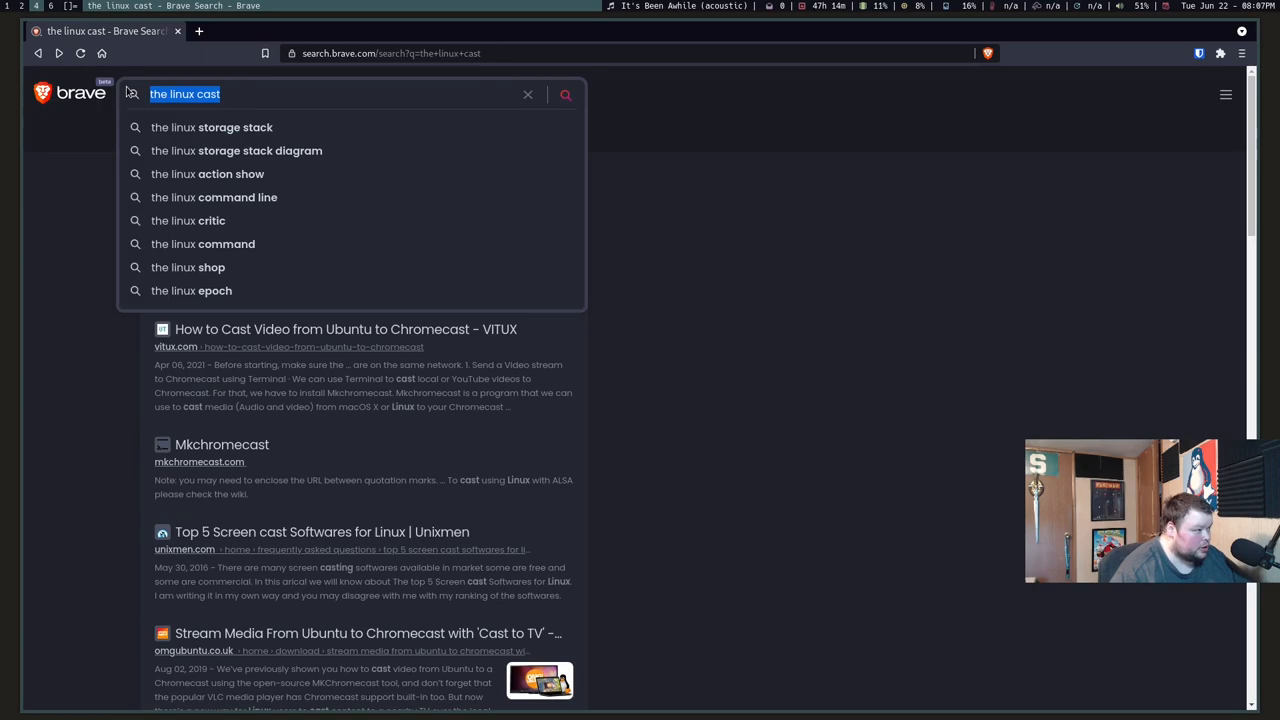
- Search for 'distrotube' and look through its results
text(distrotube)
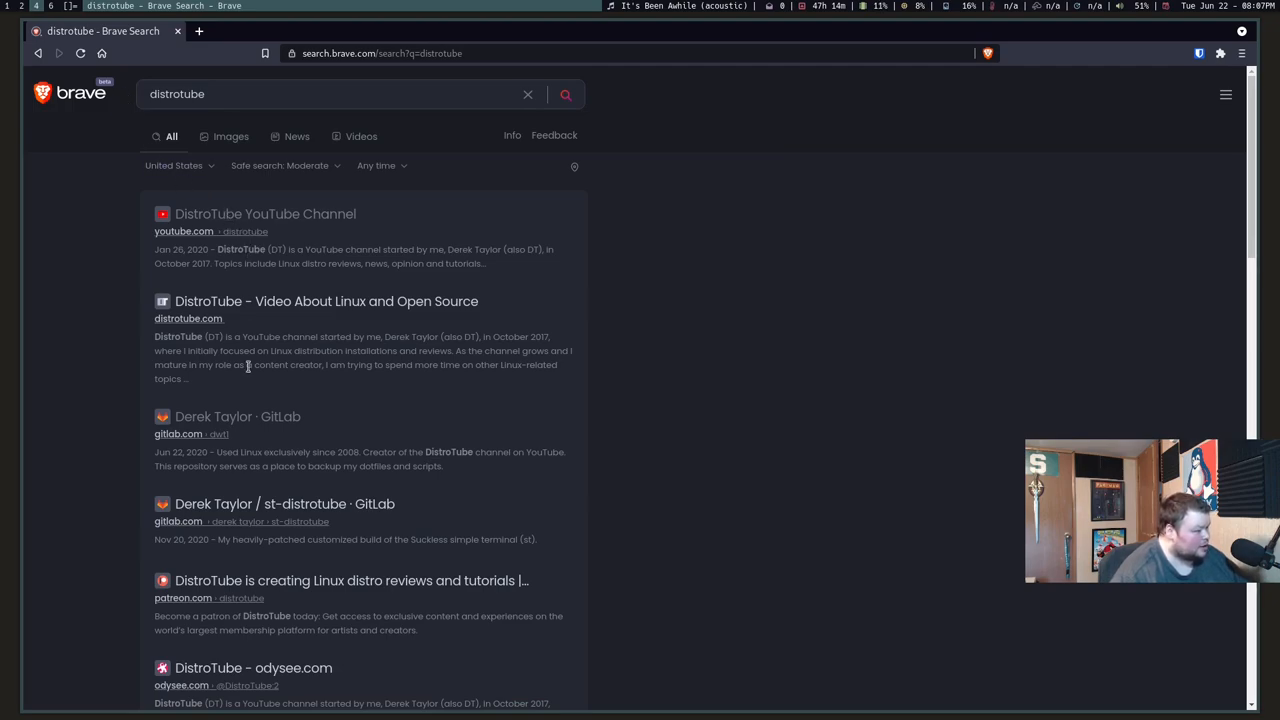
mouse_move(244, 424)
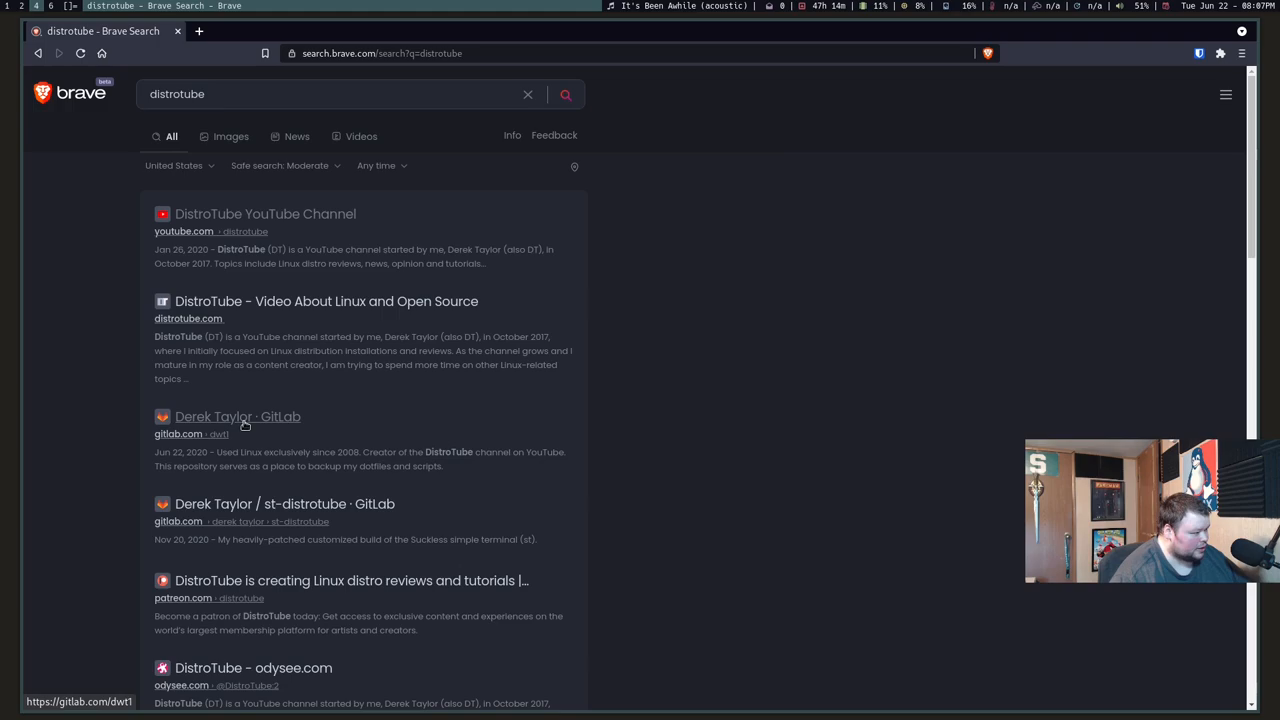
mouse_move(239, 557)
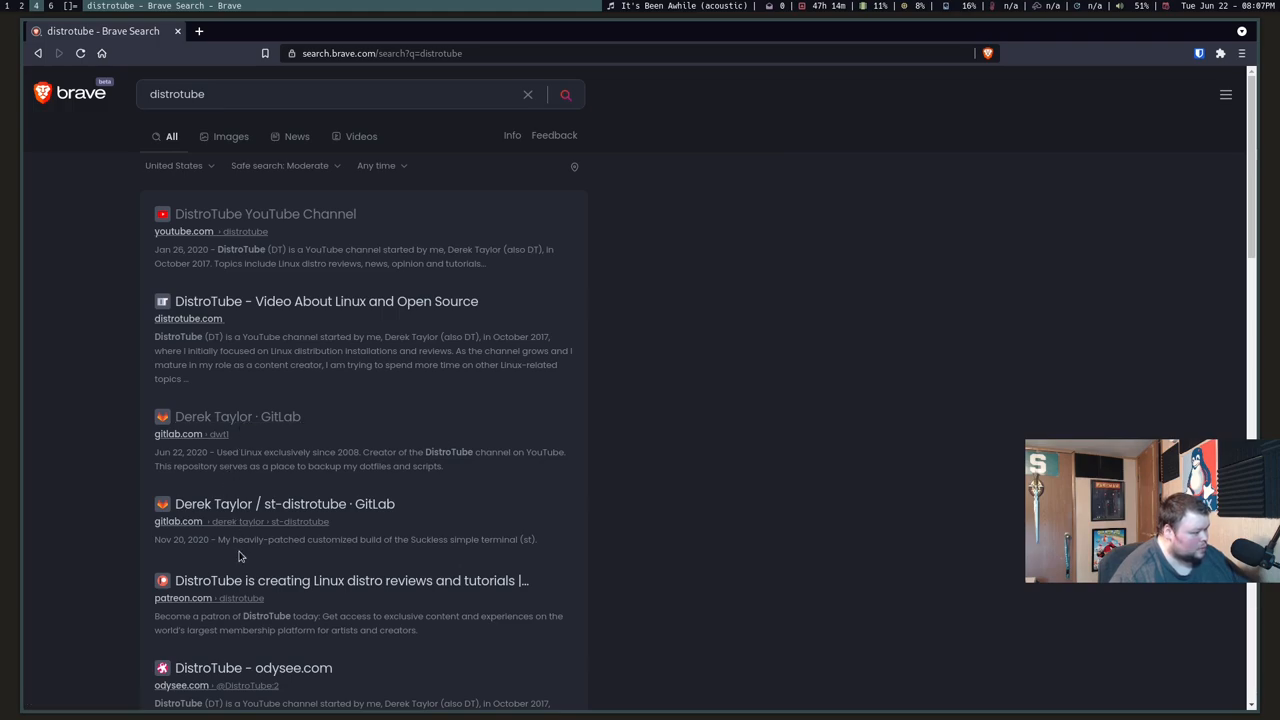
scroll(down, 3)
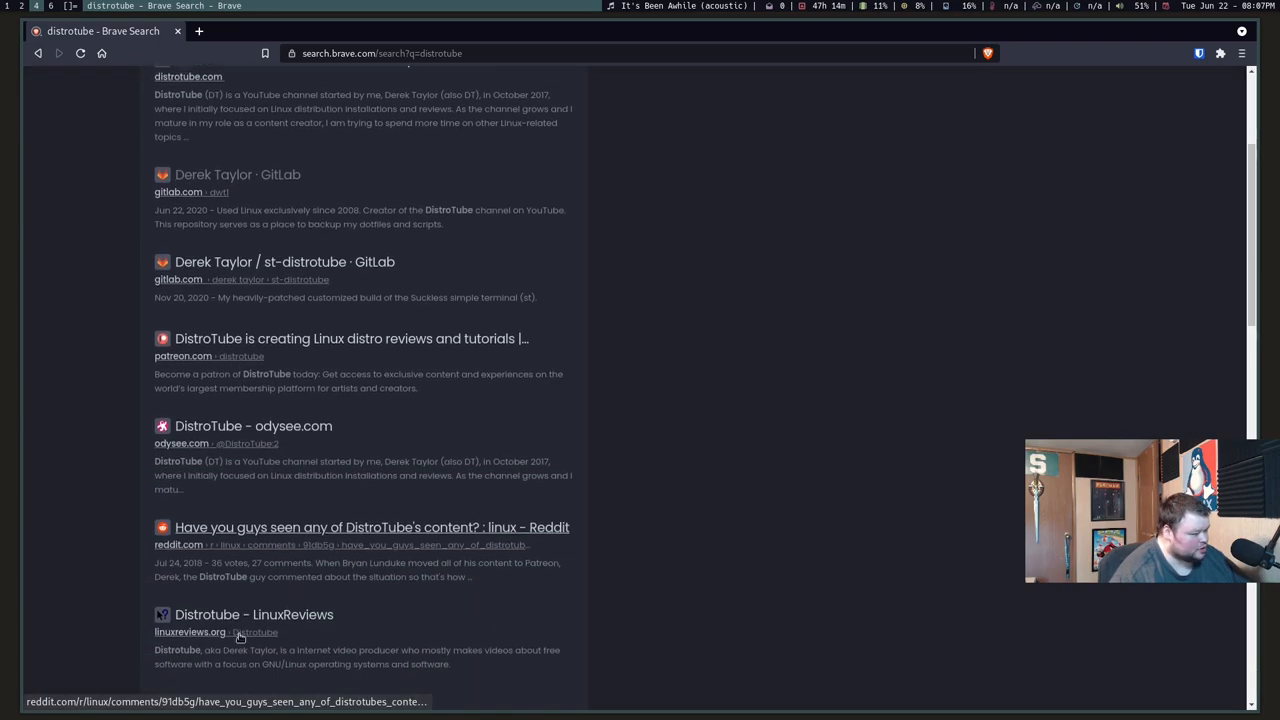
scroll(down, 3)
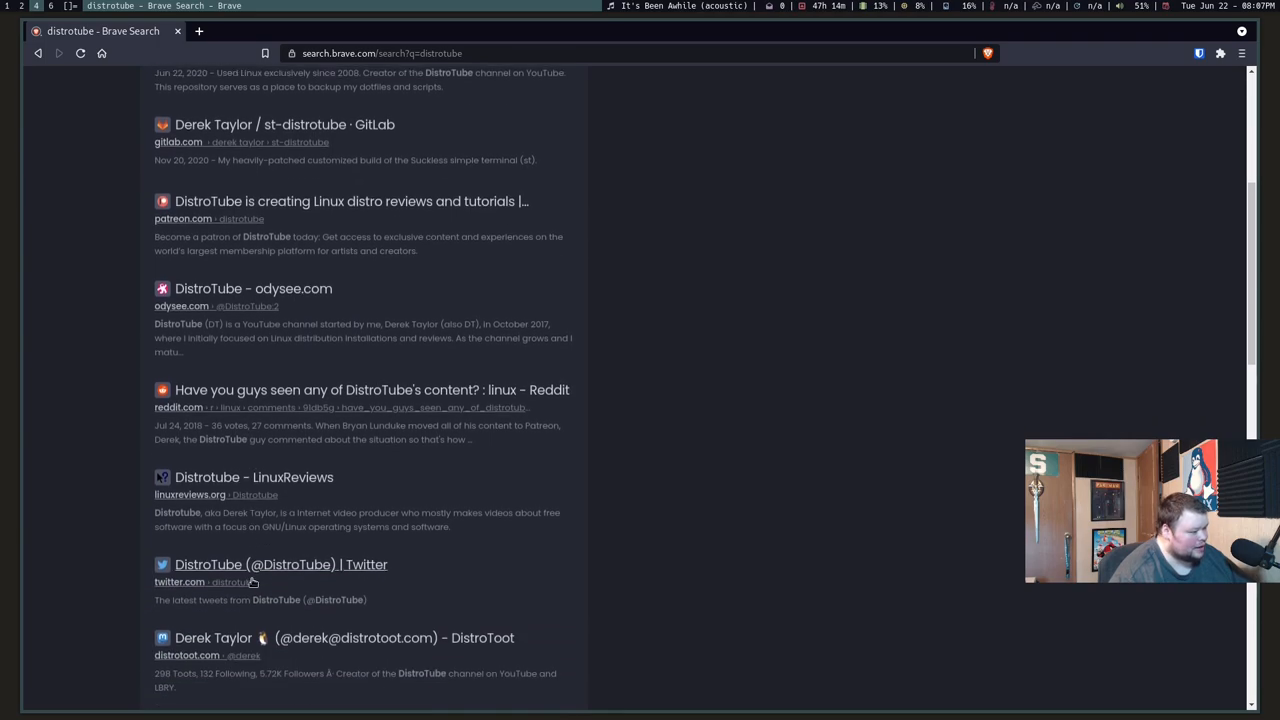
scroll(down, 3)
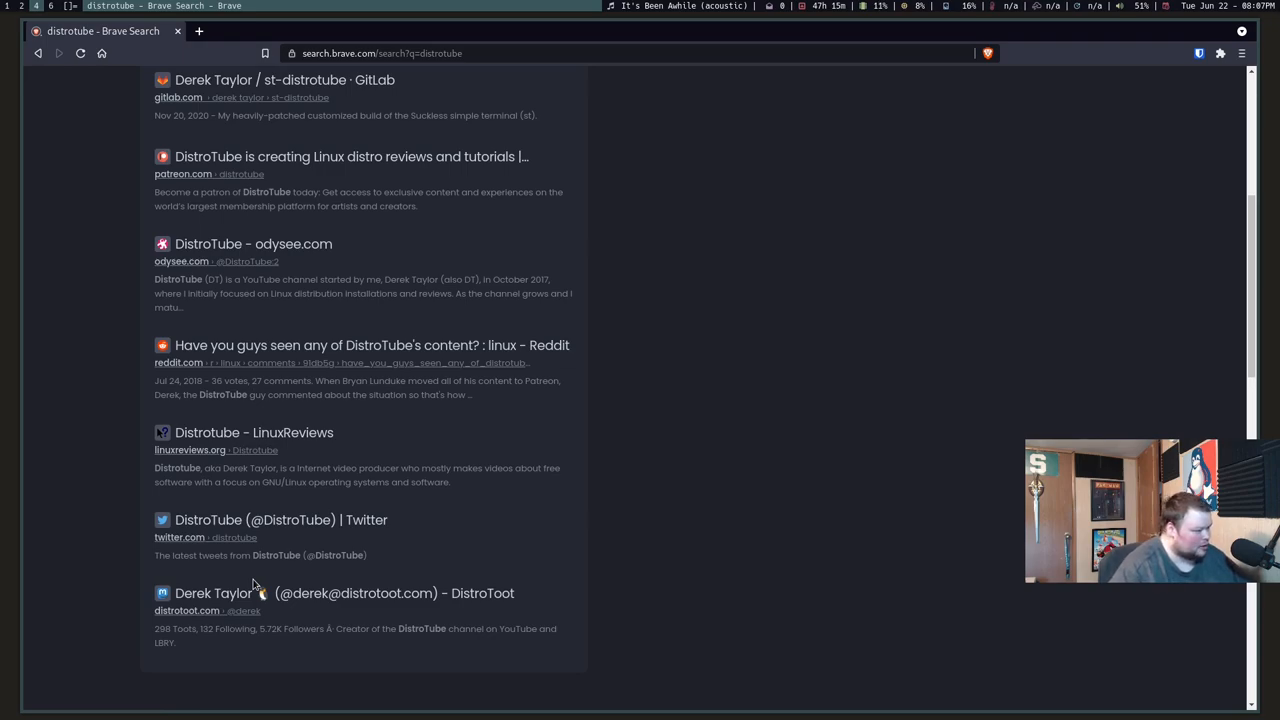
mouse_move(320, 571)
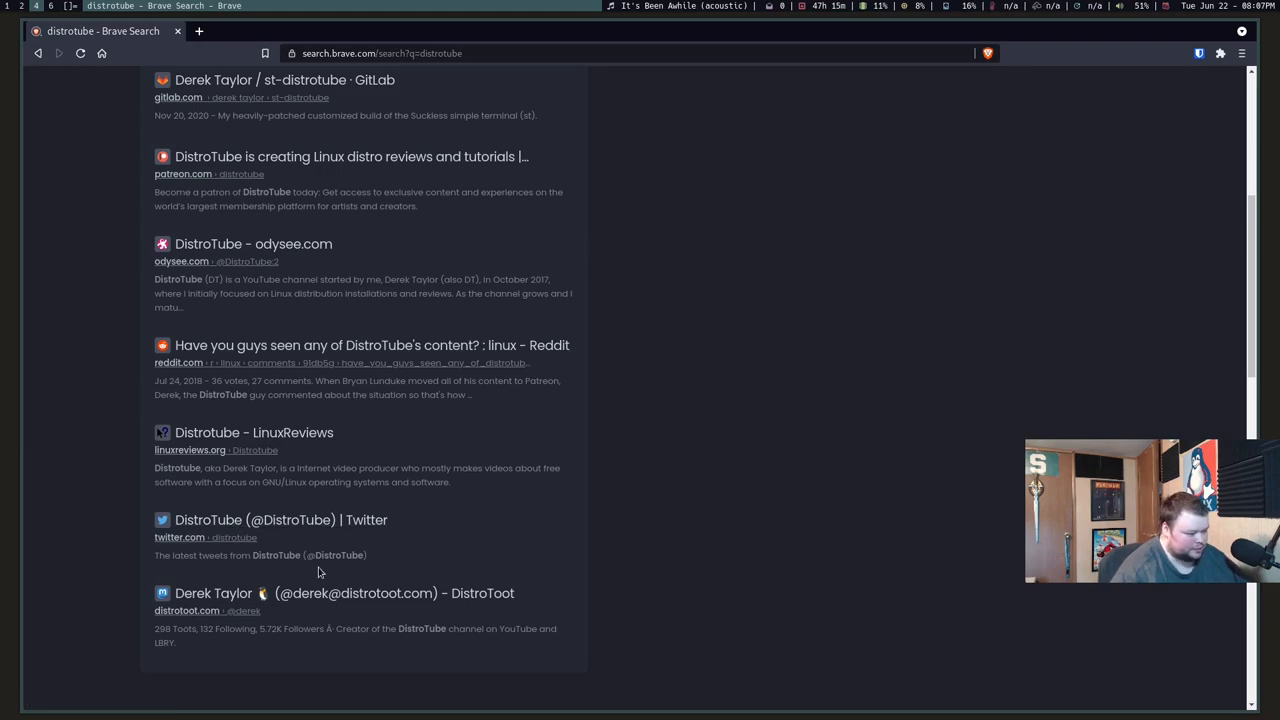
mouse_move(311, 593)
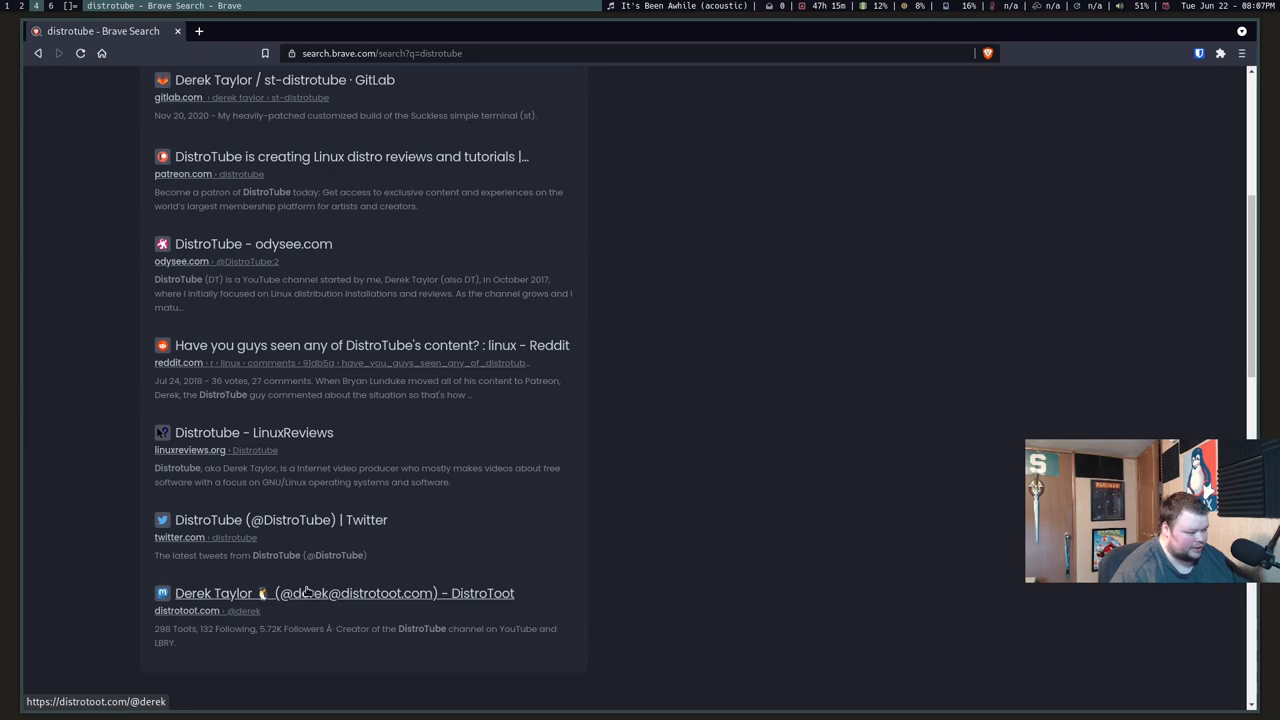
scroll(up, 3)
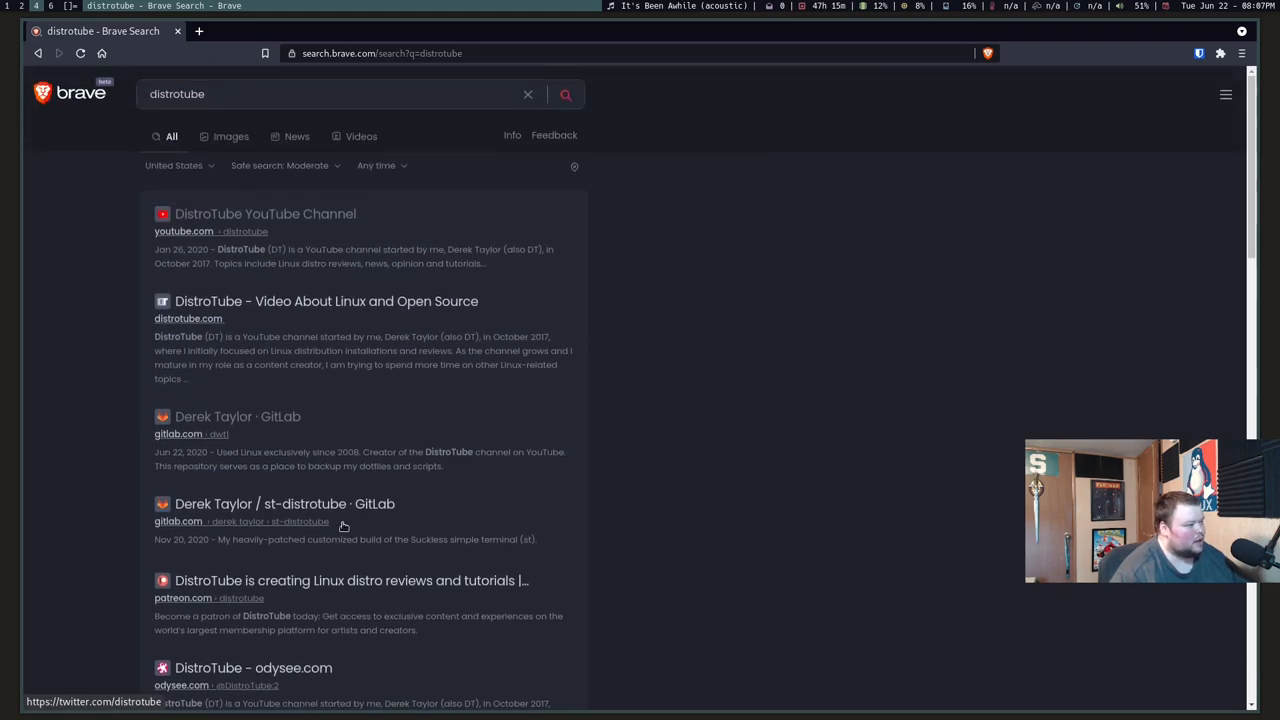
mouse_move(213, 178)
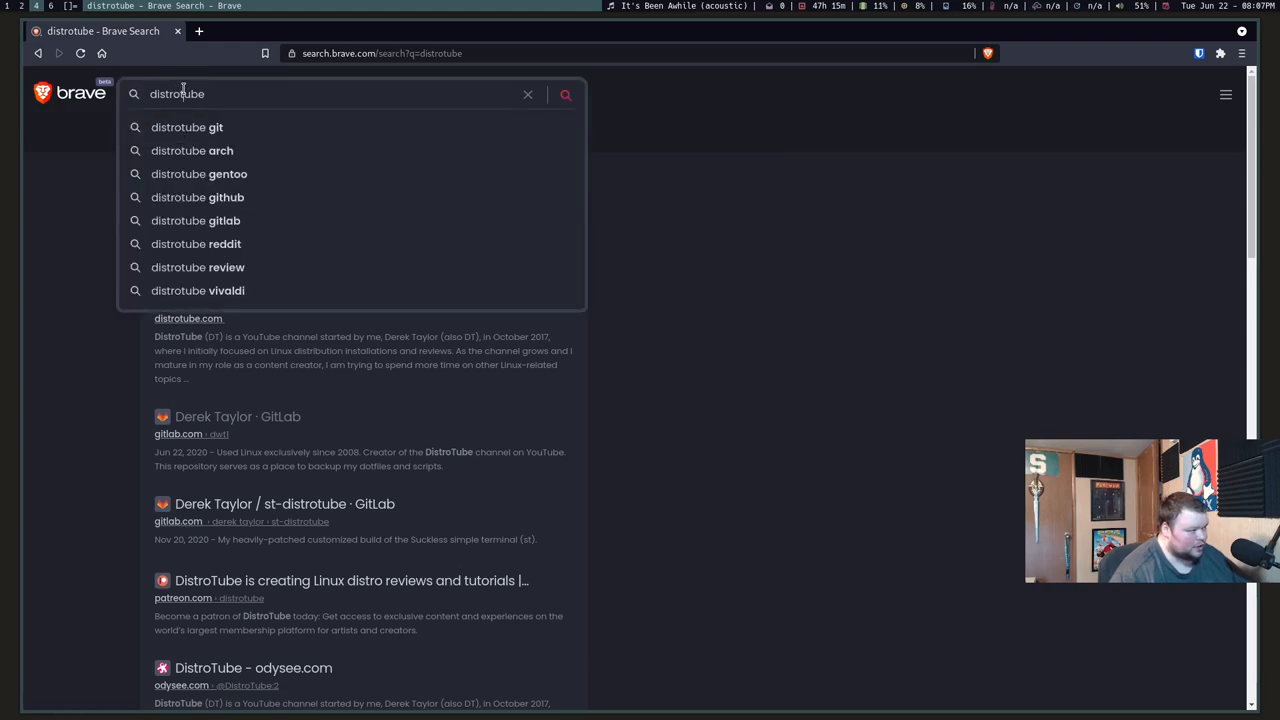
- Replace the distrotube query by starting a new term, 'dwm'
double_click(185, 94)
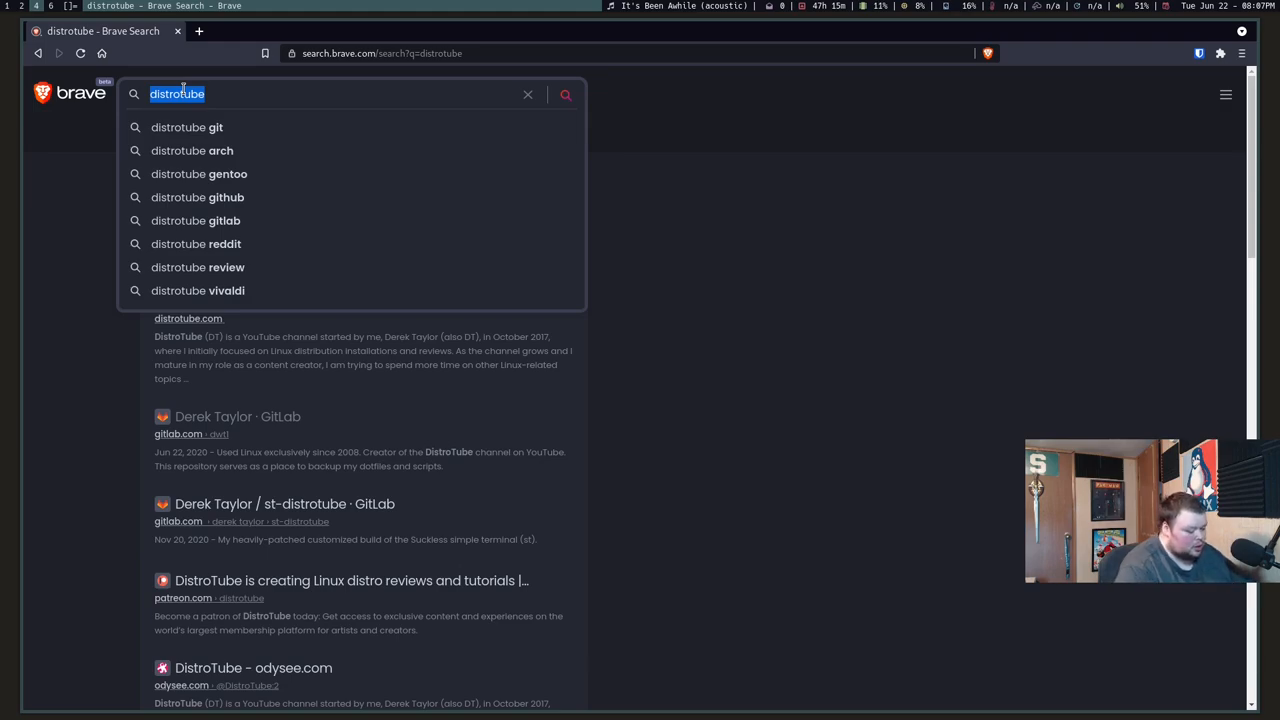
text(dwmricer)
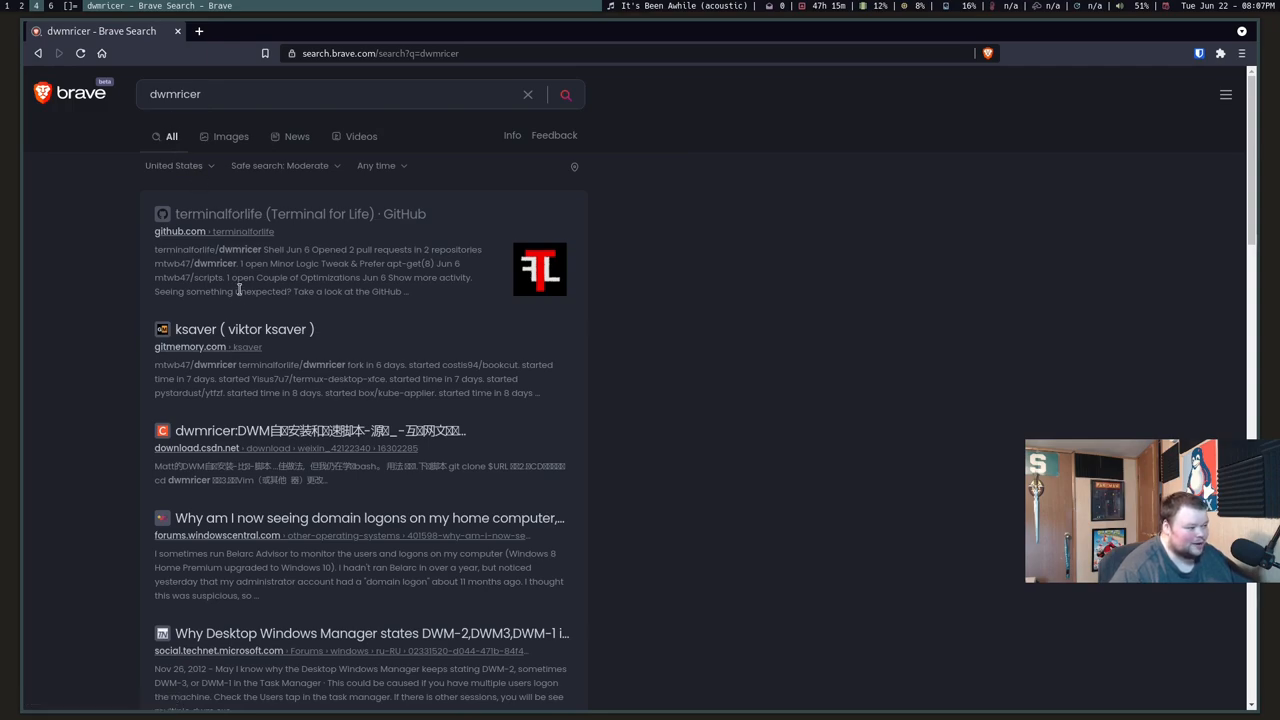
mouse_move(253, 243)
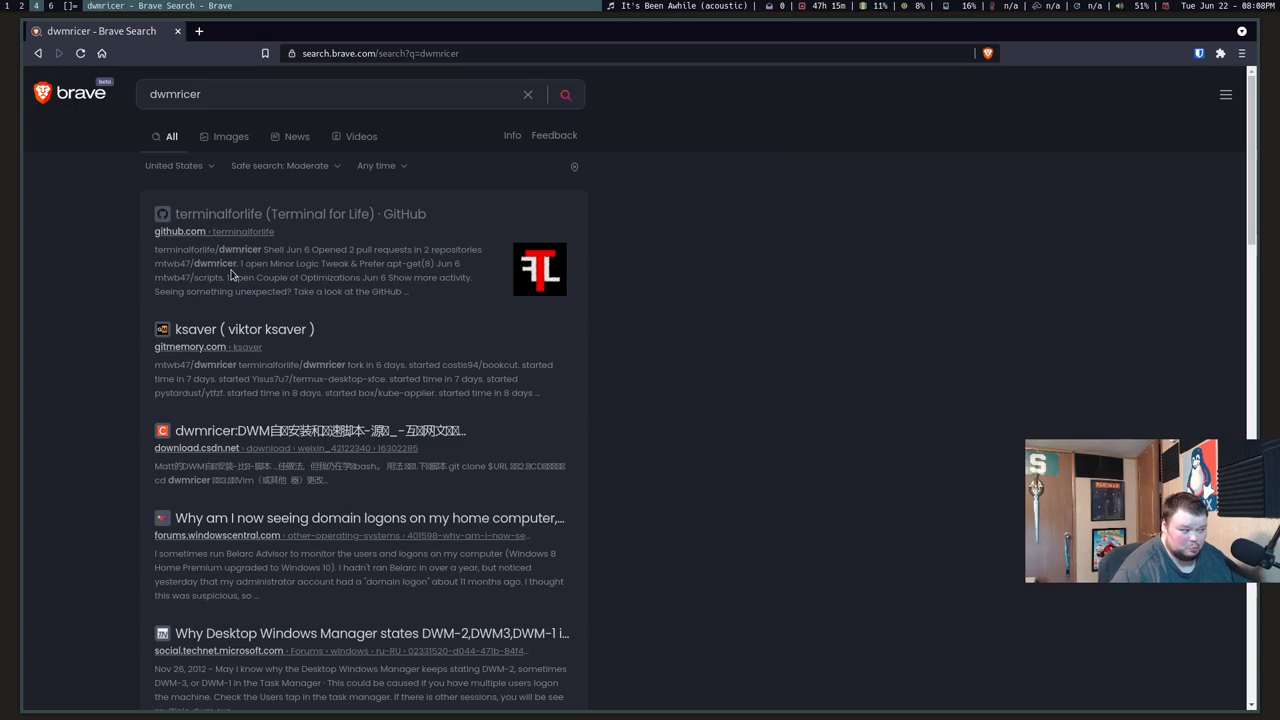
- Scroll the dwmricer results and open The Linux Cast episode on Apple Podcasts
scroll(down, 3)
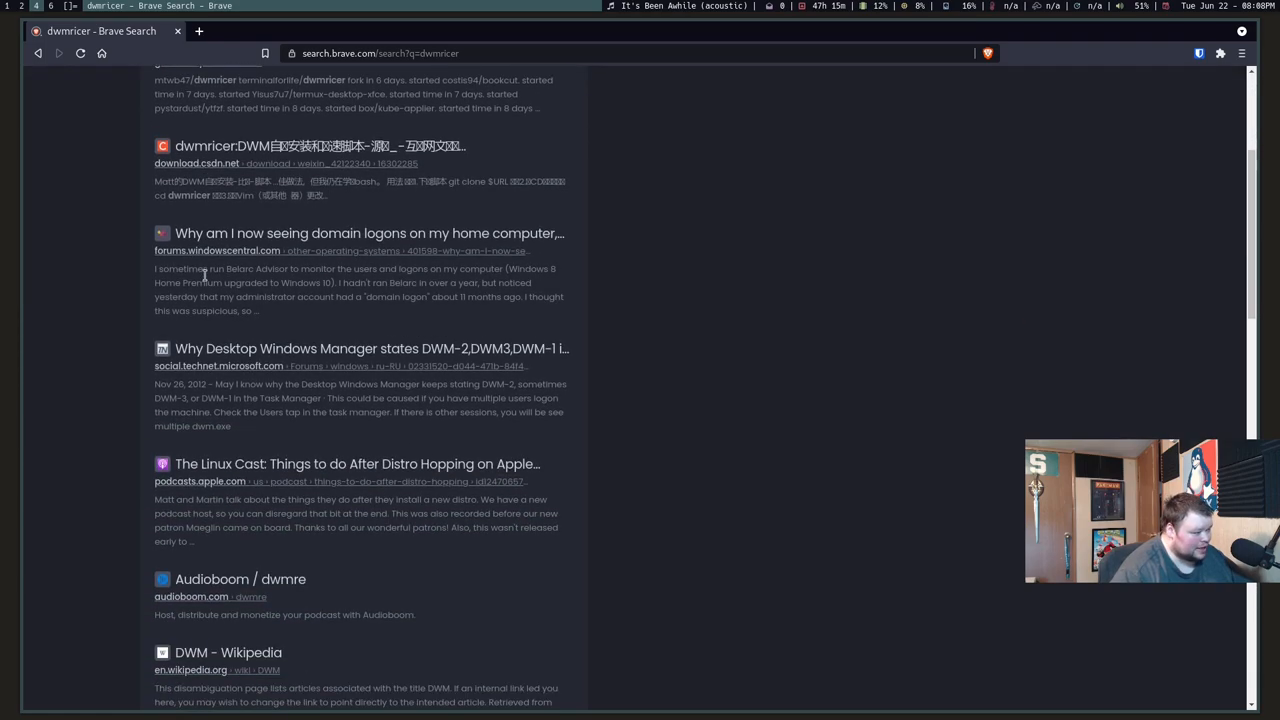
scroll(down, 3)
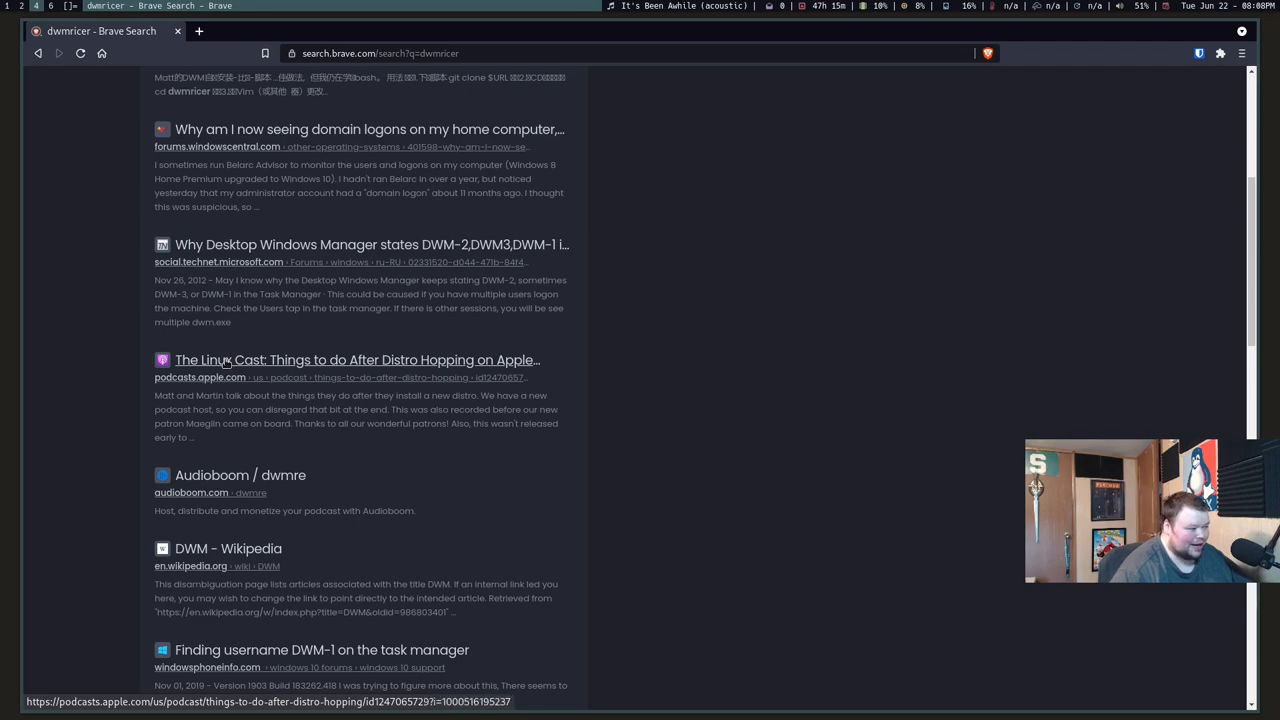
click(357, 359)
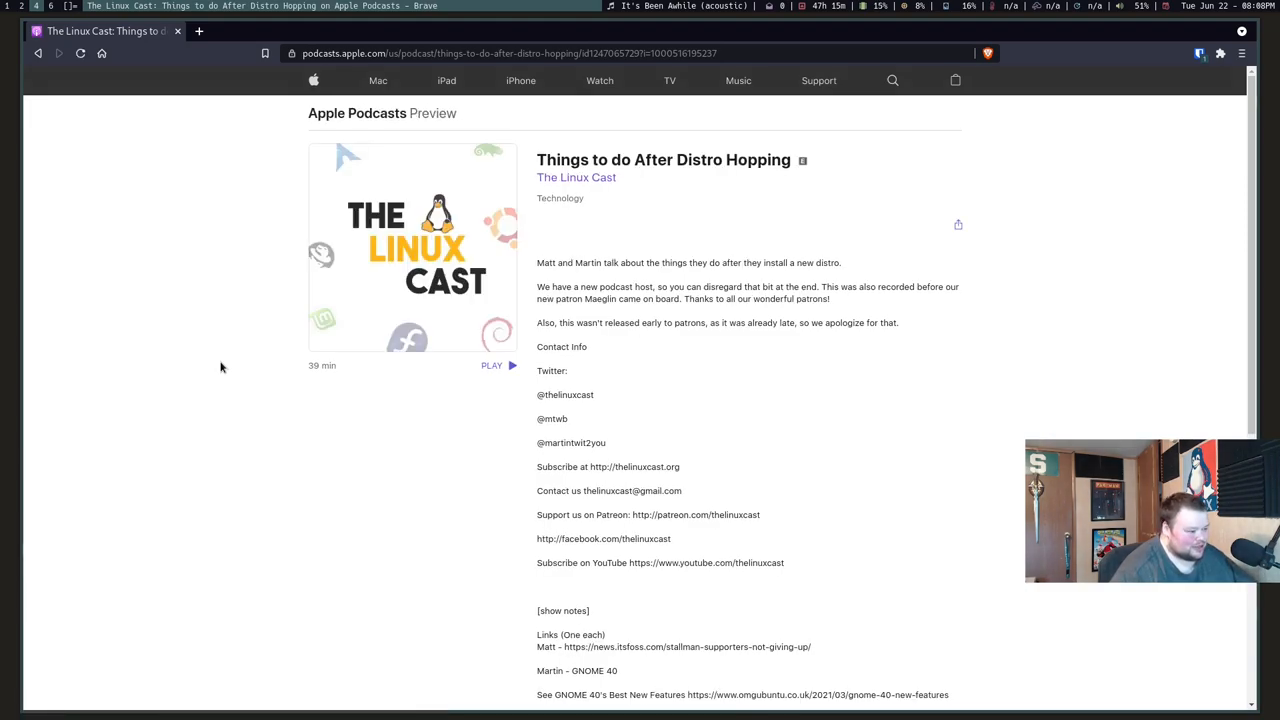
- Read the episode's show notes, return to the dwmricer results and select the query
scroll(down, 3)
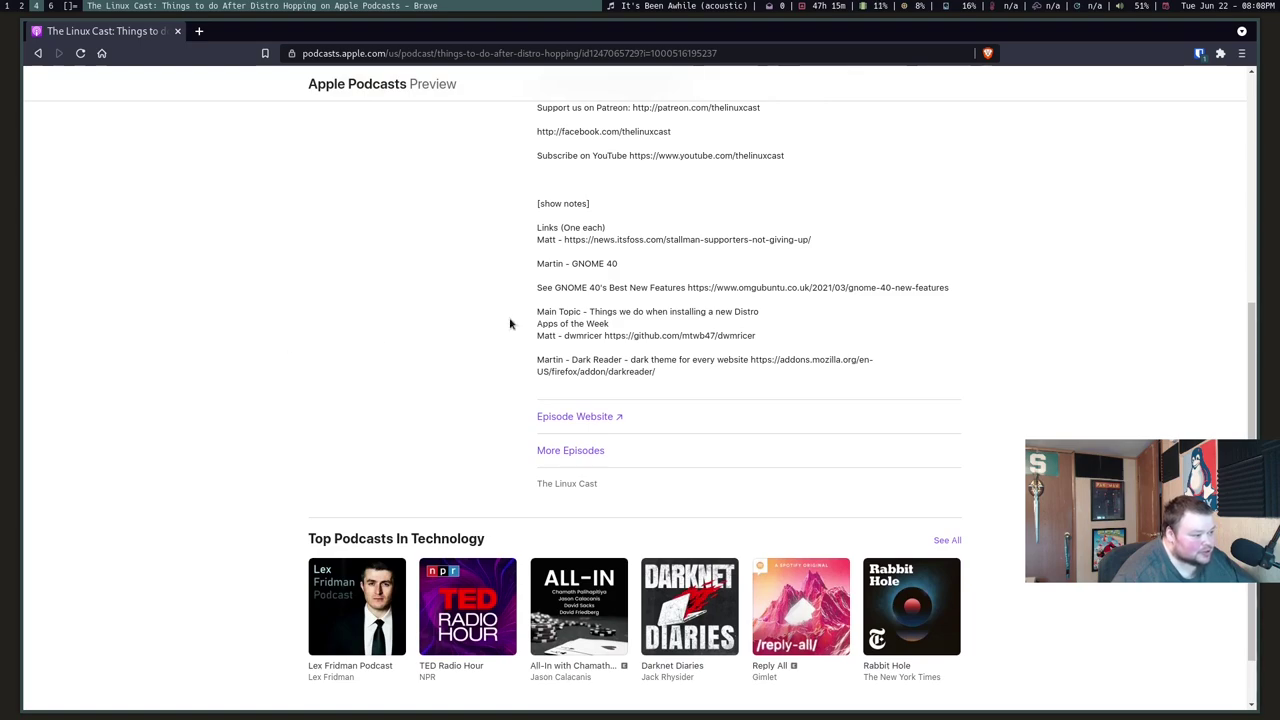
scroll(up, 3)
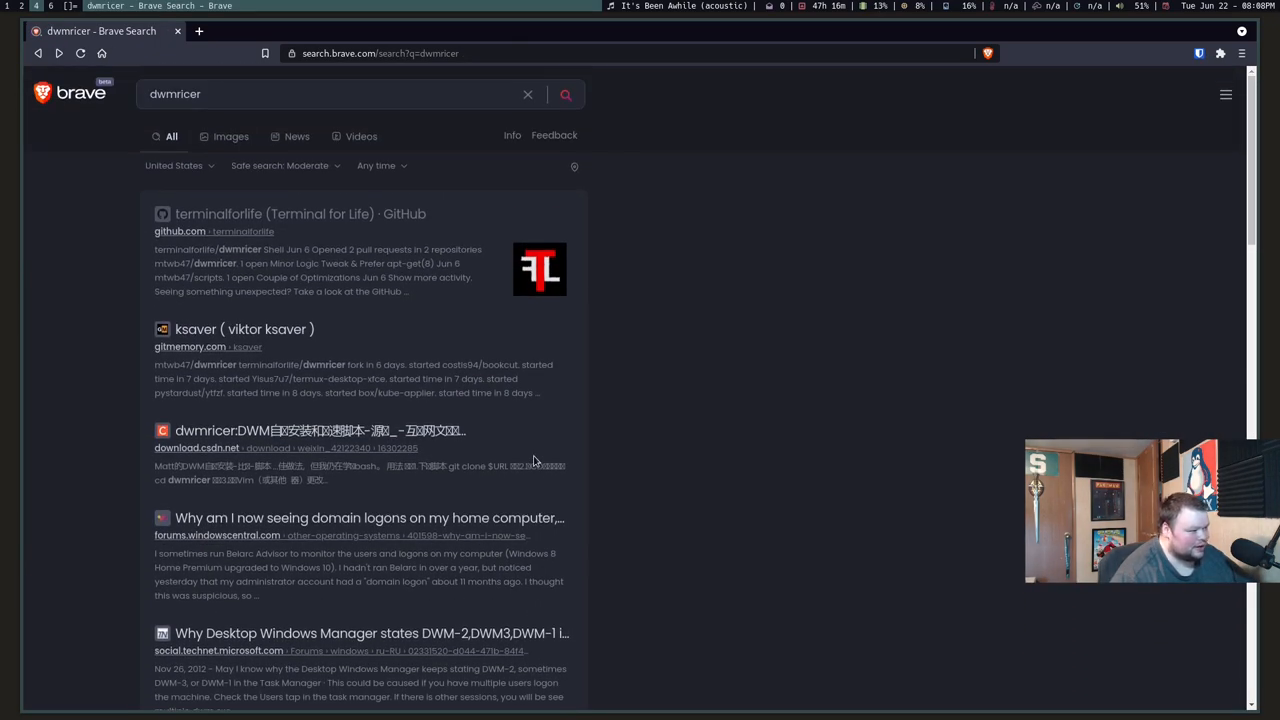
mouse_move(535, 460)
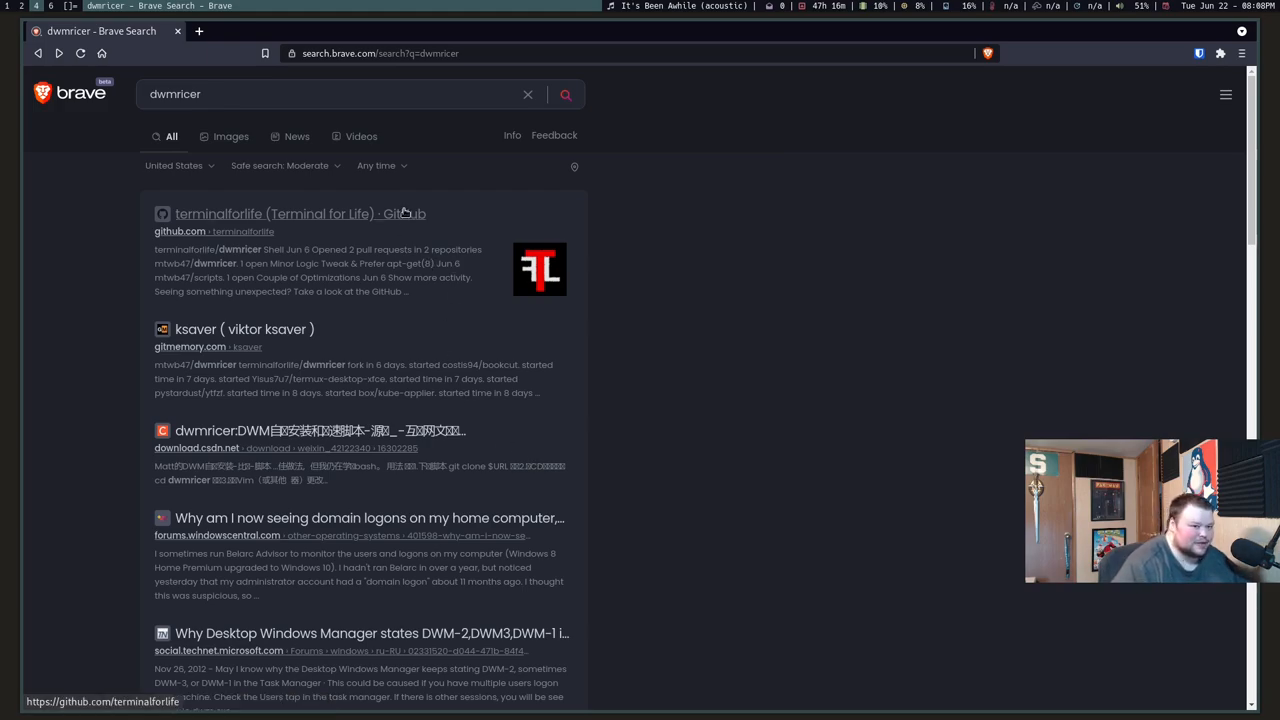
click(330, 94)
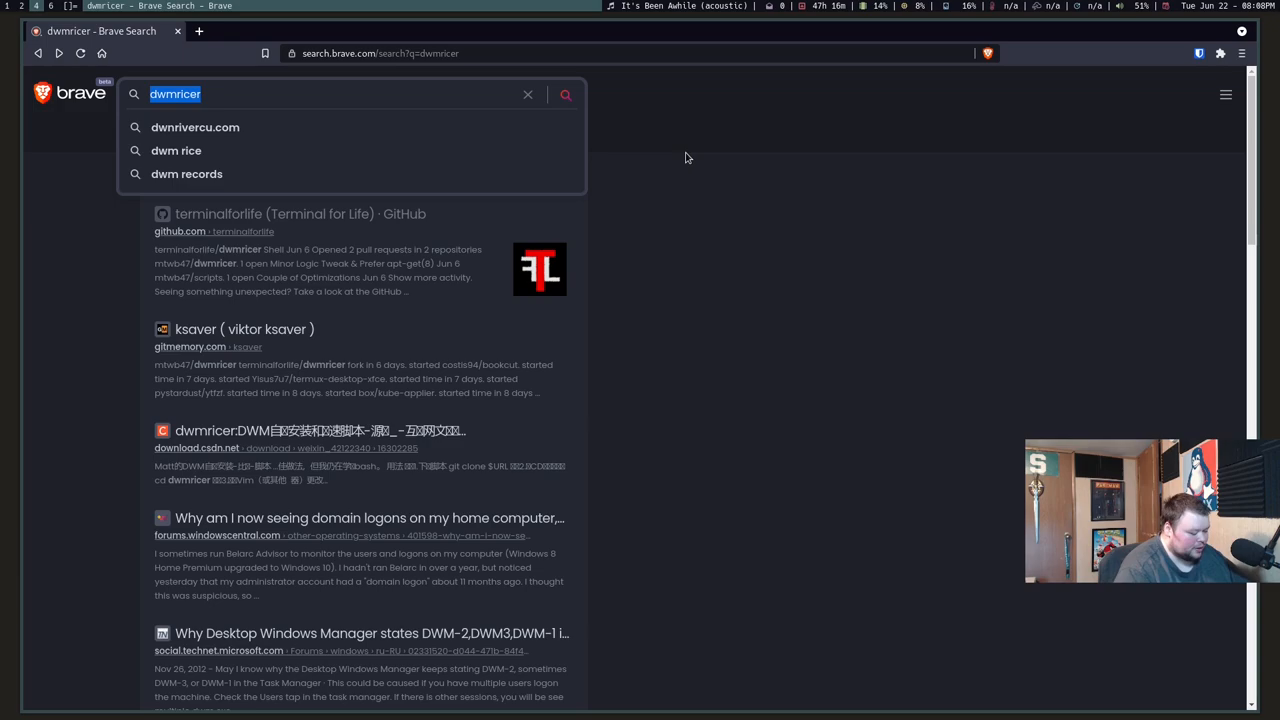
- Run a search for 'bspwm', led by the baskerville/bspwm GitHub result
text(bsowm)
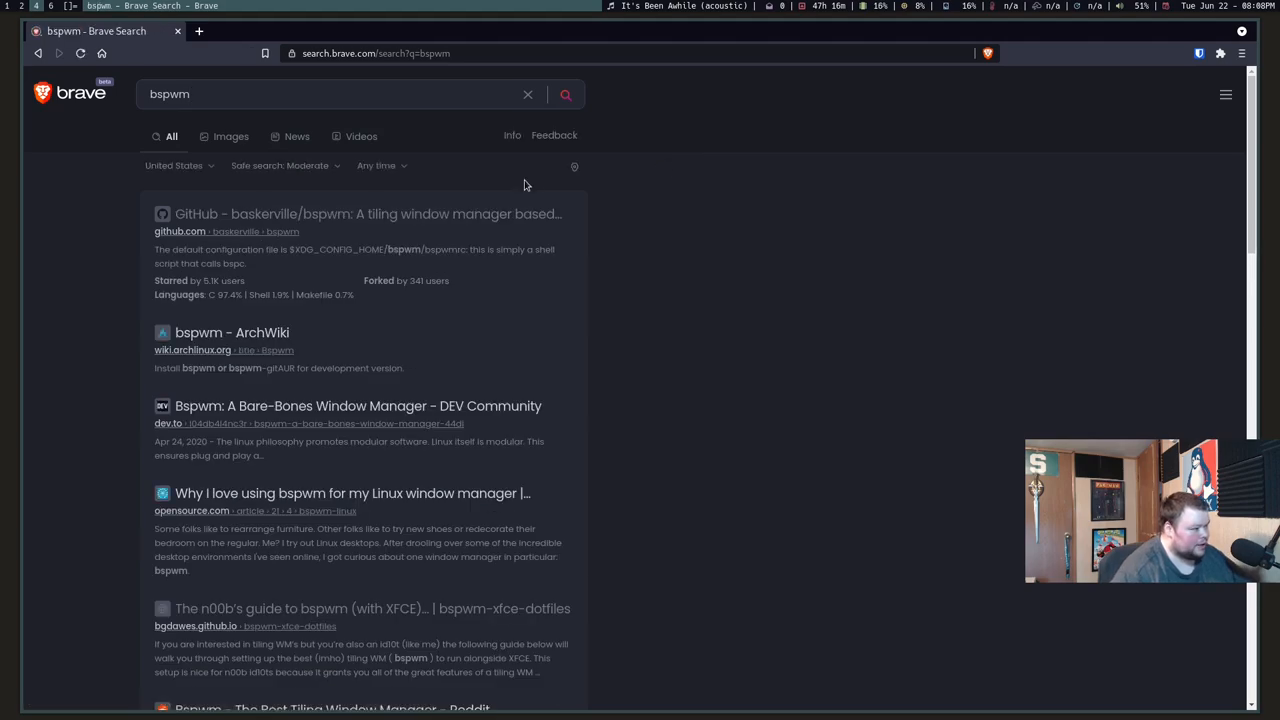
mouse_move(280, 355)
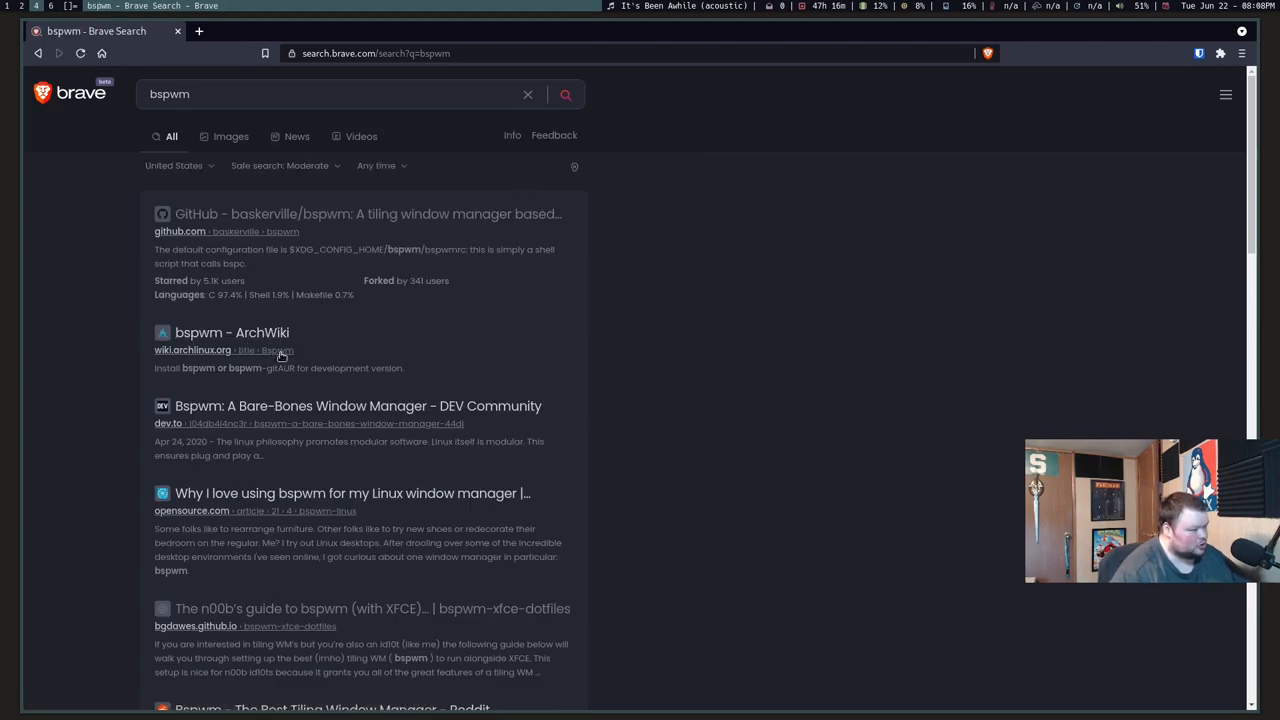
mouse_move(300, 493)
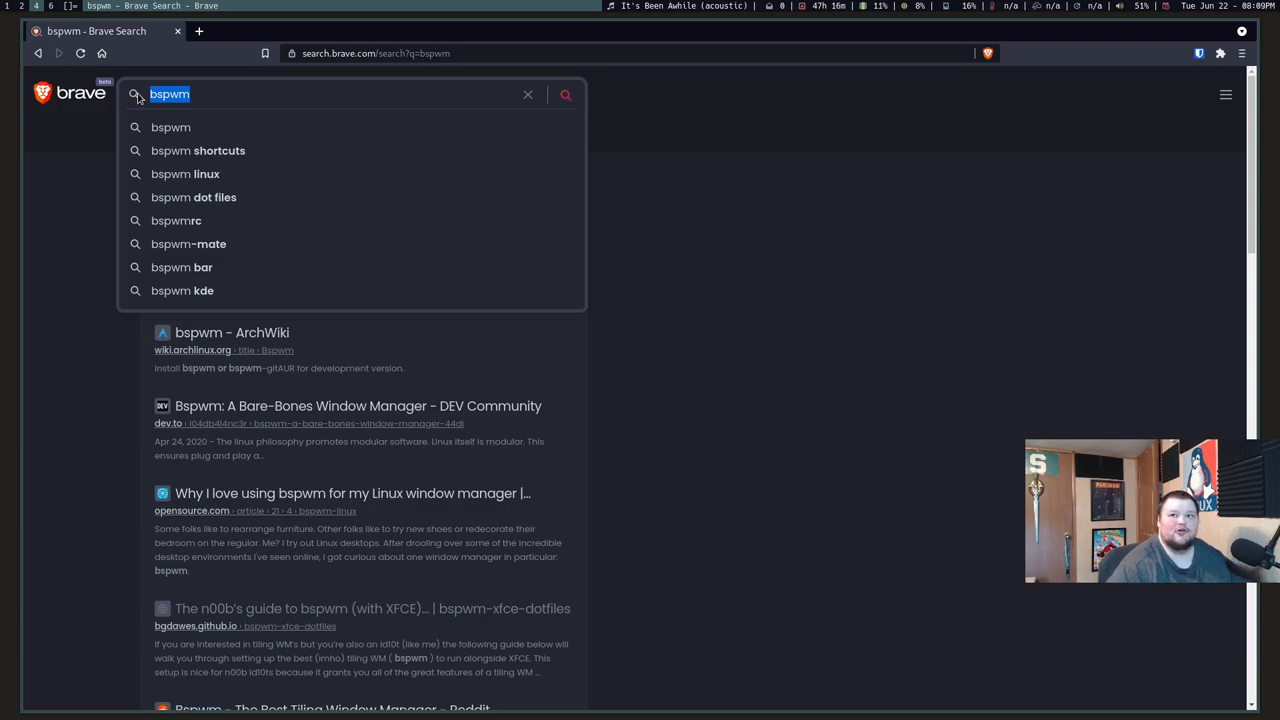
- Search 'Breaking Benjamin', review the band's results and info panel, then select the query to replace it
text(Breaking Benjamin)
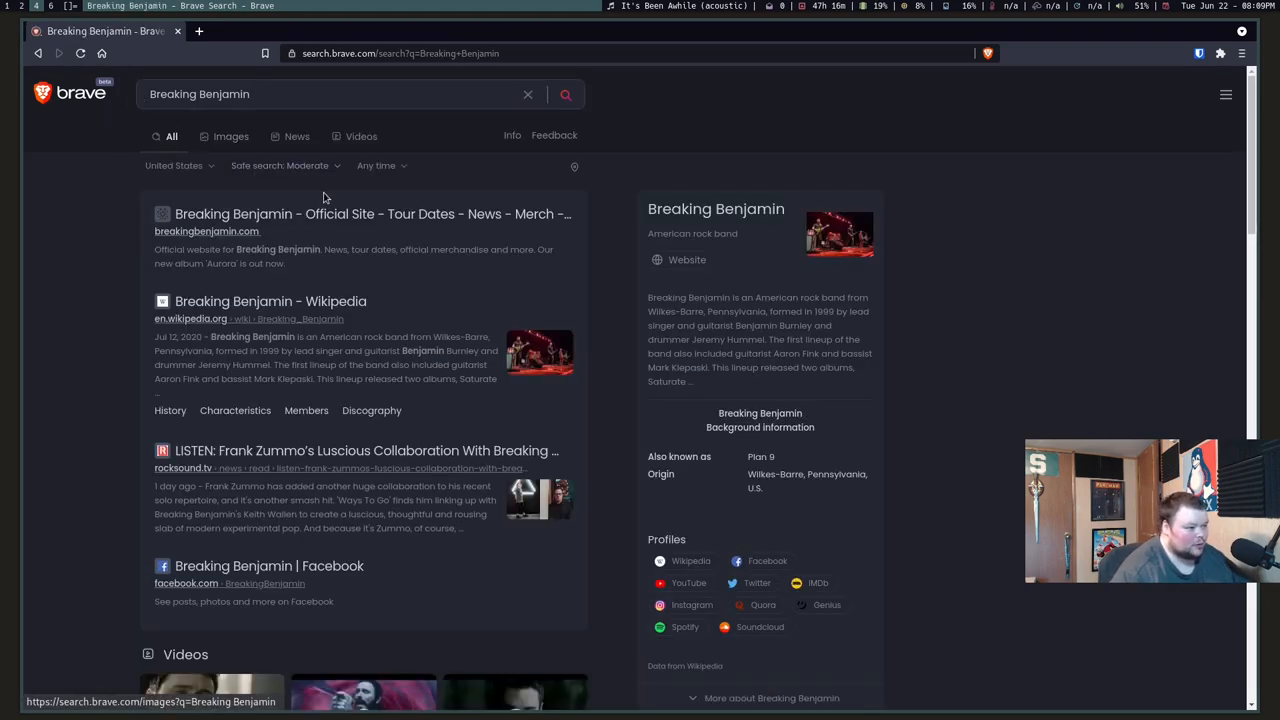
mouse_move(521, 231)
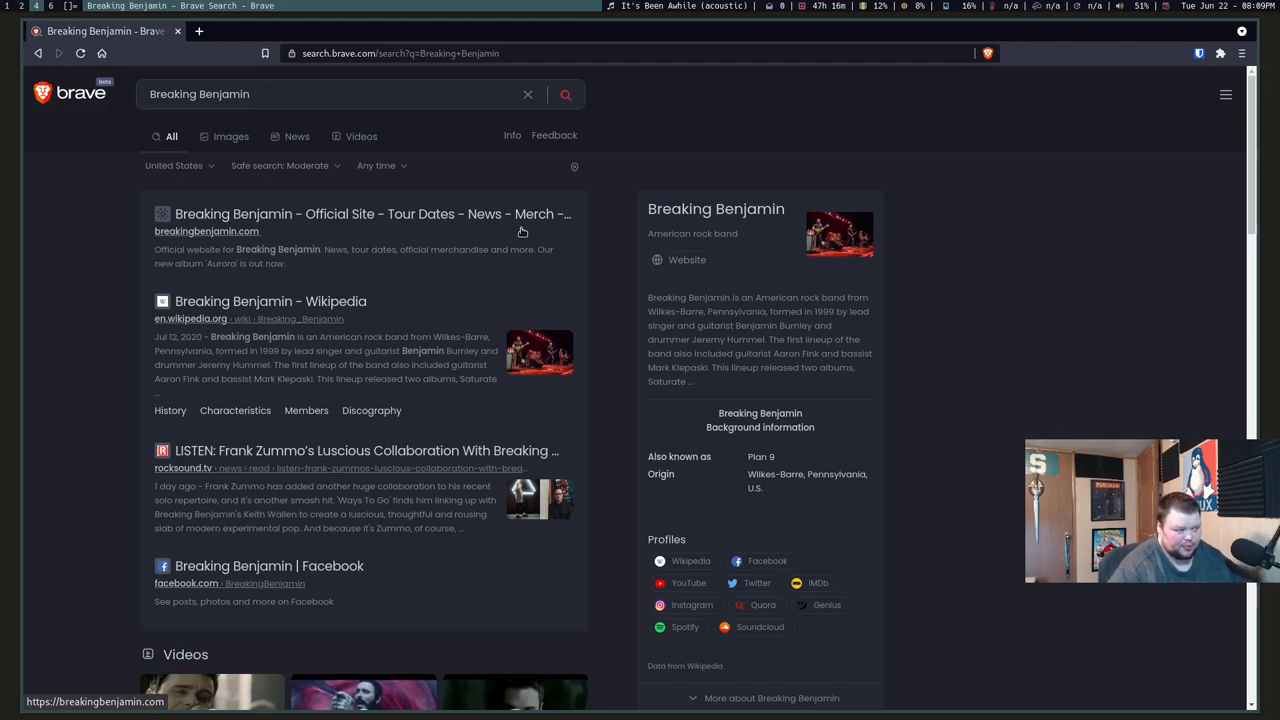
mouse_move(683, 335)
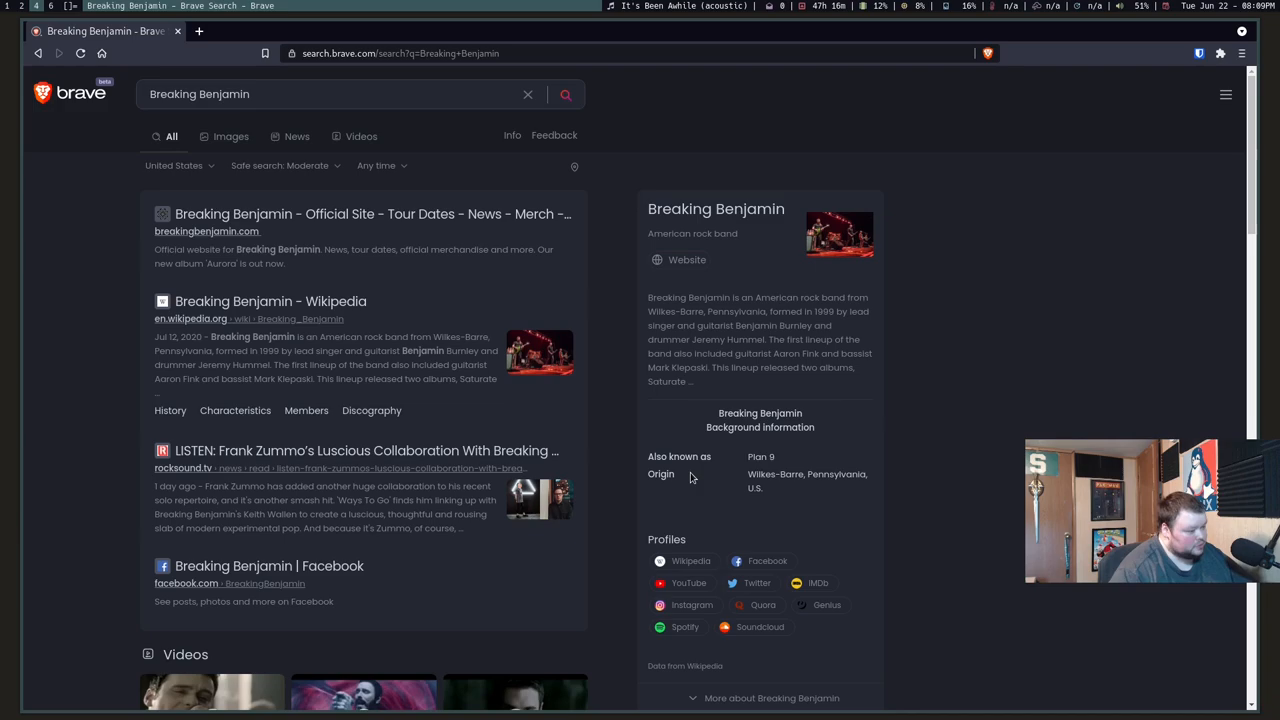
mouse_move(707, 504)
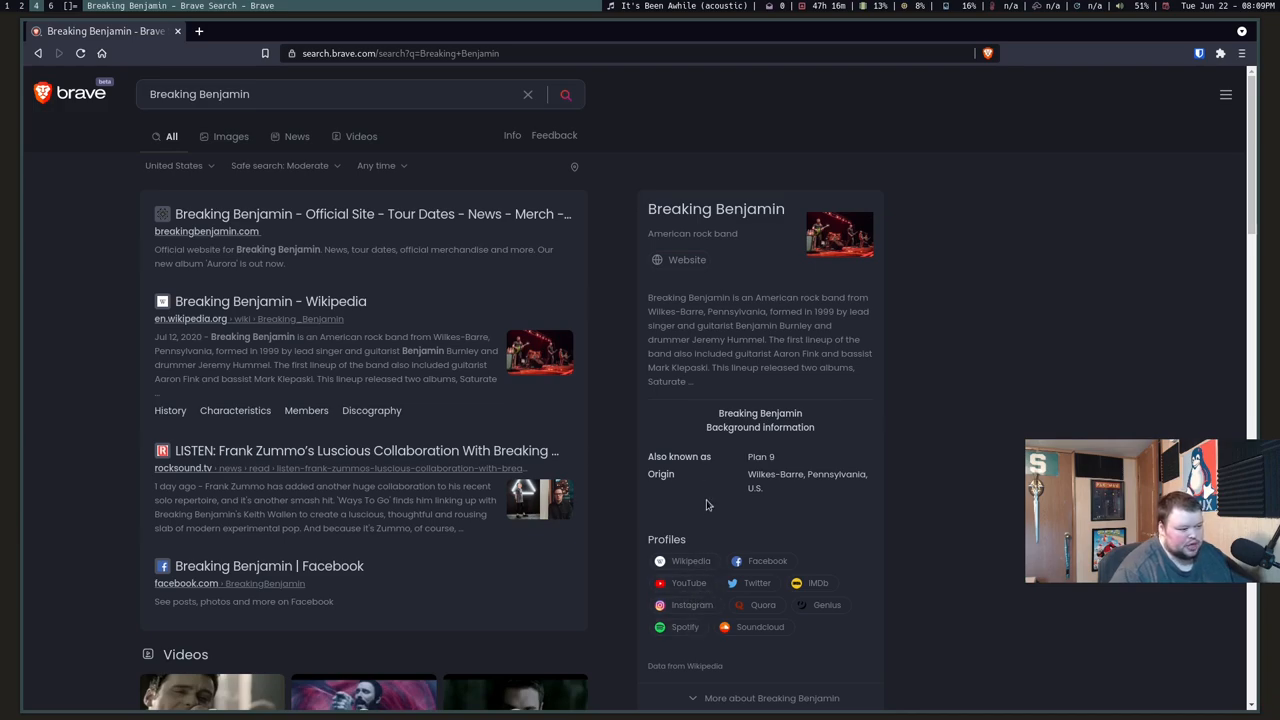
scroll(down, 3)
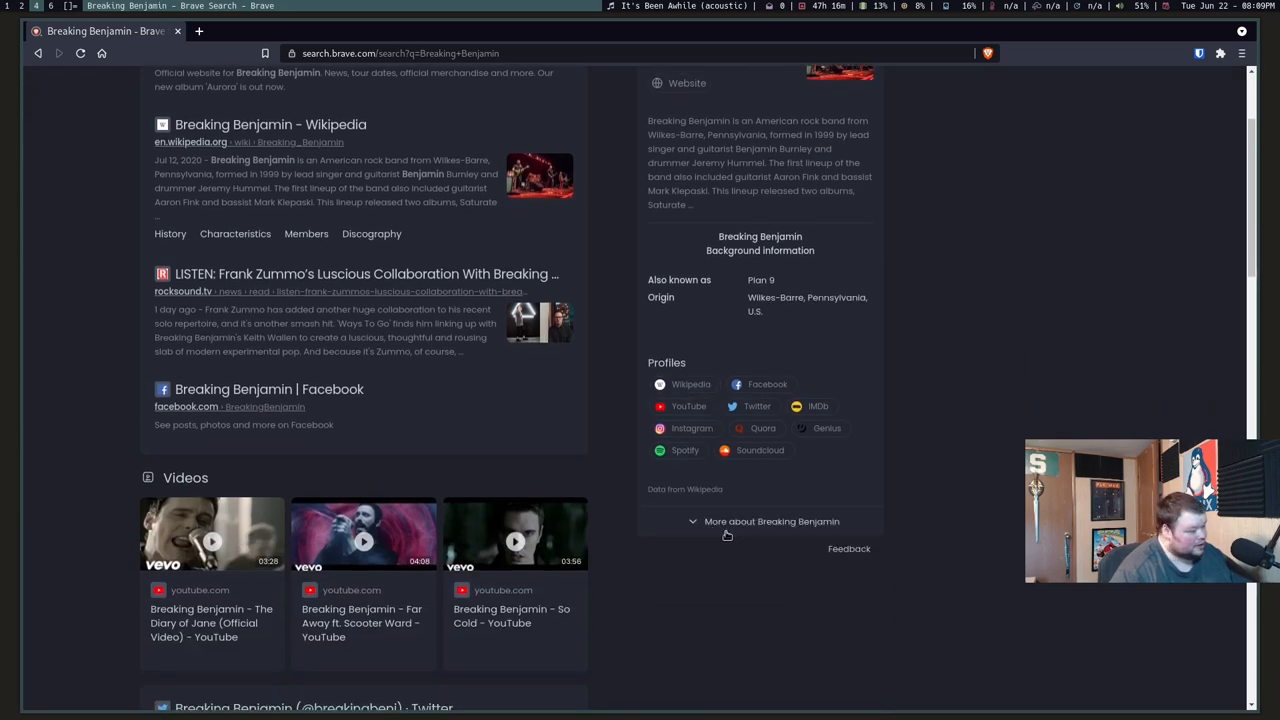
scroll(up, 3)
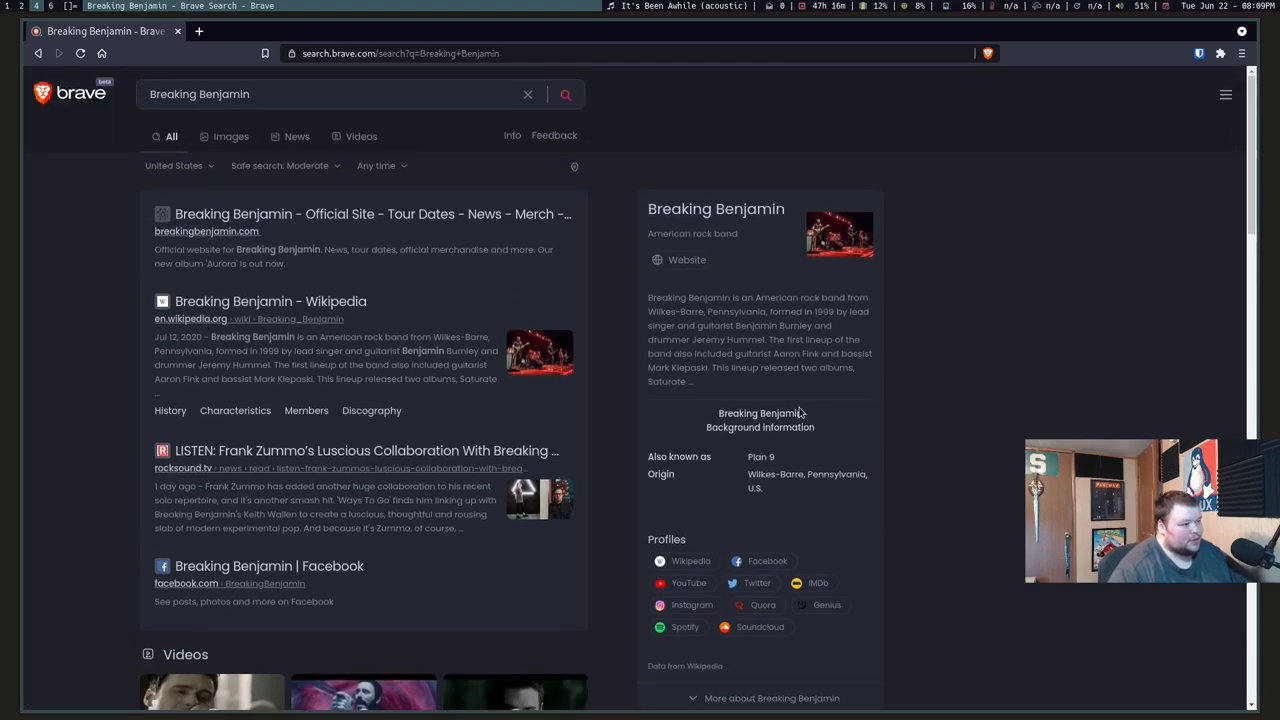
mouse_move(669, 326)
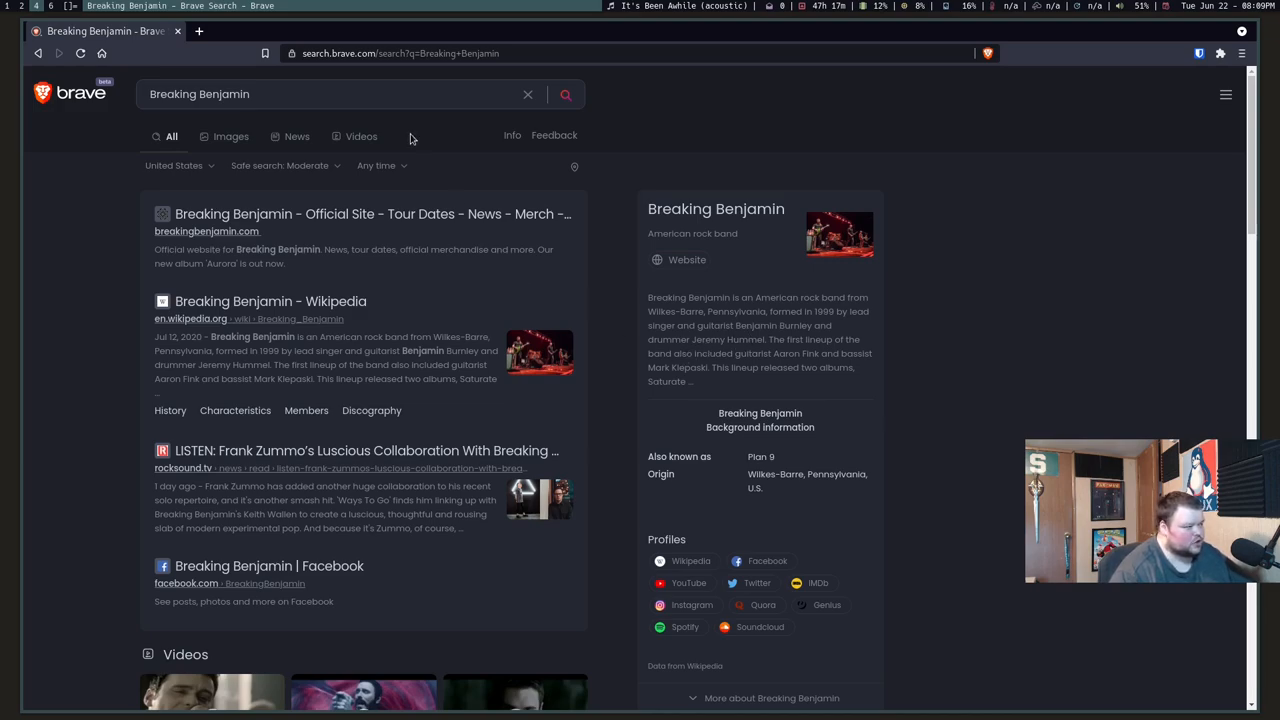
click(300, 94)
text(b)
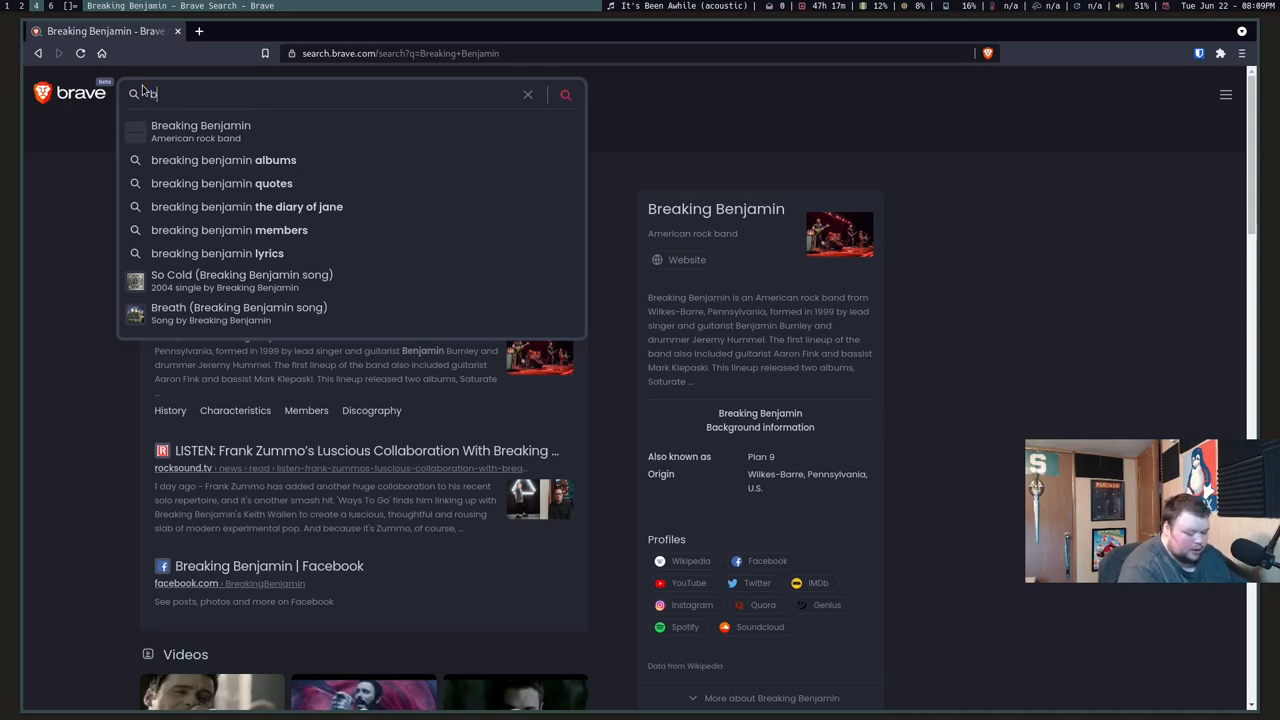
- Search Brave for 'breath breaking benjamin lyrics', landing on the Genius lyrics result
text(reath breaking benjamin lyrics)
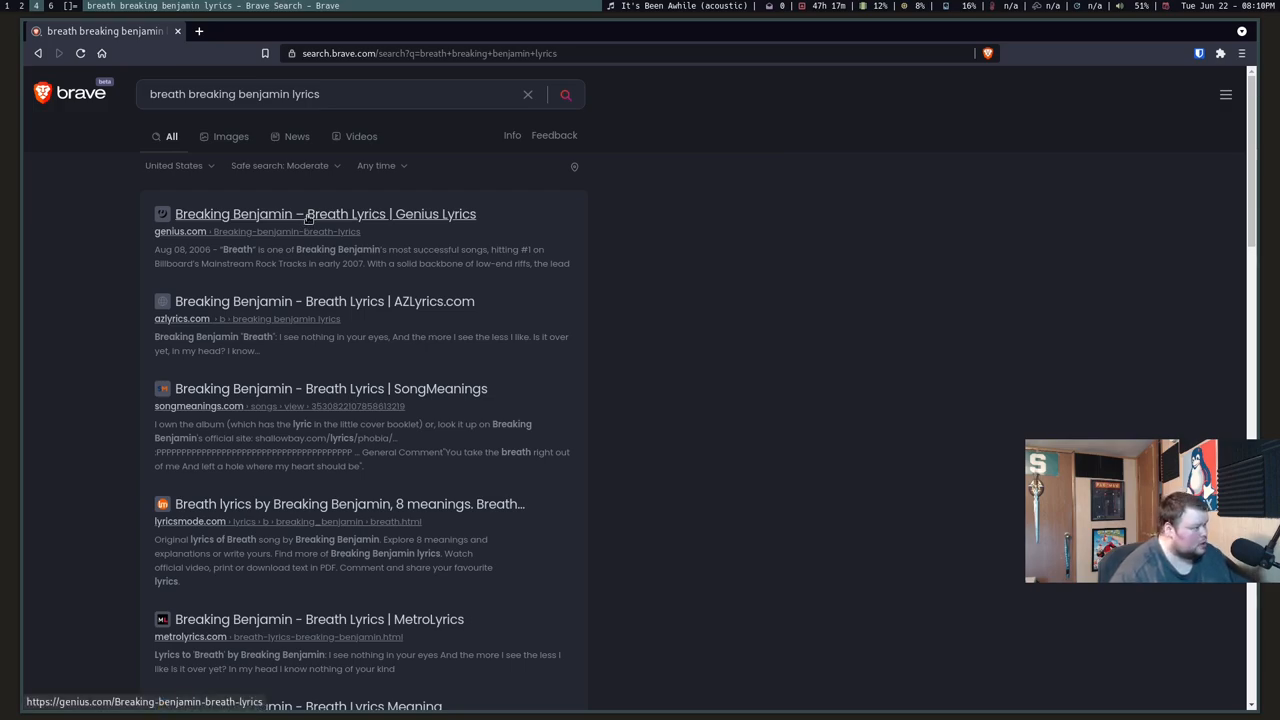
mouse_move(285, 214)
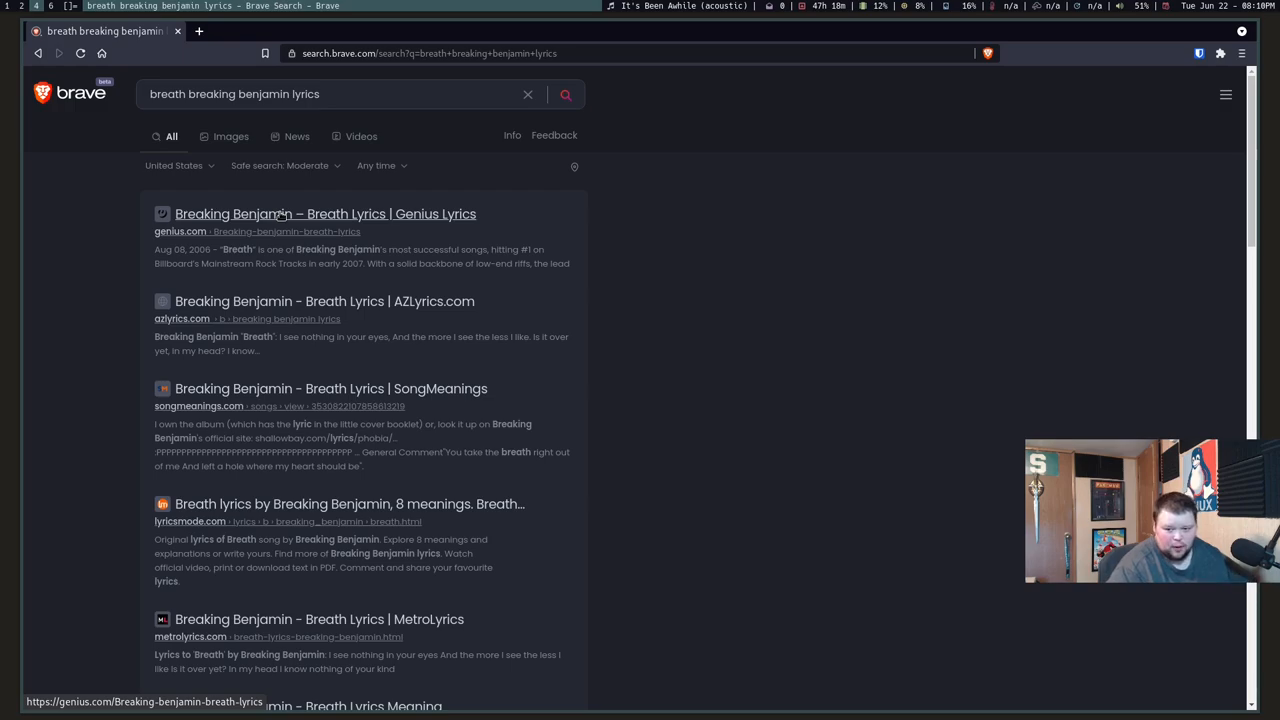
mouse_move(300, 226)
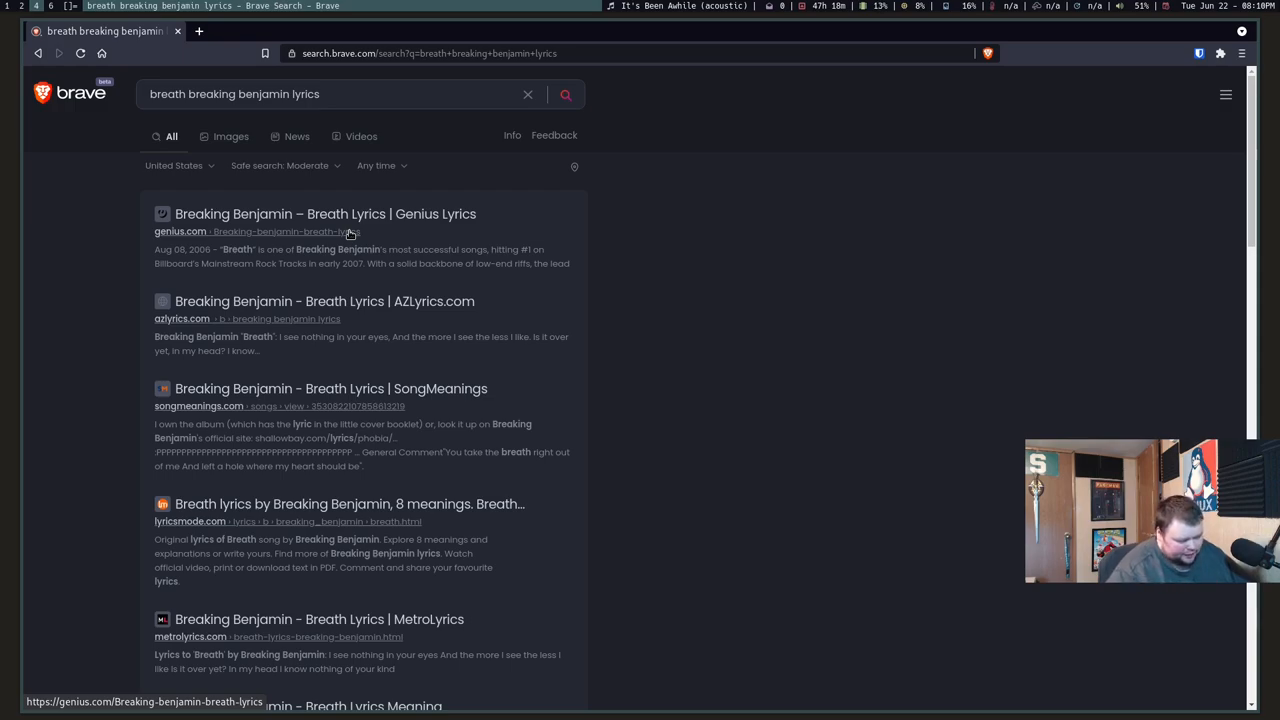
mouse_move(526, 310)
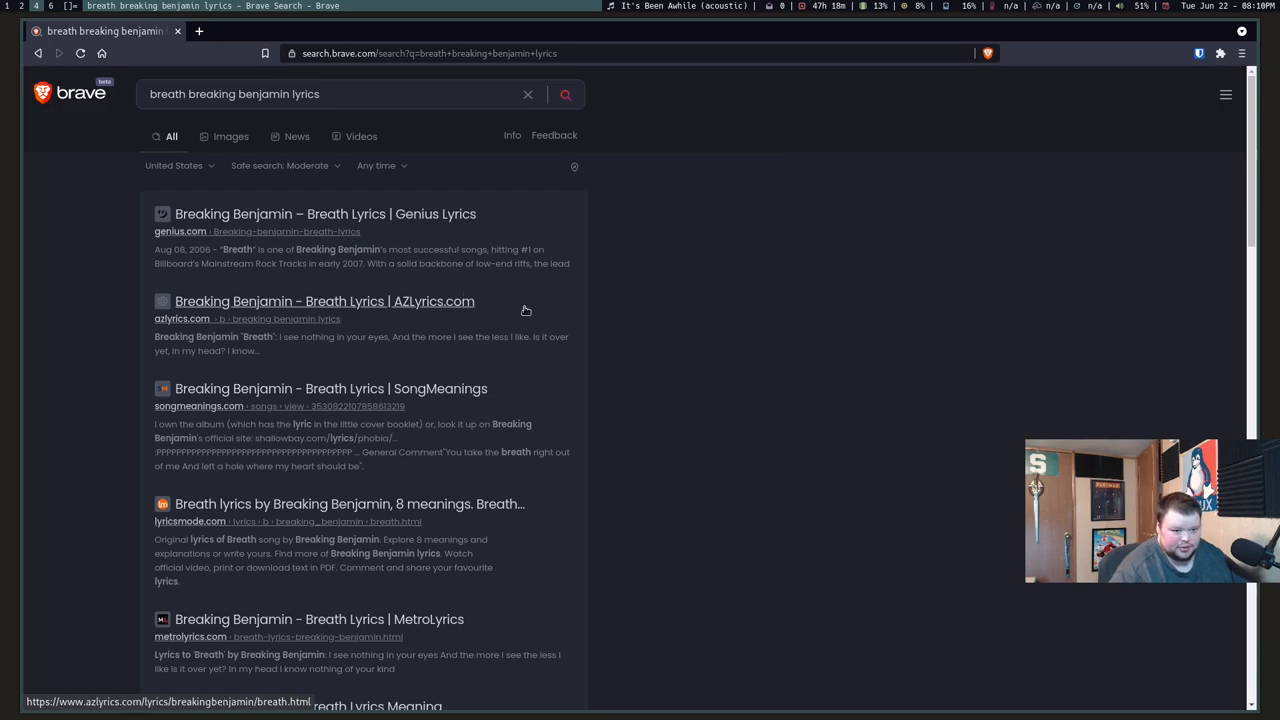
mouse_move(774, 456)
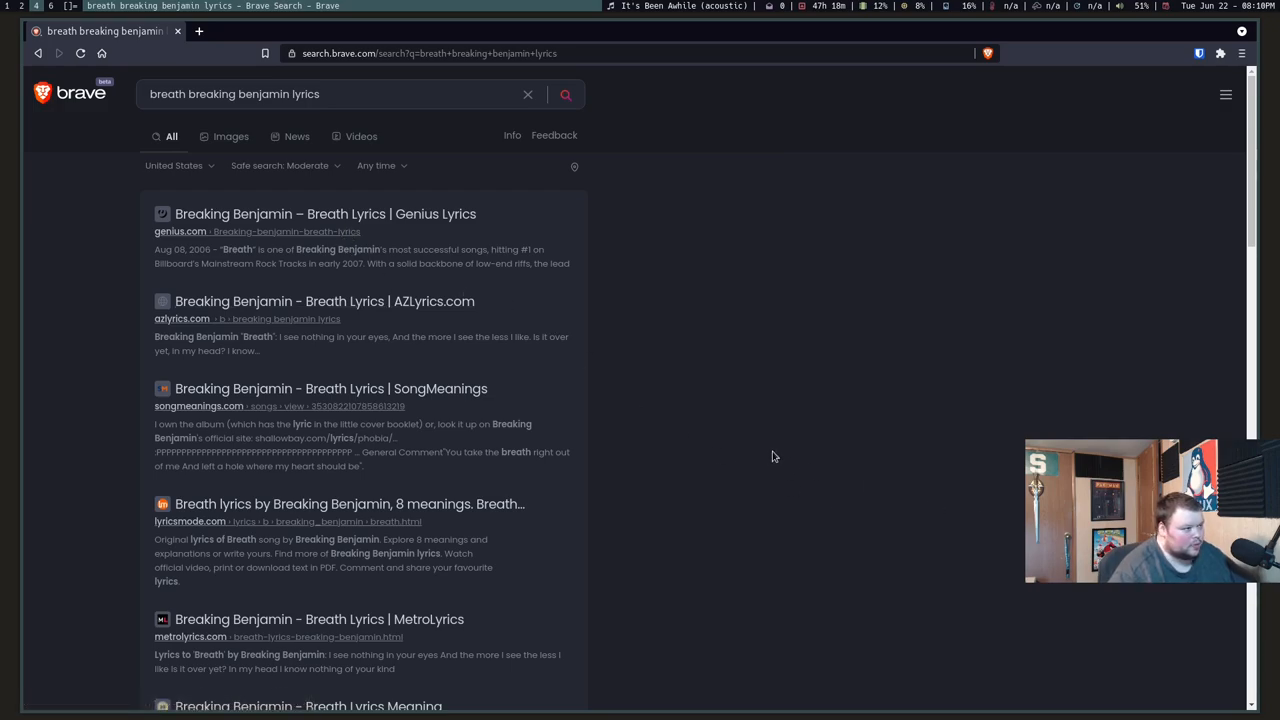